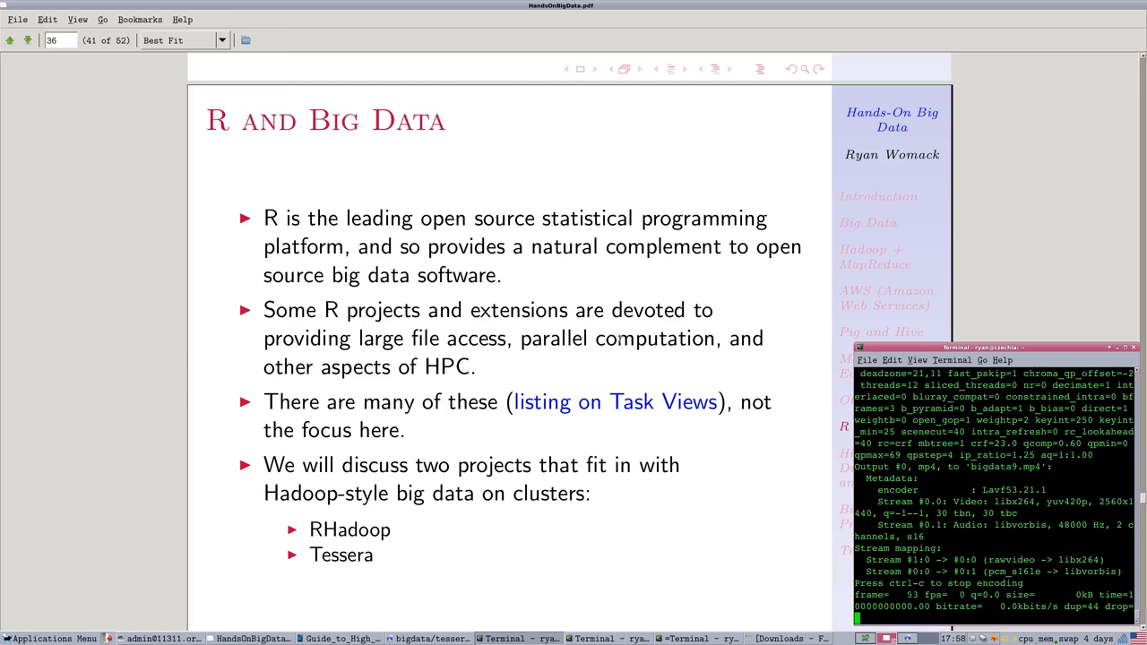
Bring Evince forward and show the R and Big Data slide full screen
scroll("down", 3)
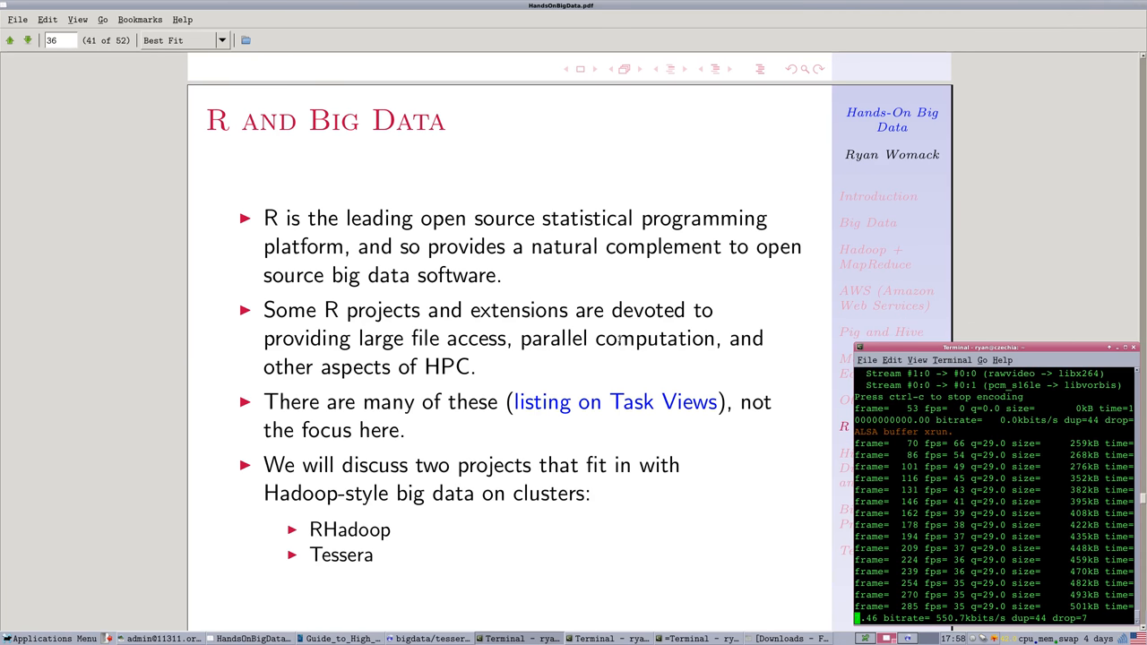
left_click(79, 18)
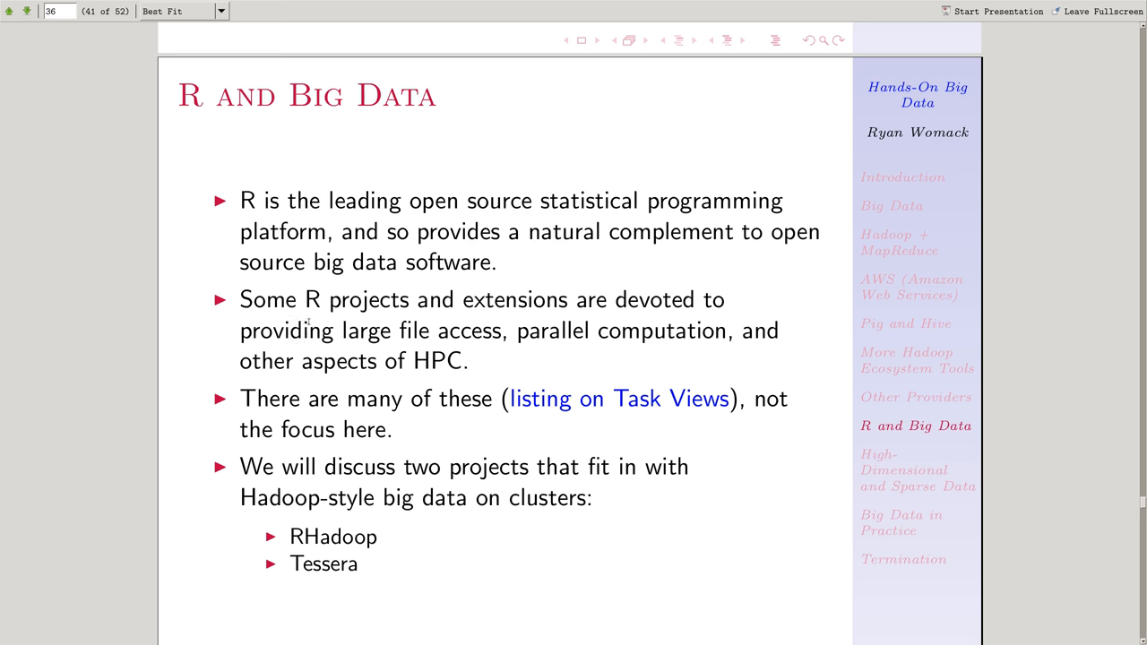
mouse_move(578, 332)
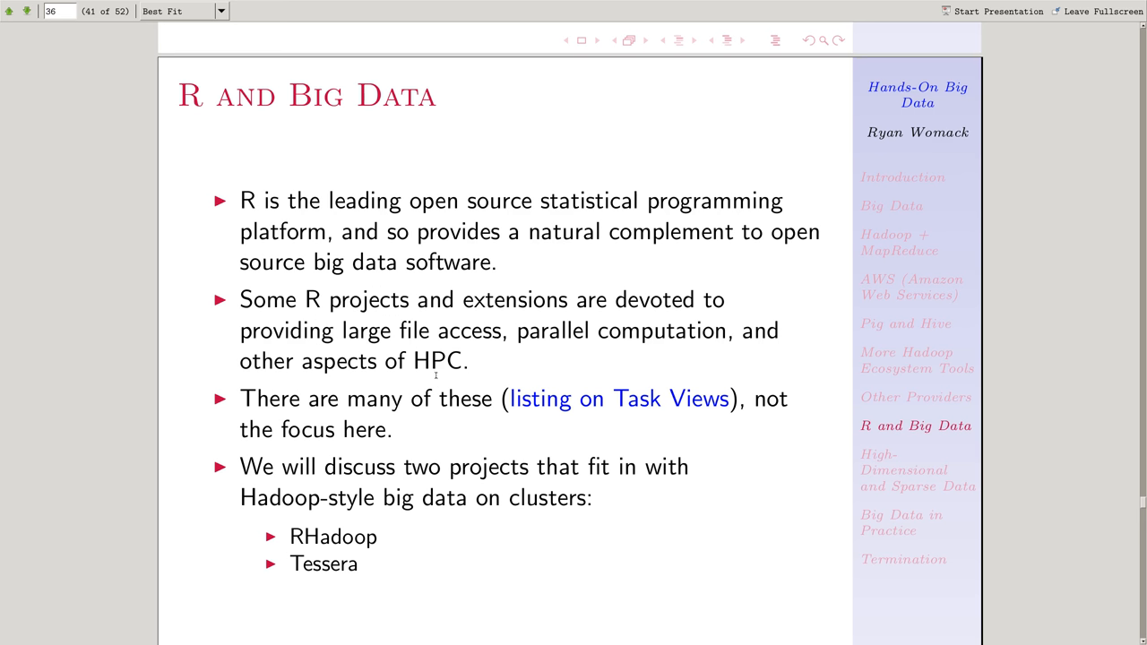
mouse_move(670, 406)
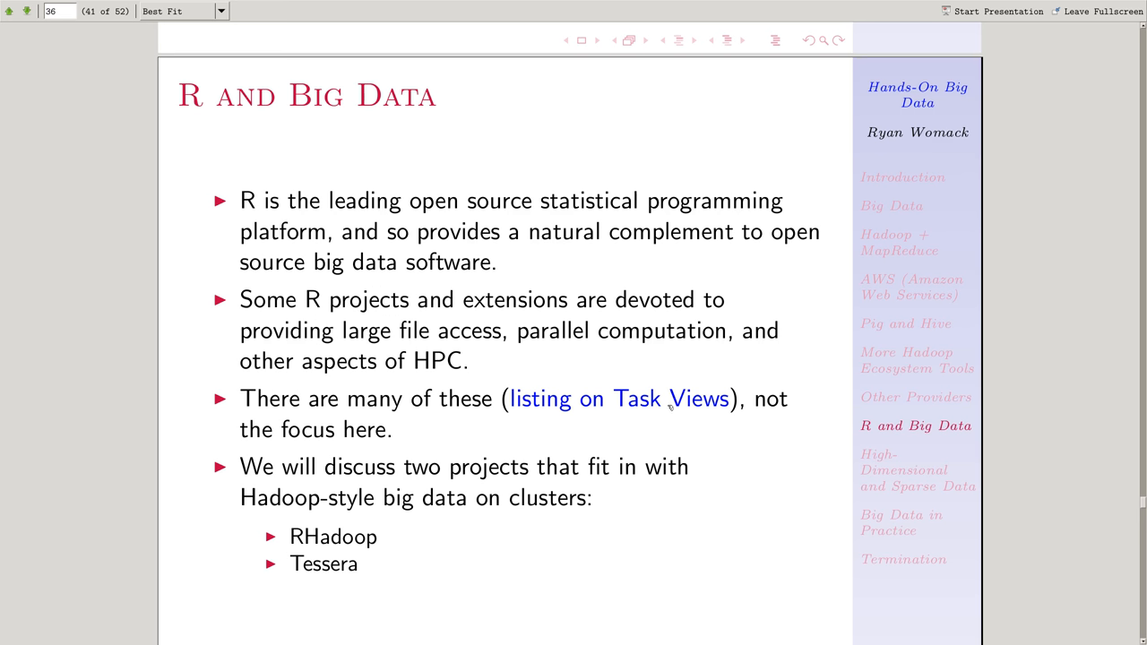
Follow the Task Views link and scroll through the CRAN High-Performance Computing task view
left_click(620, 399)
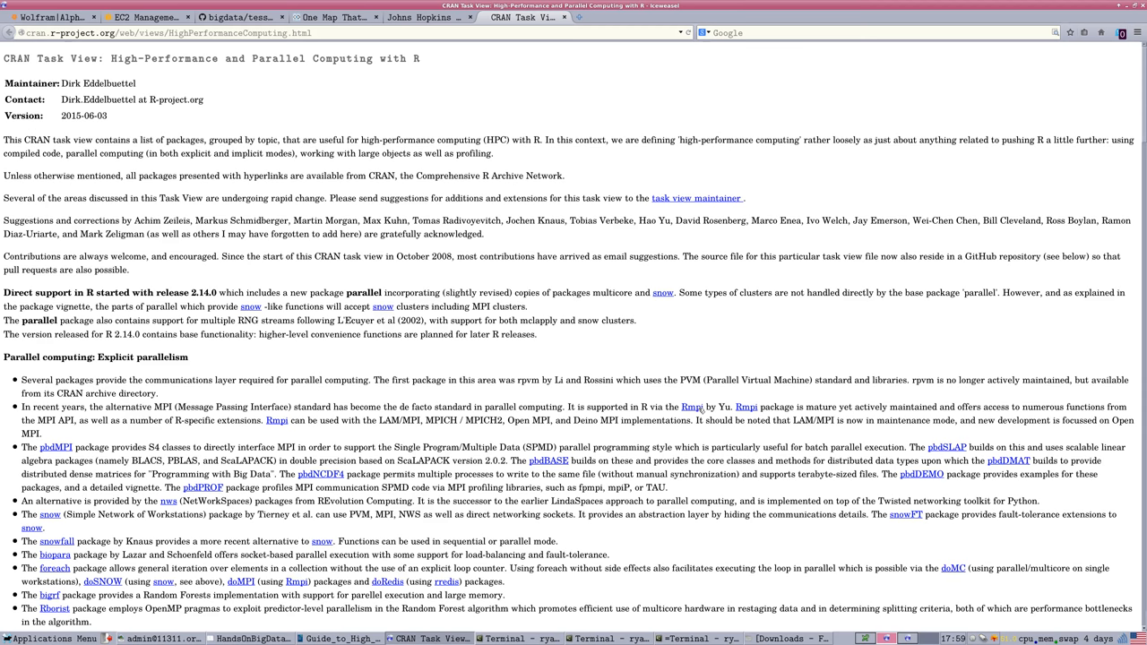
mouse_move(215, 263)
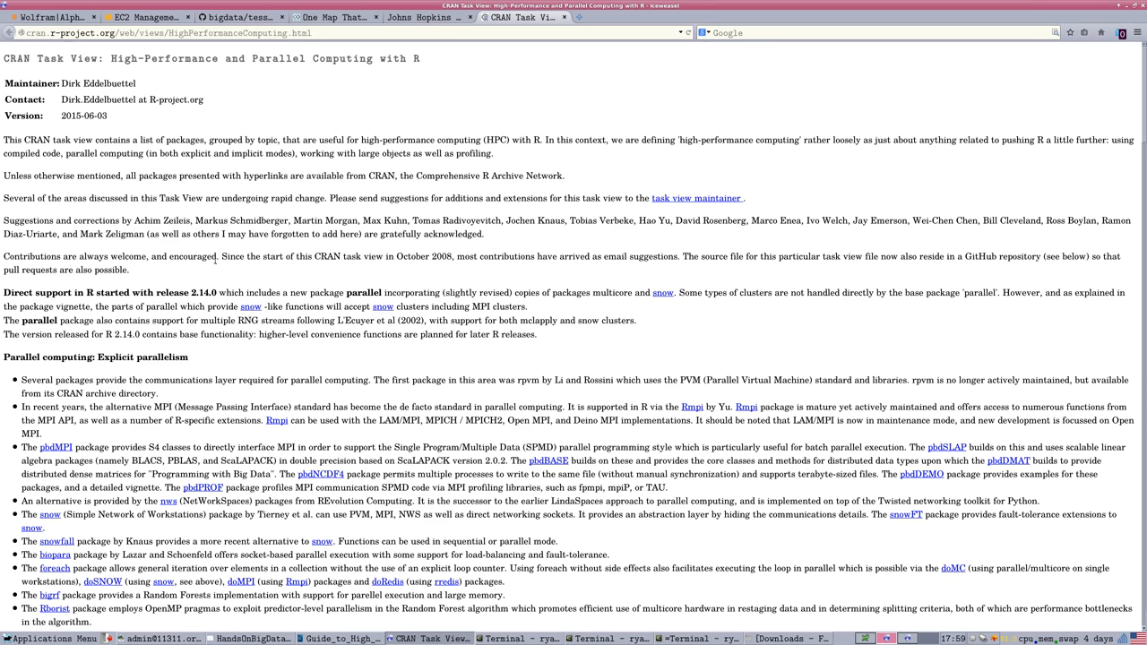
scroll("down", 3)
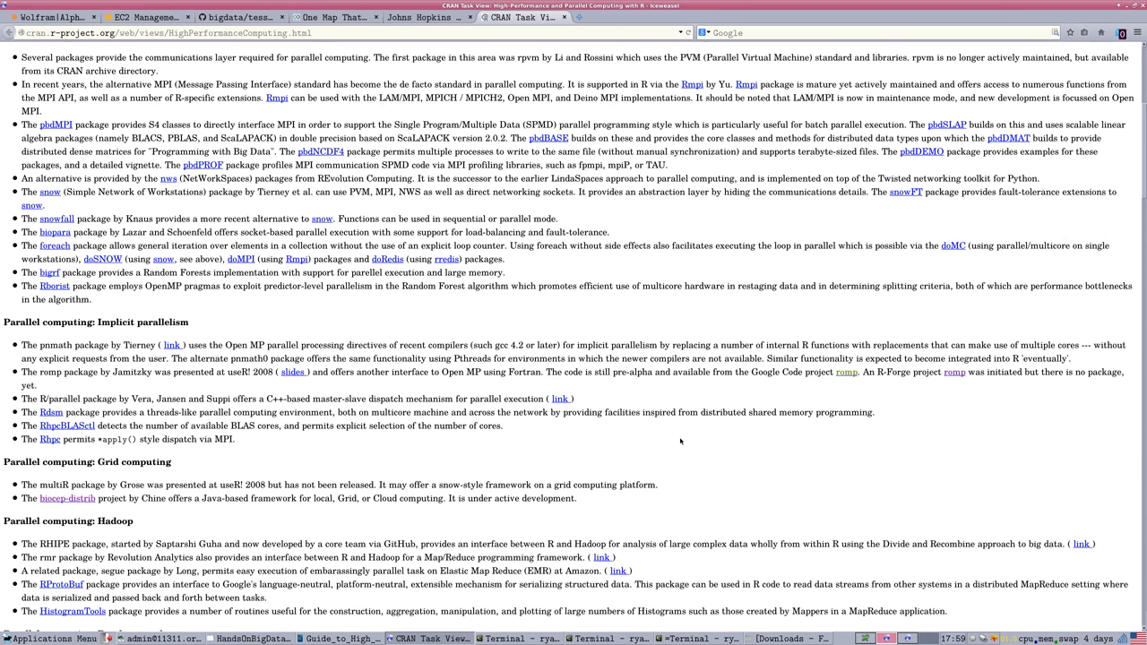
scroll("down", 3)
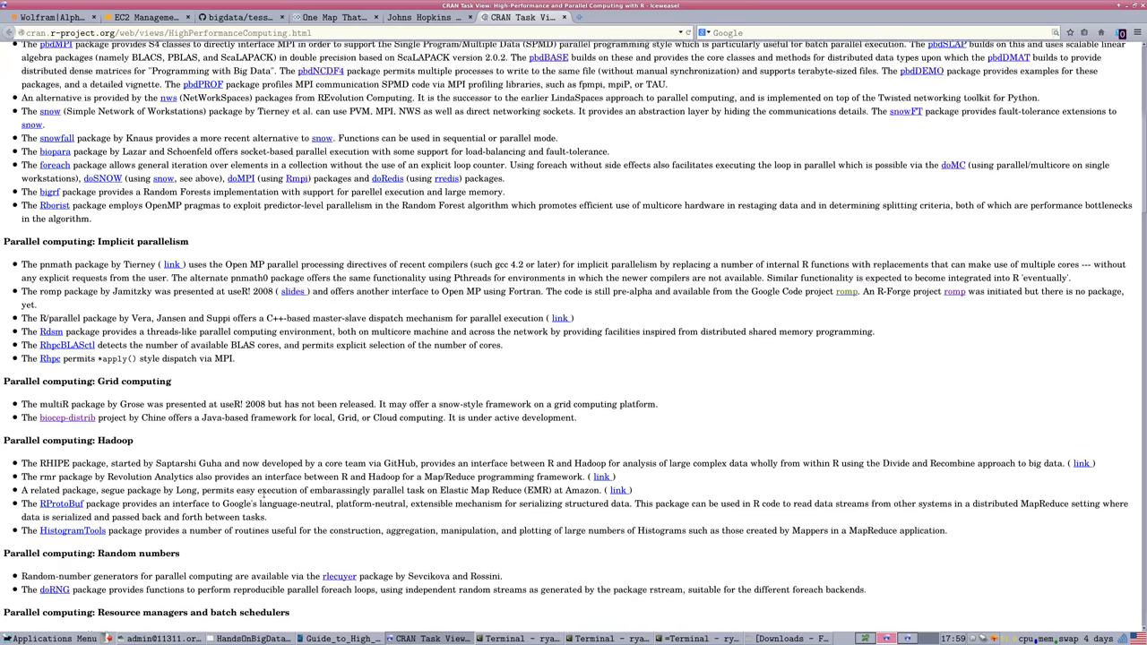
scroll("down", 3)
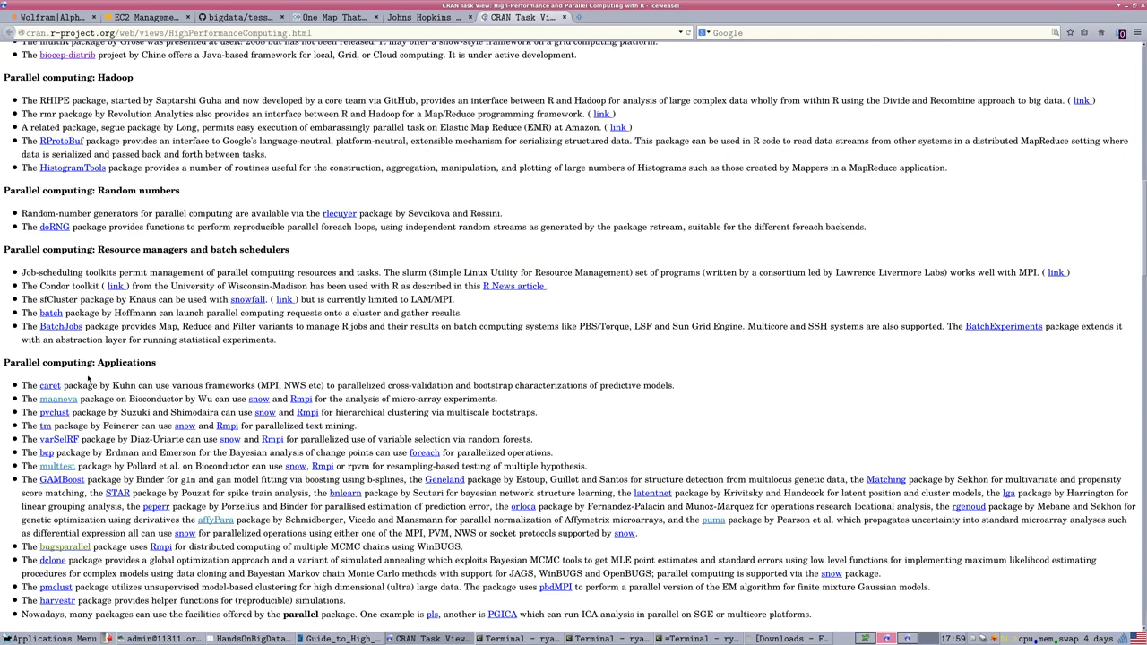
scroll("down", 3)
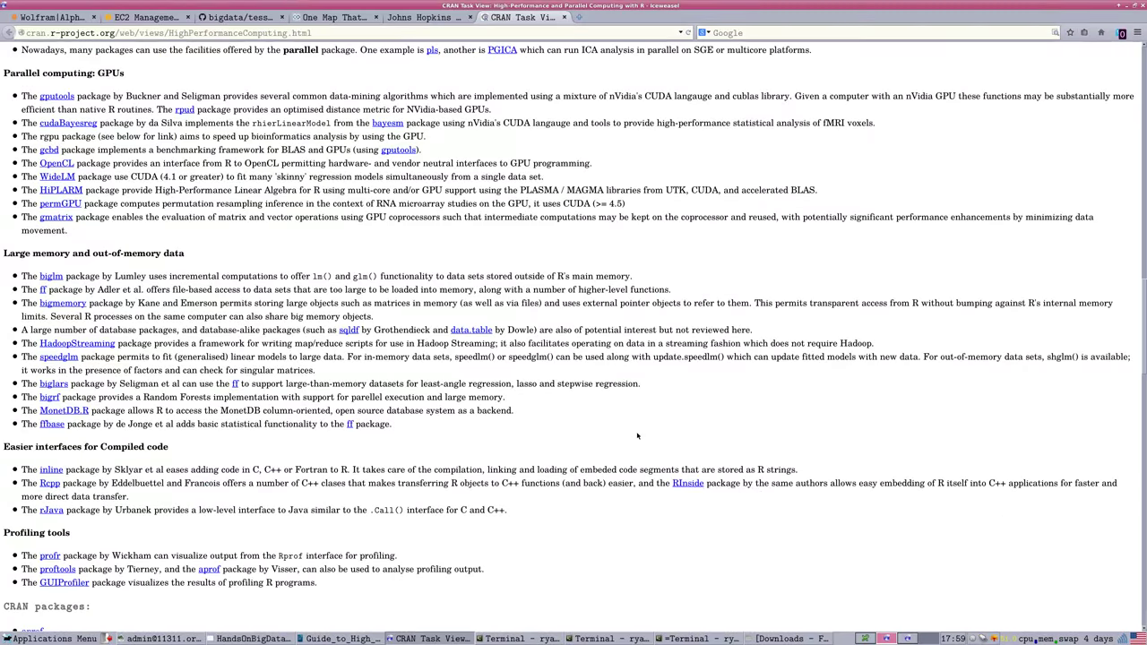
mouse_move(394, 344)
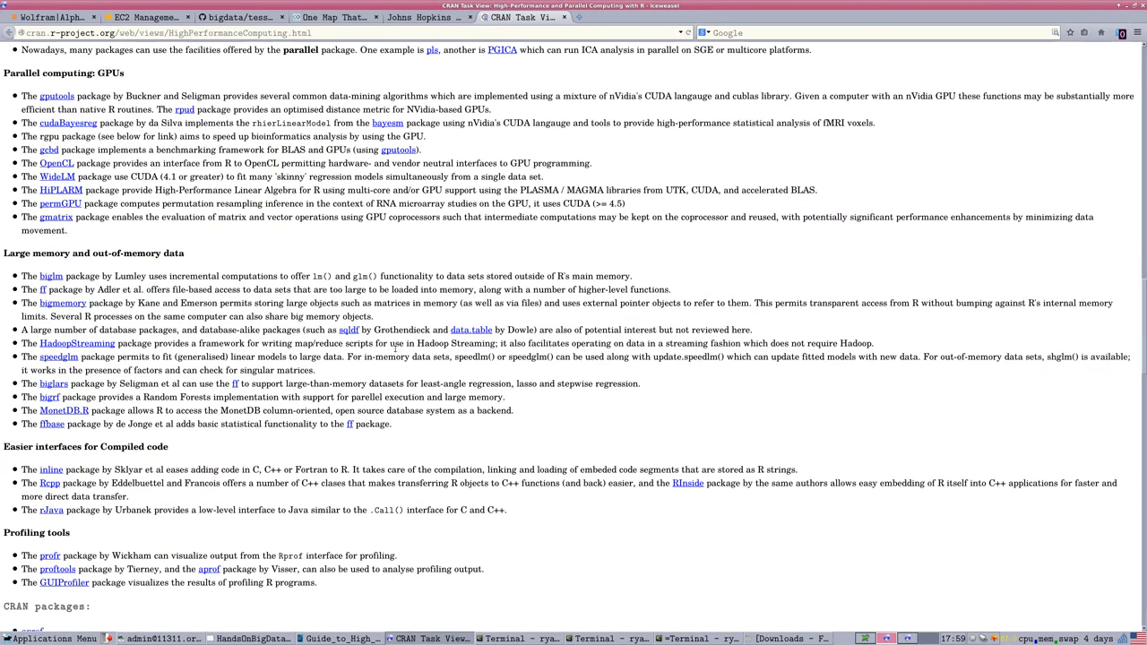
scroll("up", 3)
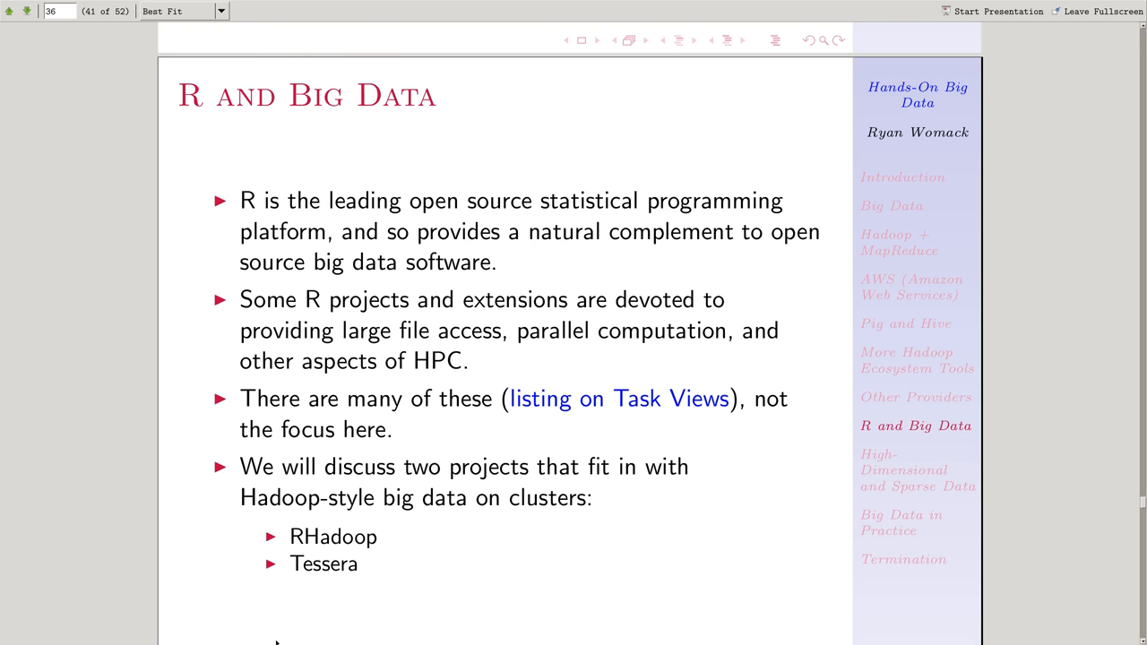
mouse_move(603, 509)
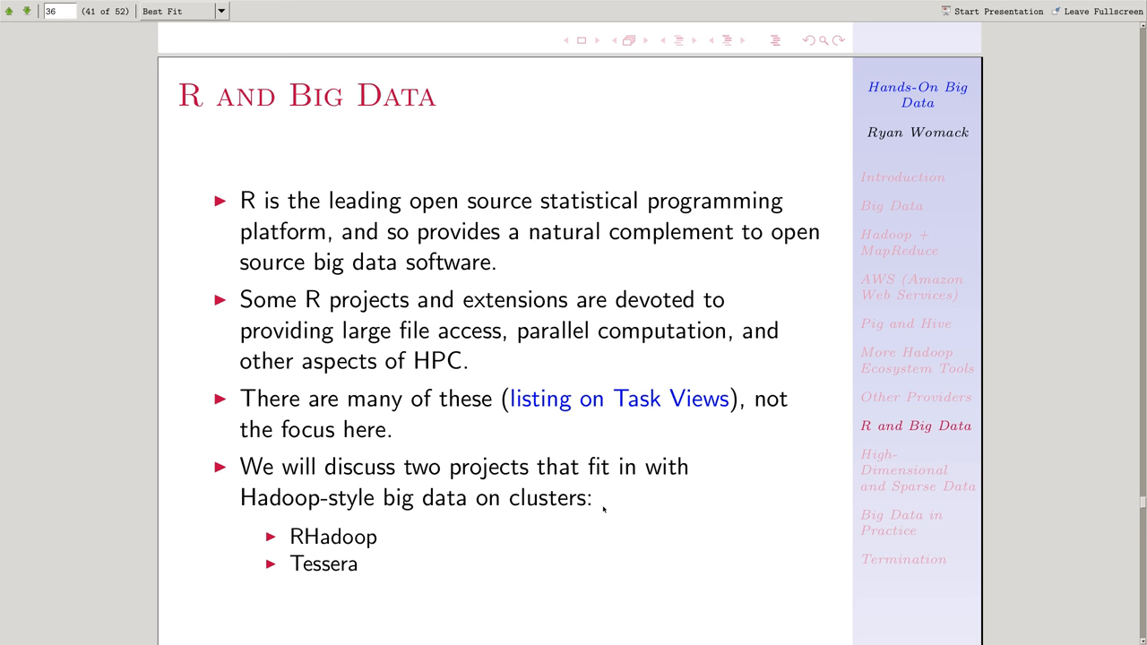
mouse_move(506, 518)
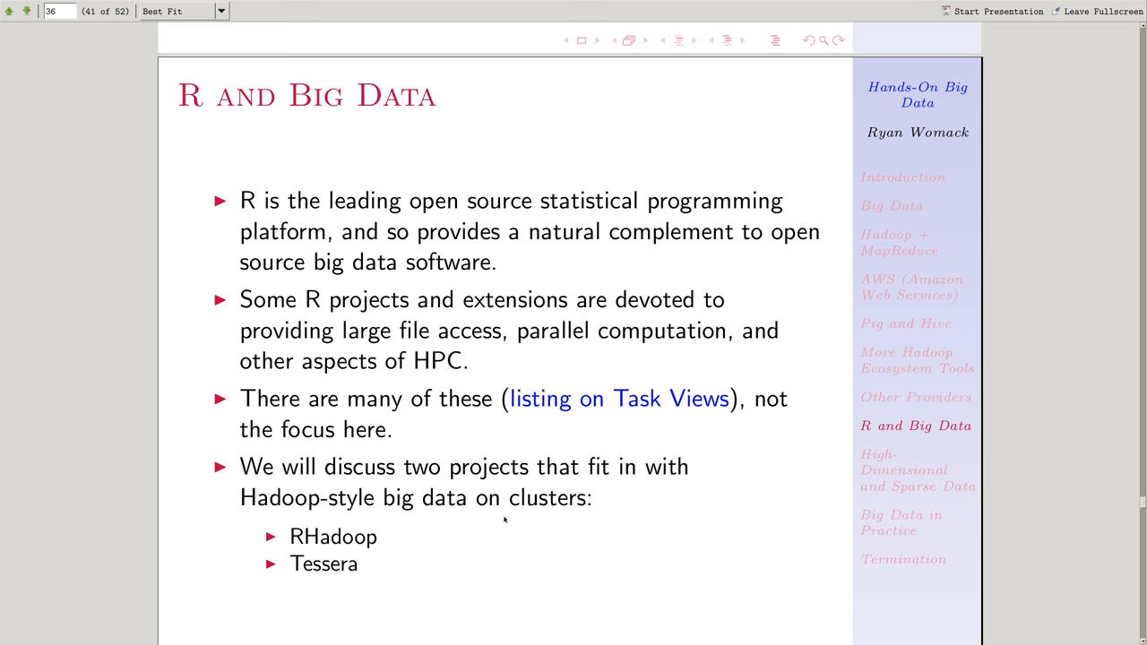
mouse_move(406, 572)
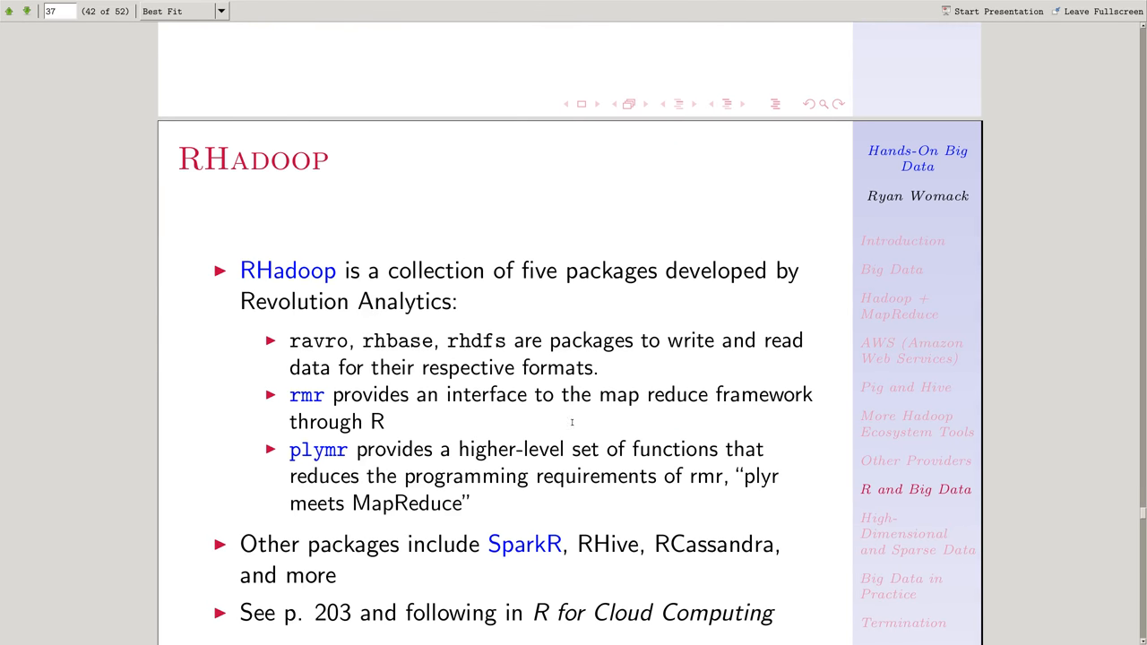
Advance Evince to slide 42, RHadoop
scroll("down", 3)
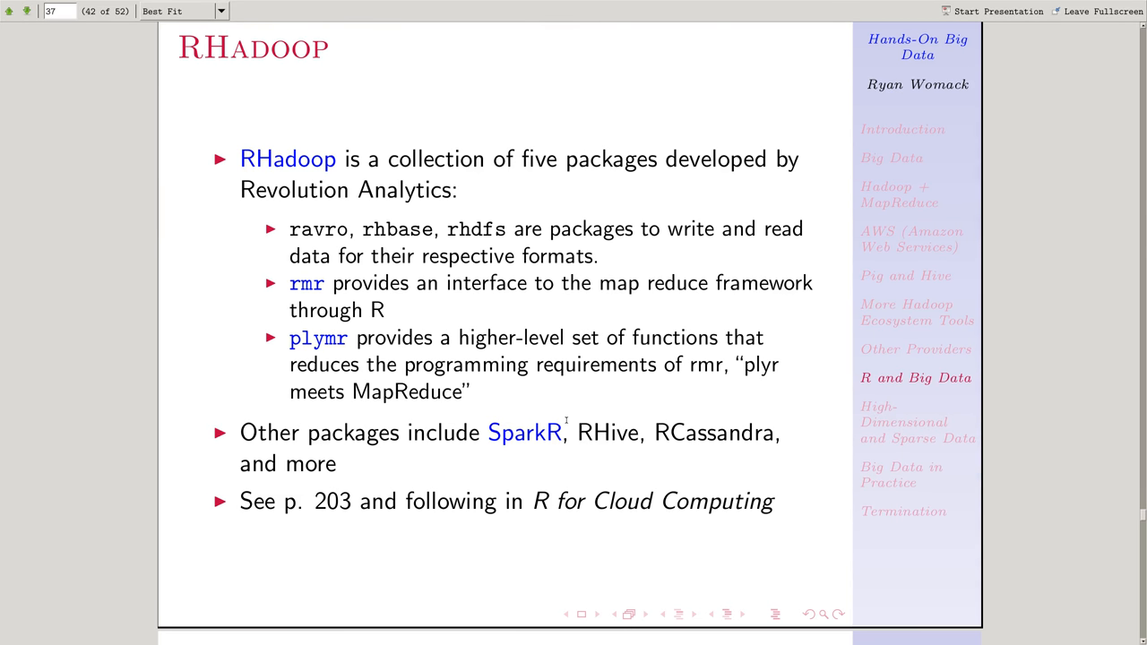
mouse_move(571, 432)
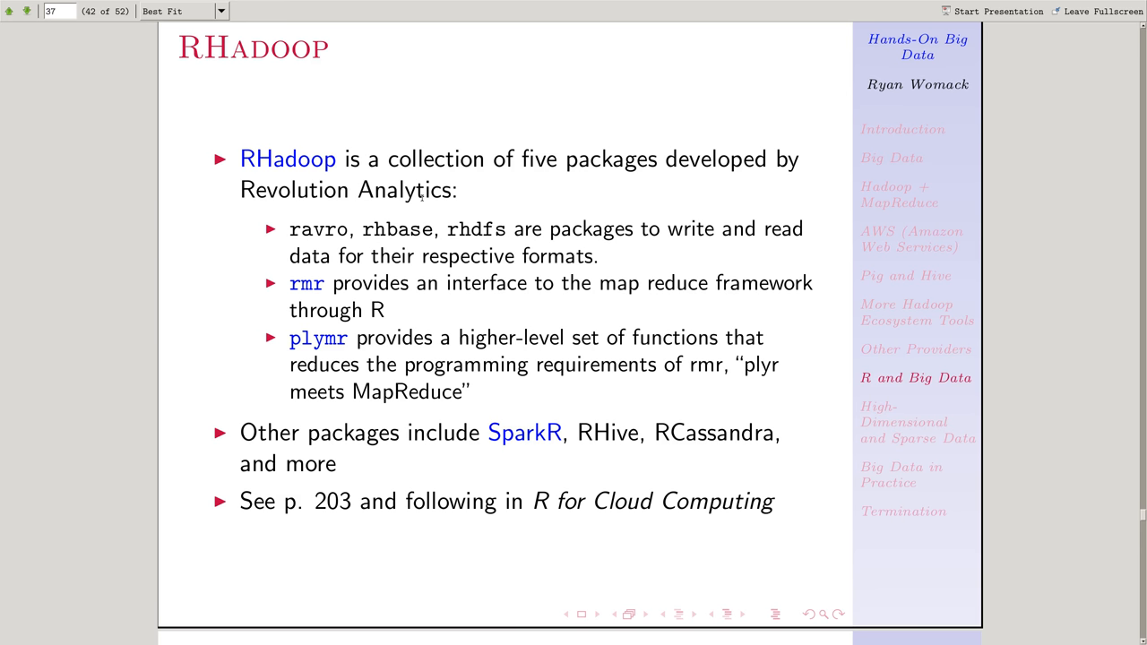
mouse_move(313, 165)
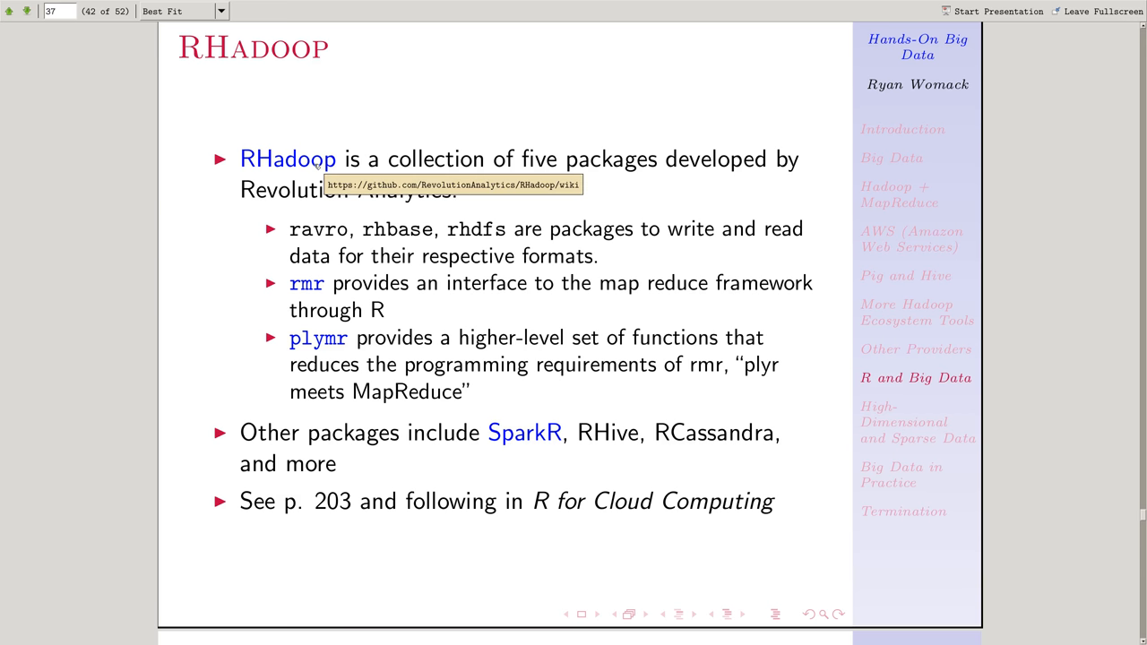
Follow the slide's RHadoop link to the GitHub RHadoop wiki
left_click(288, 159)
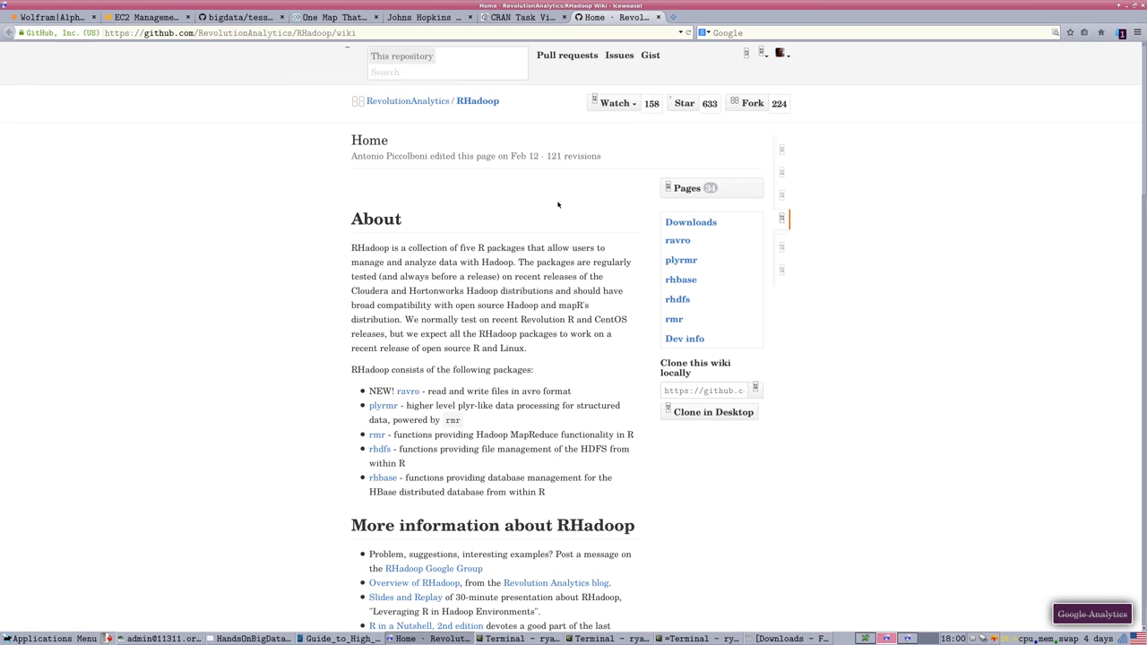
mouse_move(407, 391)
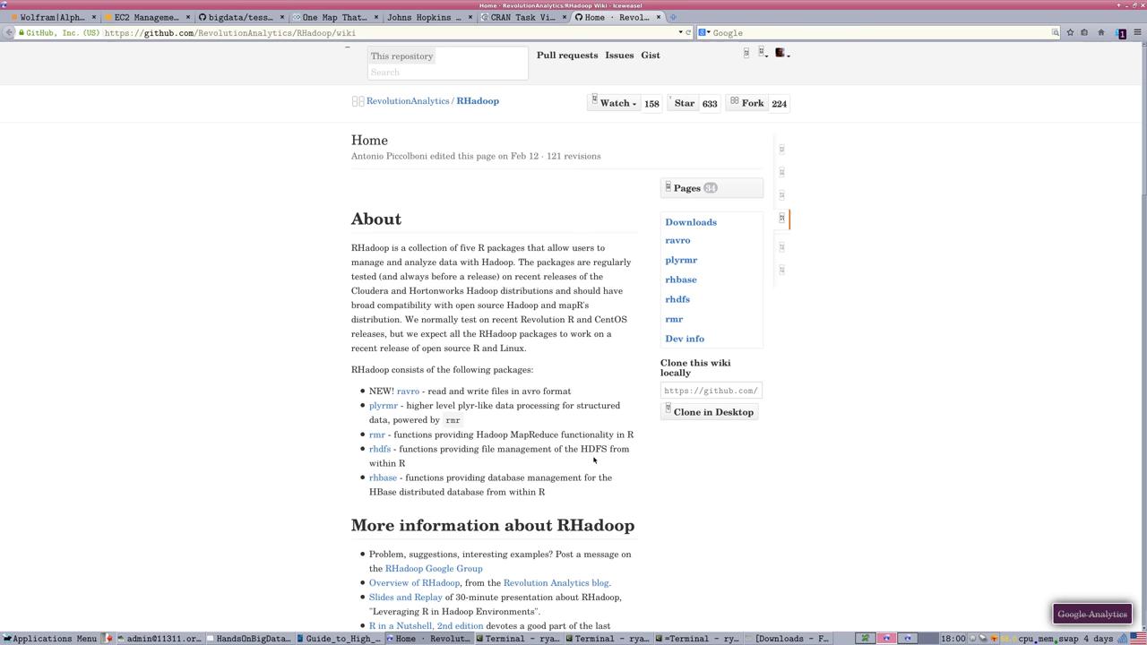
mouse_move(606, 455)
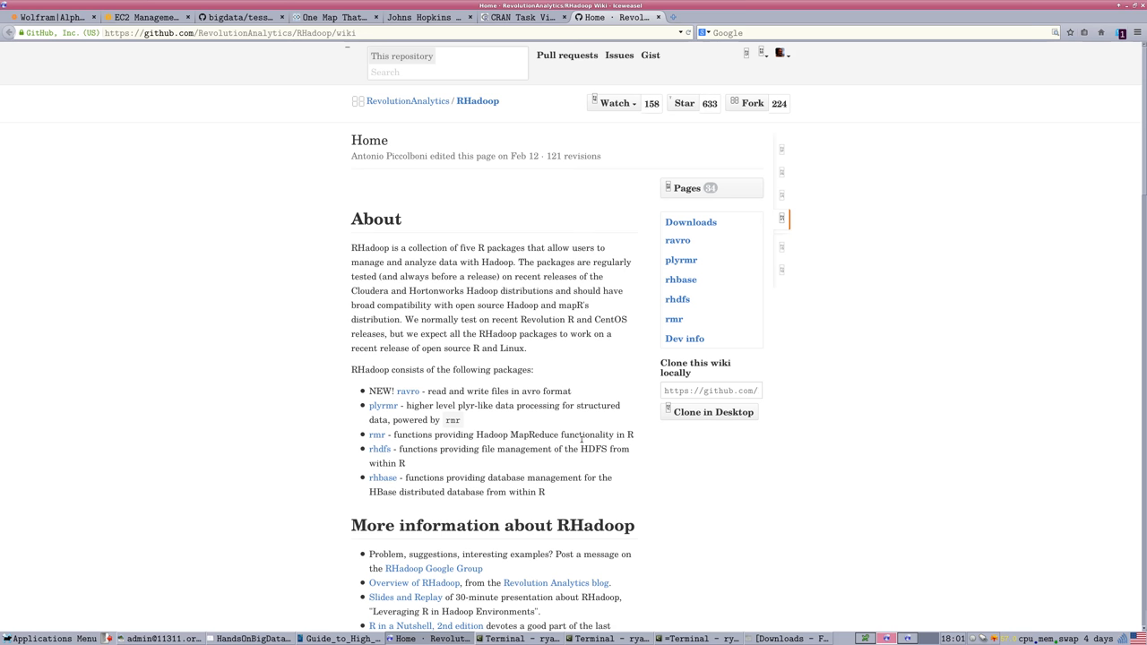
mouse_move(638, 207)
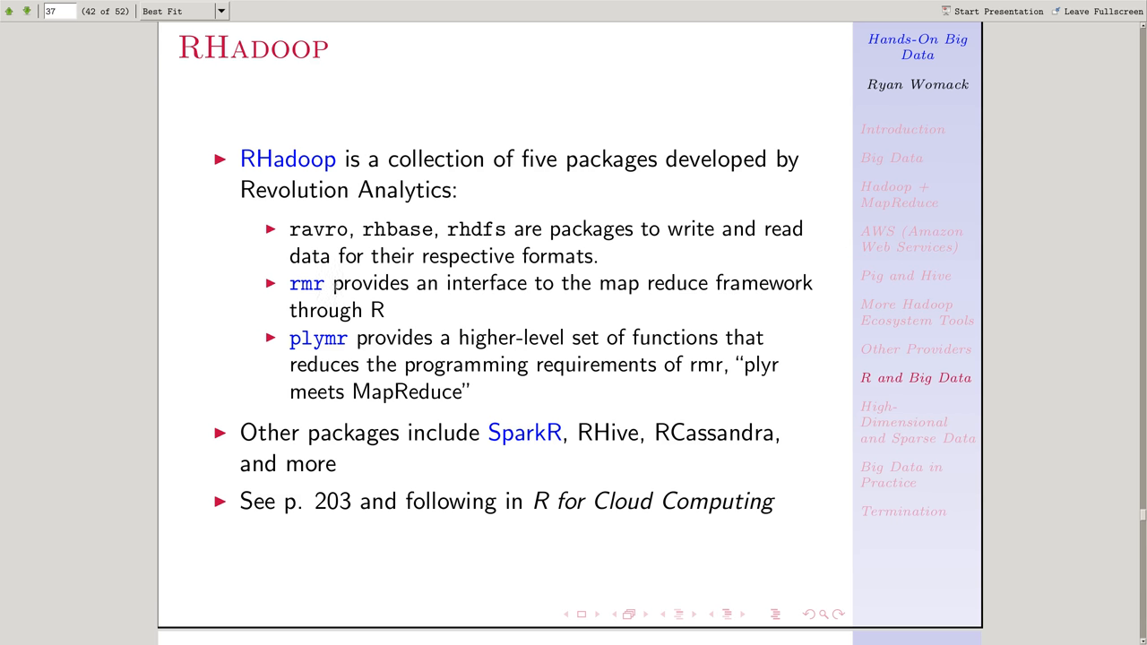
mouse_move(309, 344)
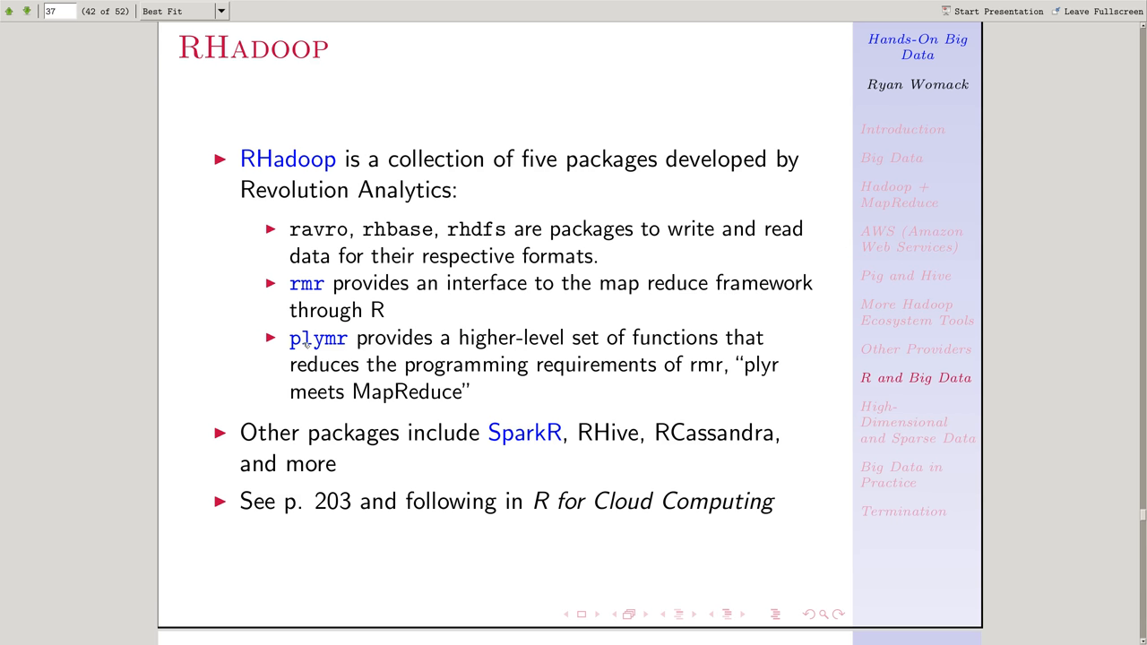
mouse_move(307, 283)
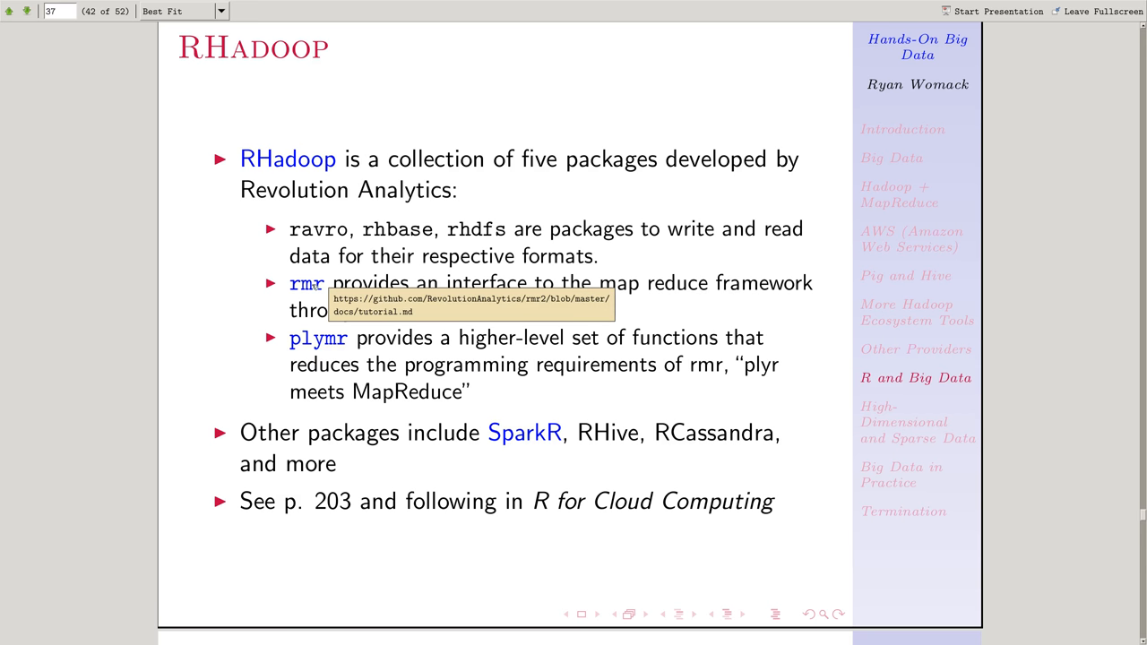
mouse_move(303, 287)
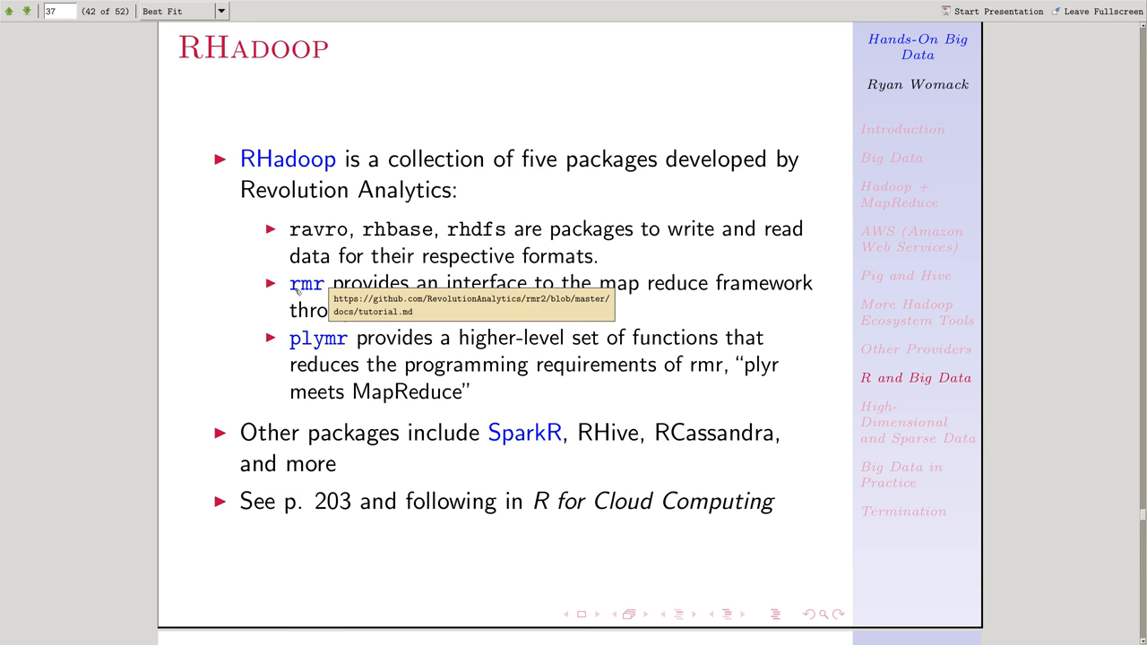
left_click(306, 284)
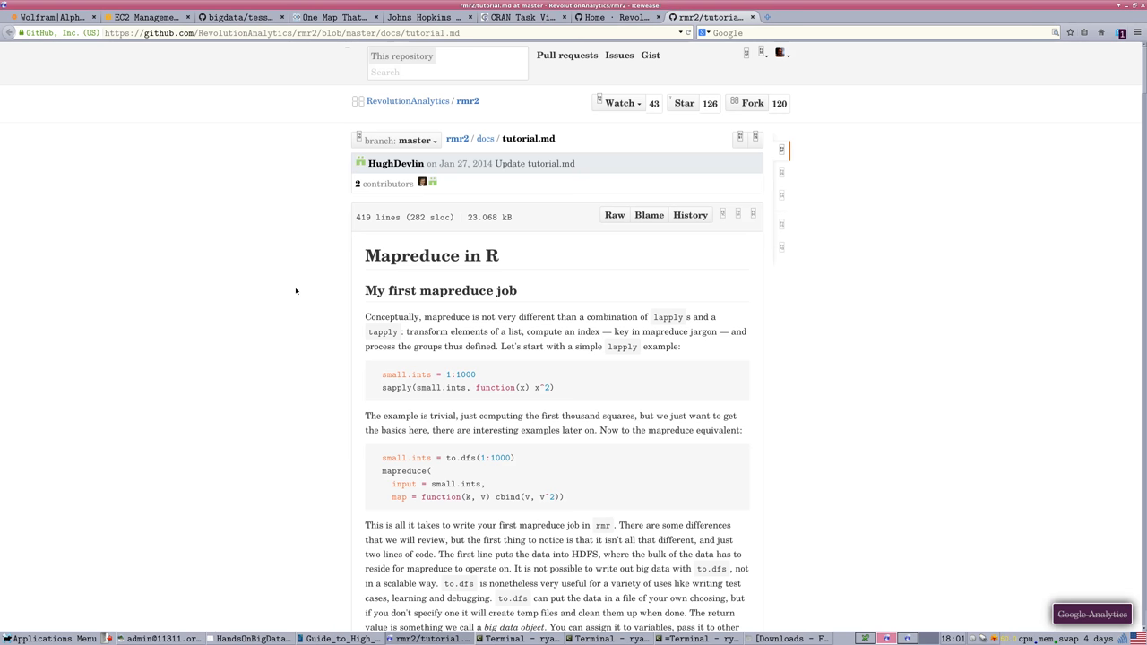
Scroll the rmr2 tutorial and select the mapreduce code under 'My second mapreduce job'
scroll("down", 3)
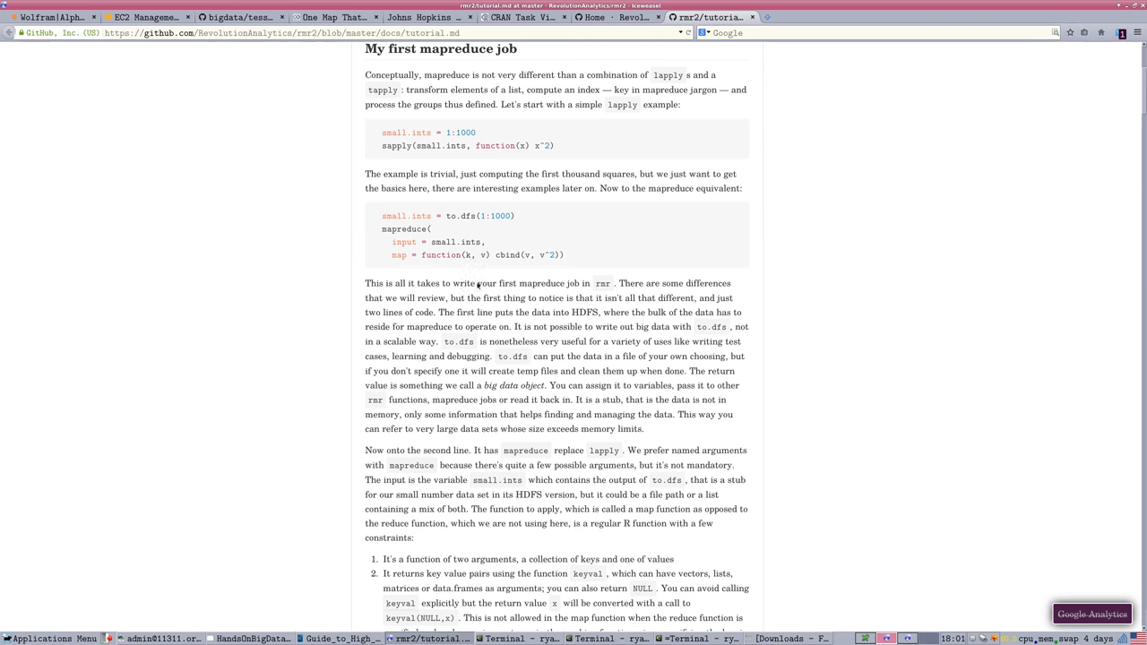
scroll("down", 3)
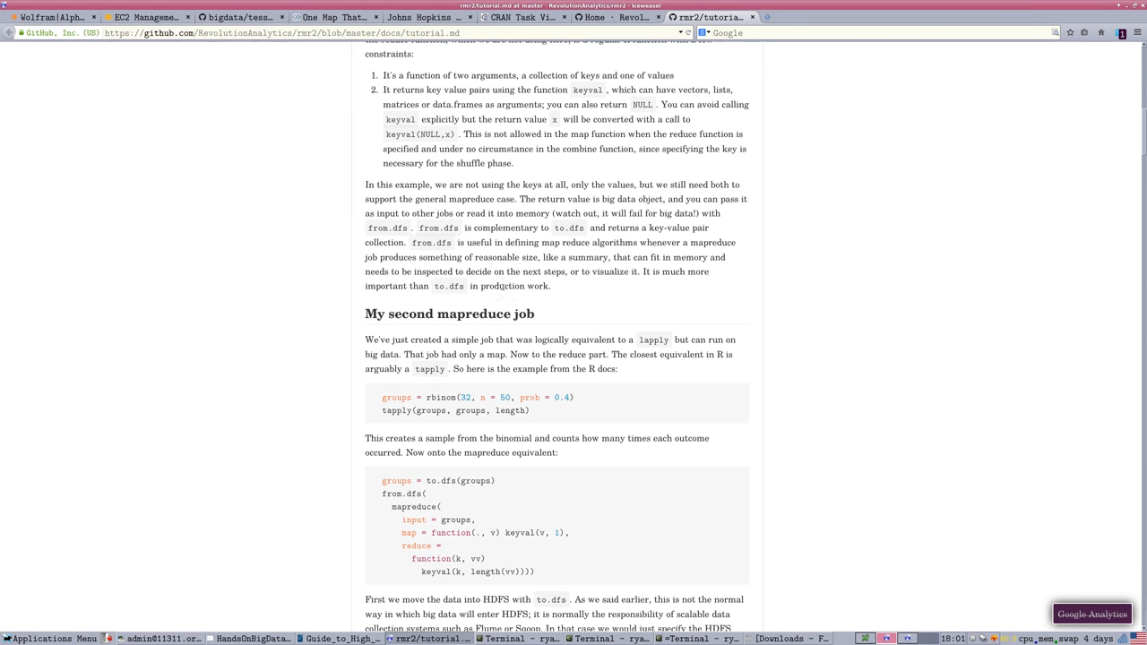
mouse_move(581, 305)
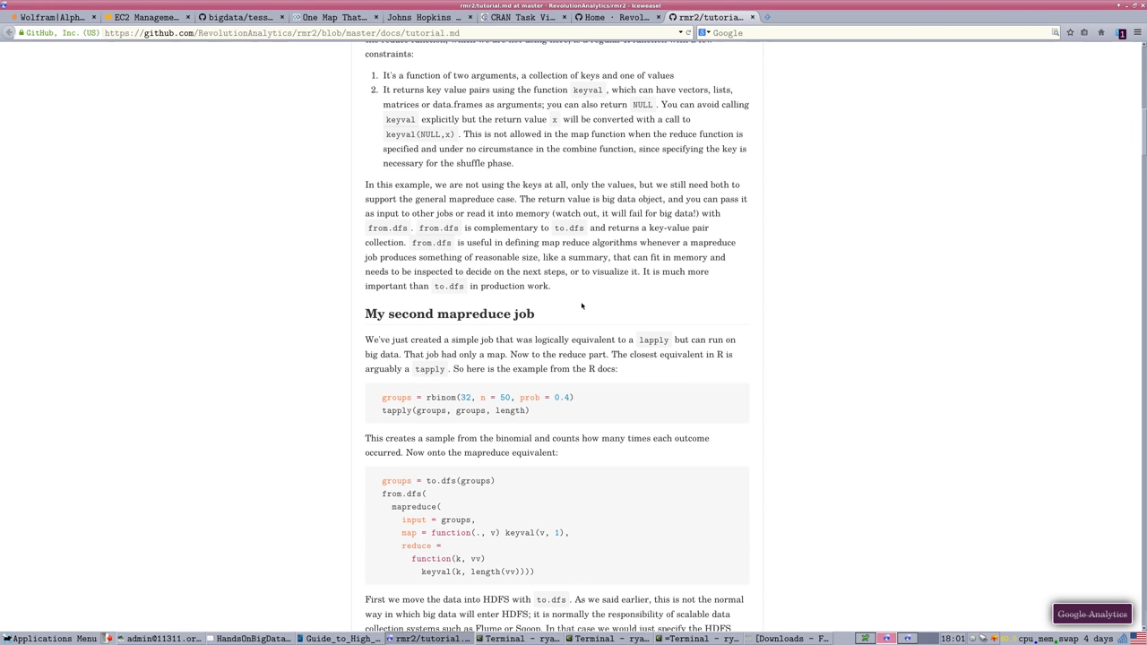
mouse_move(583, 306)
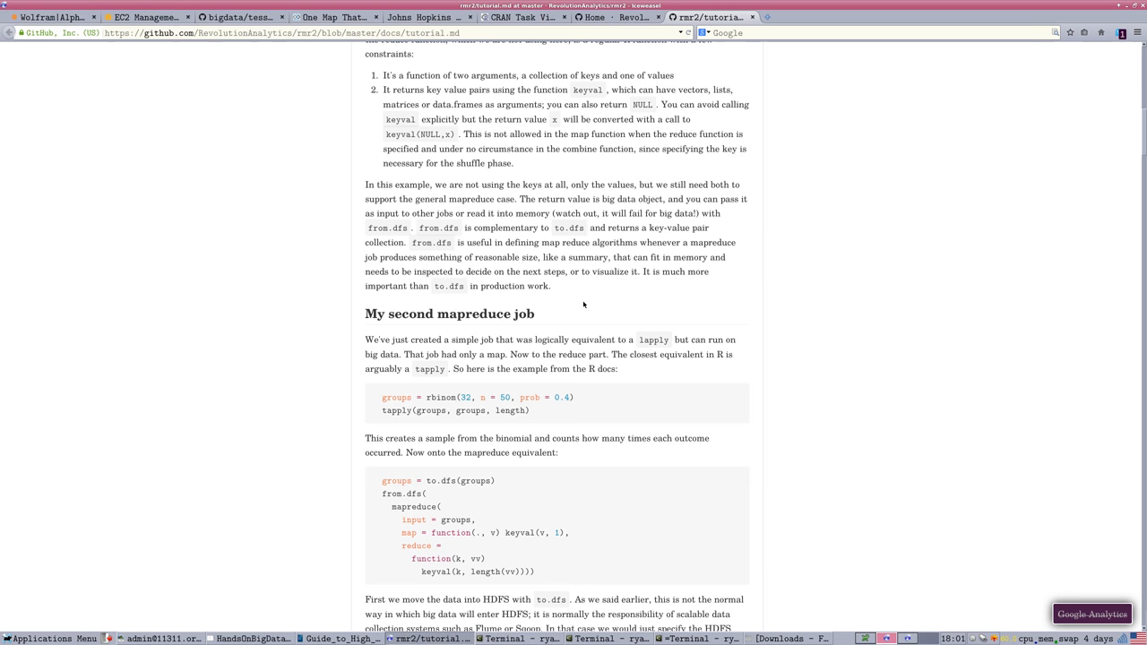
scroll("down", 3)
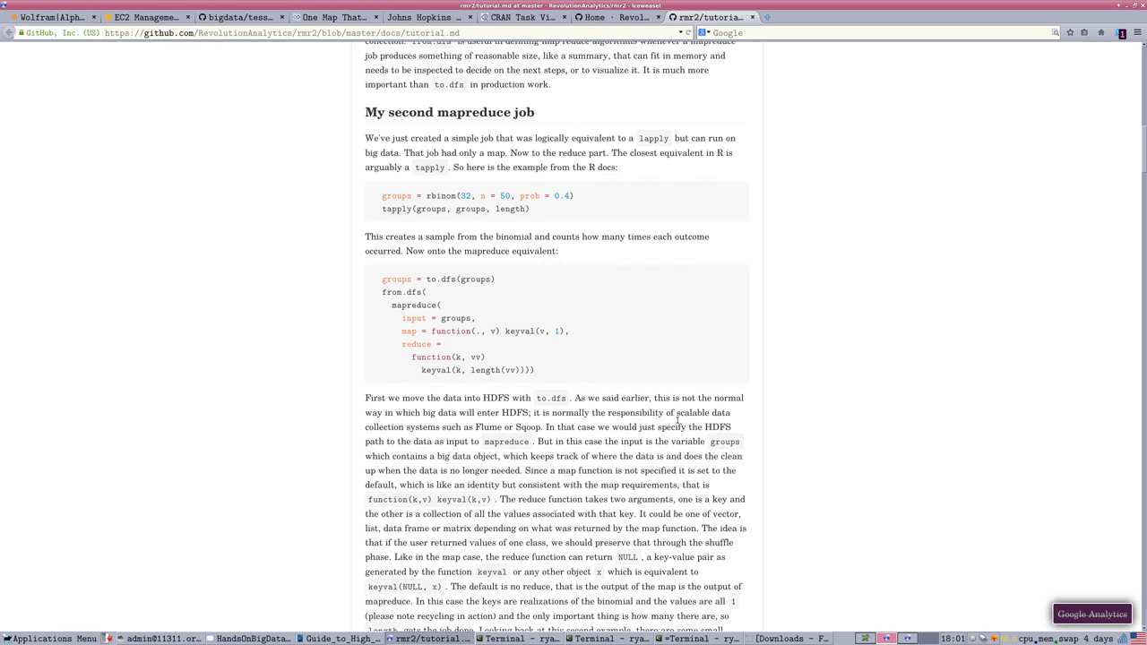
scroll("up", 3)
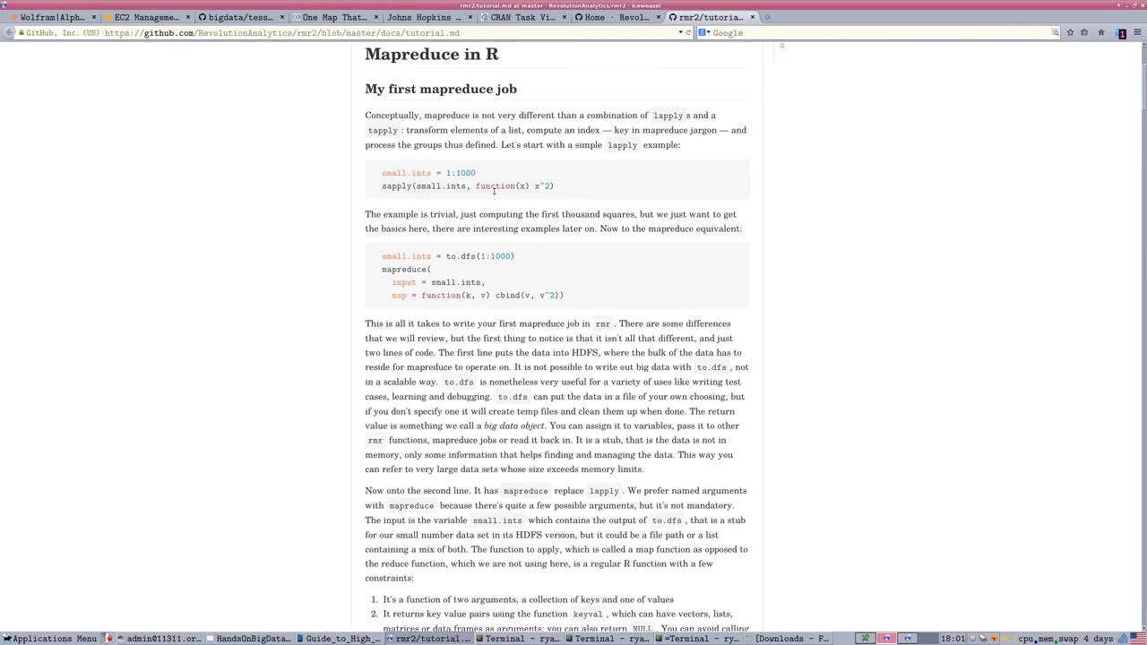
mouse_move(439, 33)
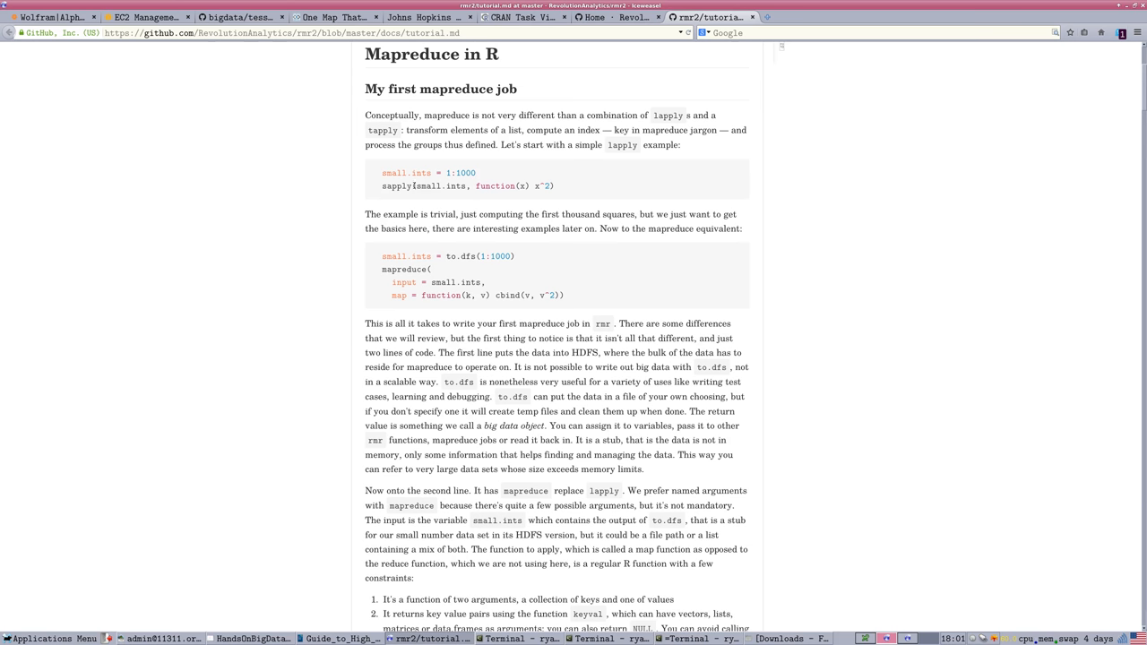
mouse_move(532, 250)
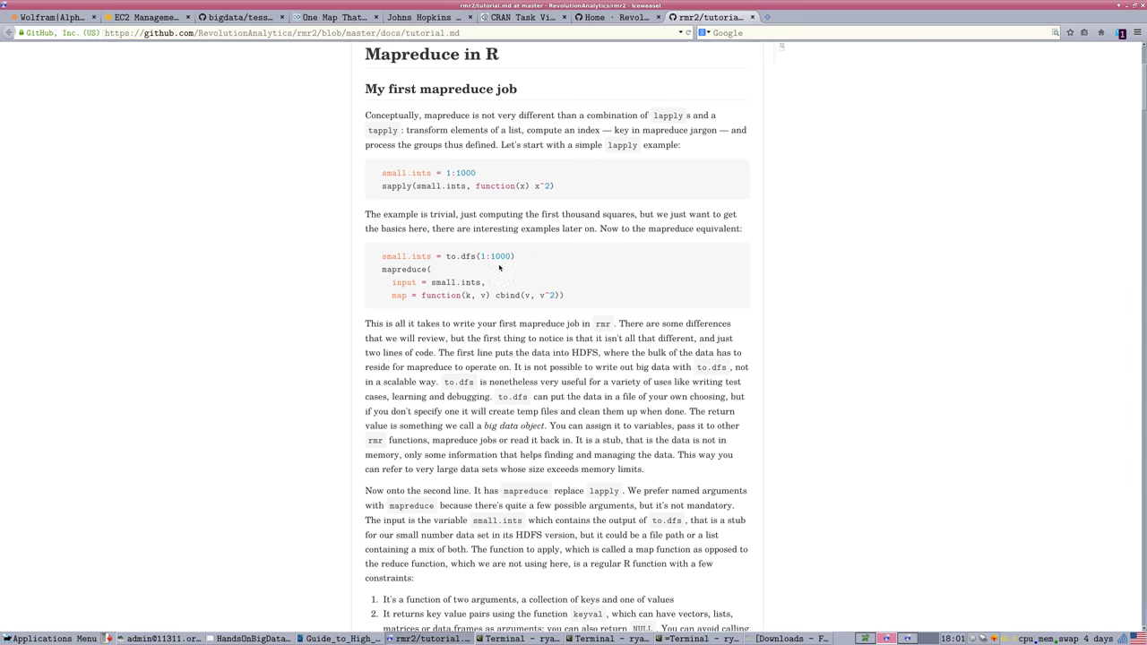
mouse_move(491, 278)
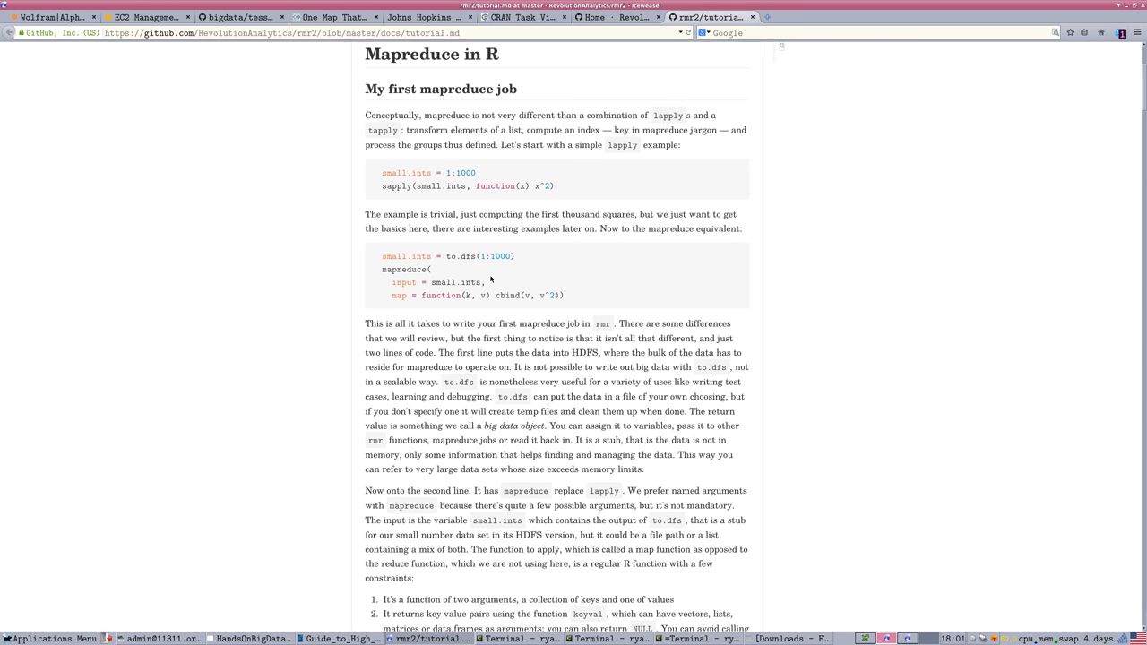
scroll("down", 3)
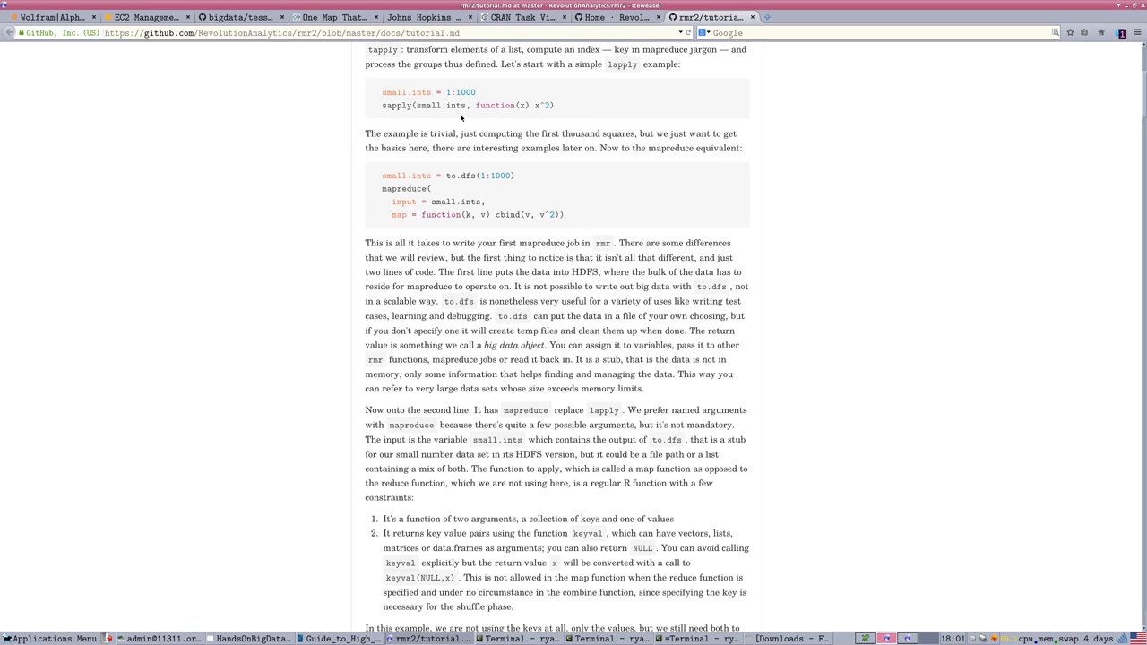
scroll("down", 3)
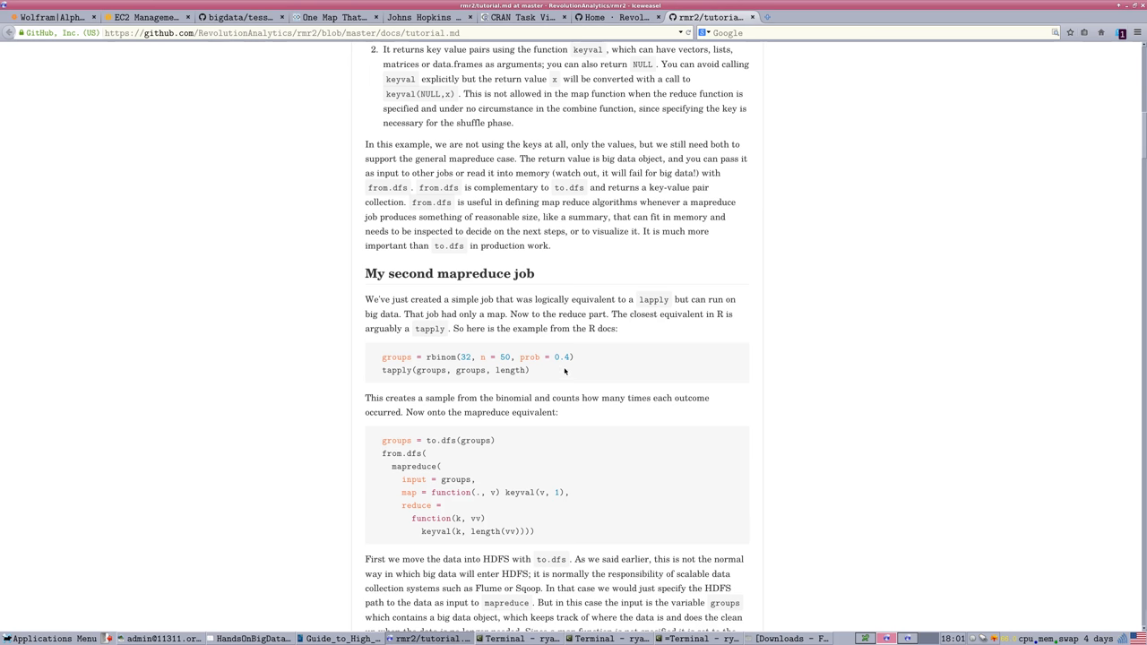
scroll("down", 3)
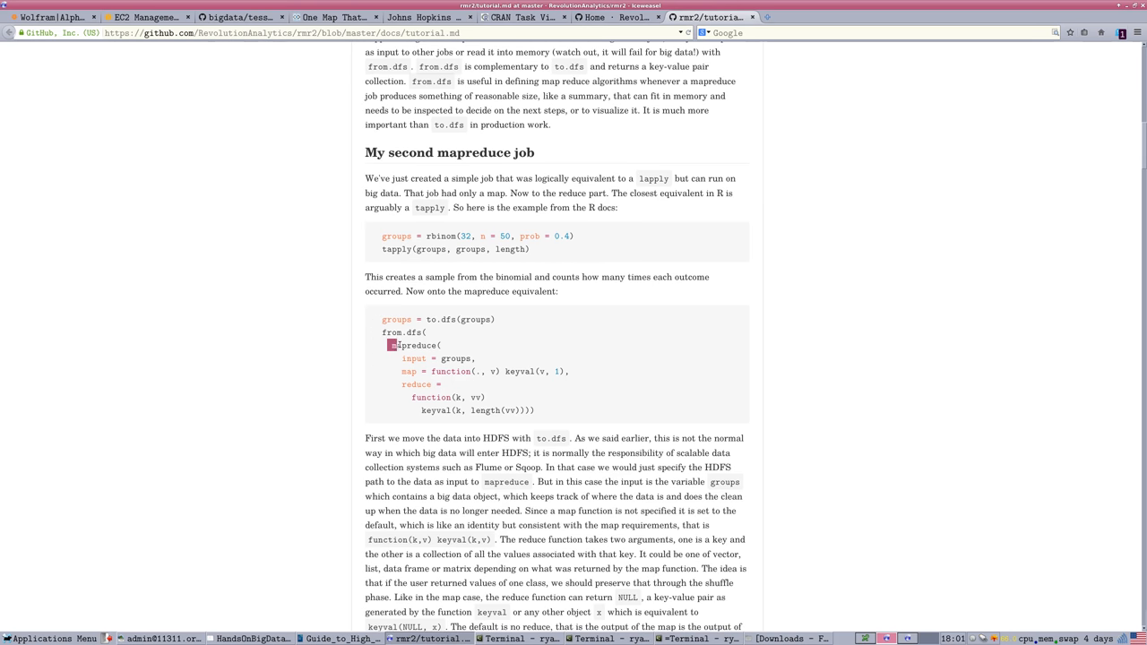
left_click_drag(388, 345, 535, 409)
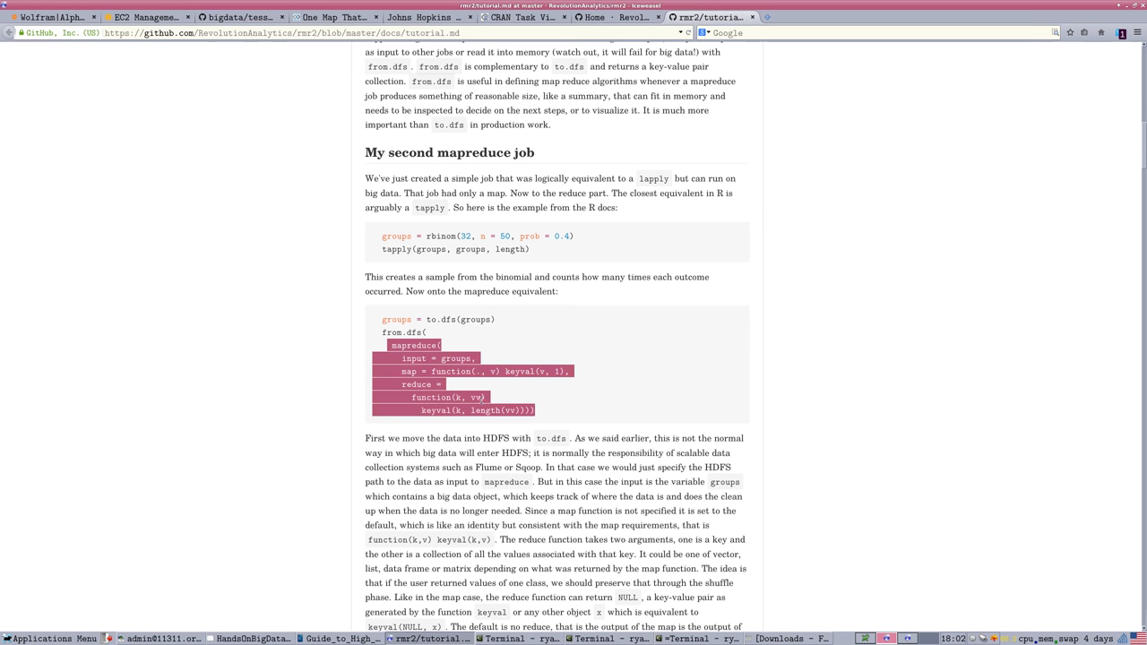
mouse_move(540, 351)
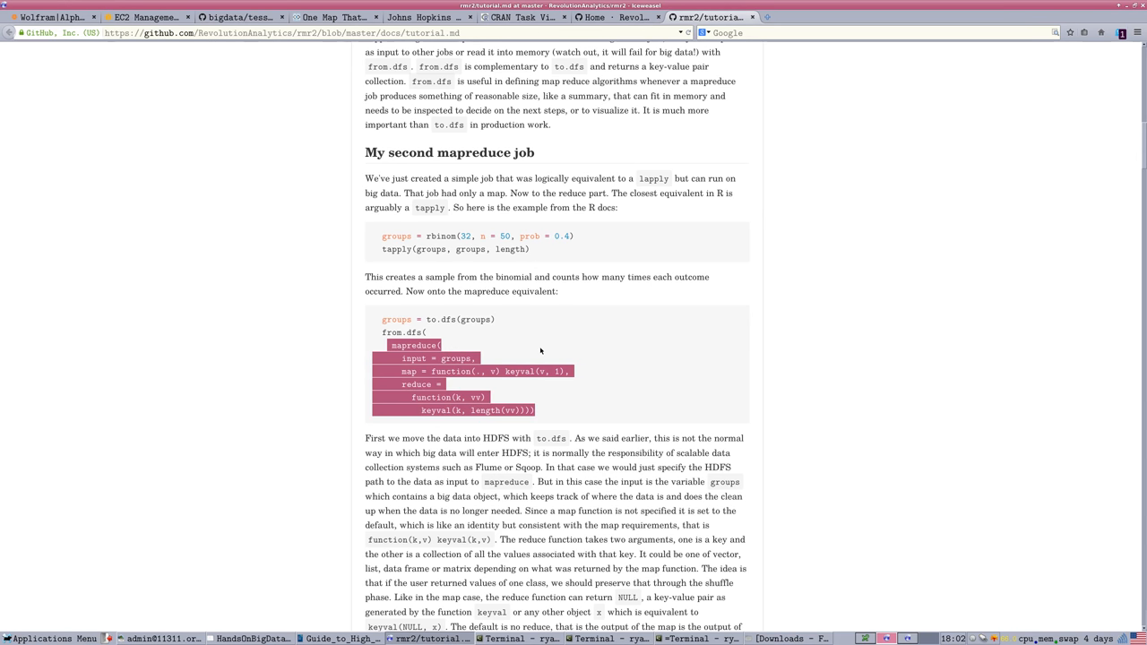
mouse_move(527, 396)
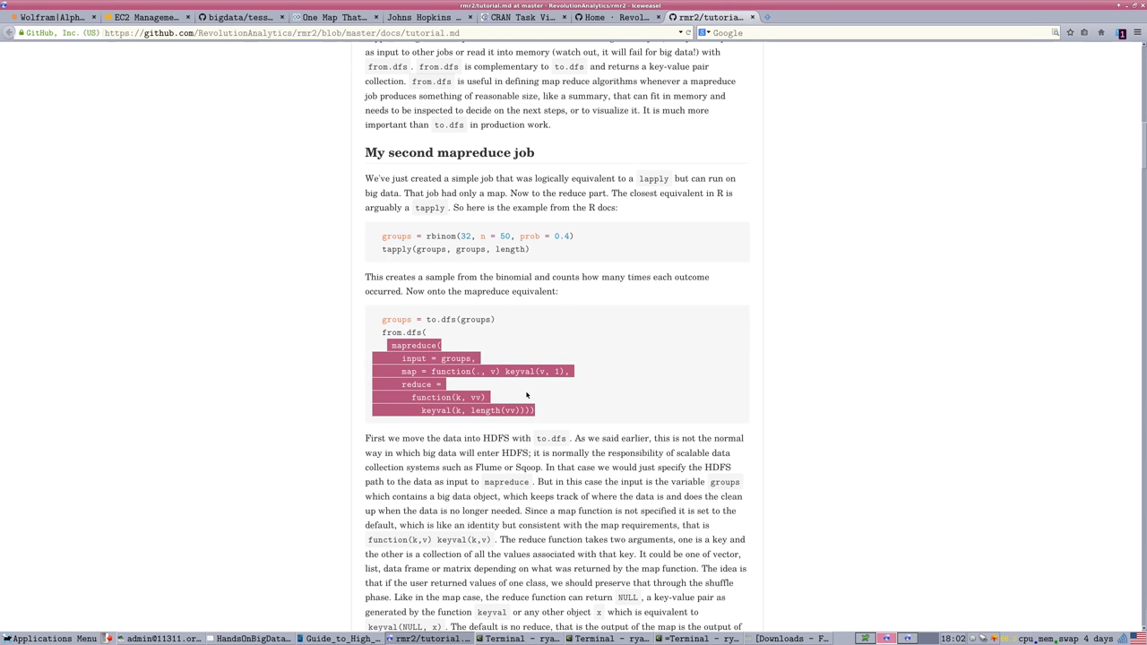
mouse_move(531, 394)
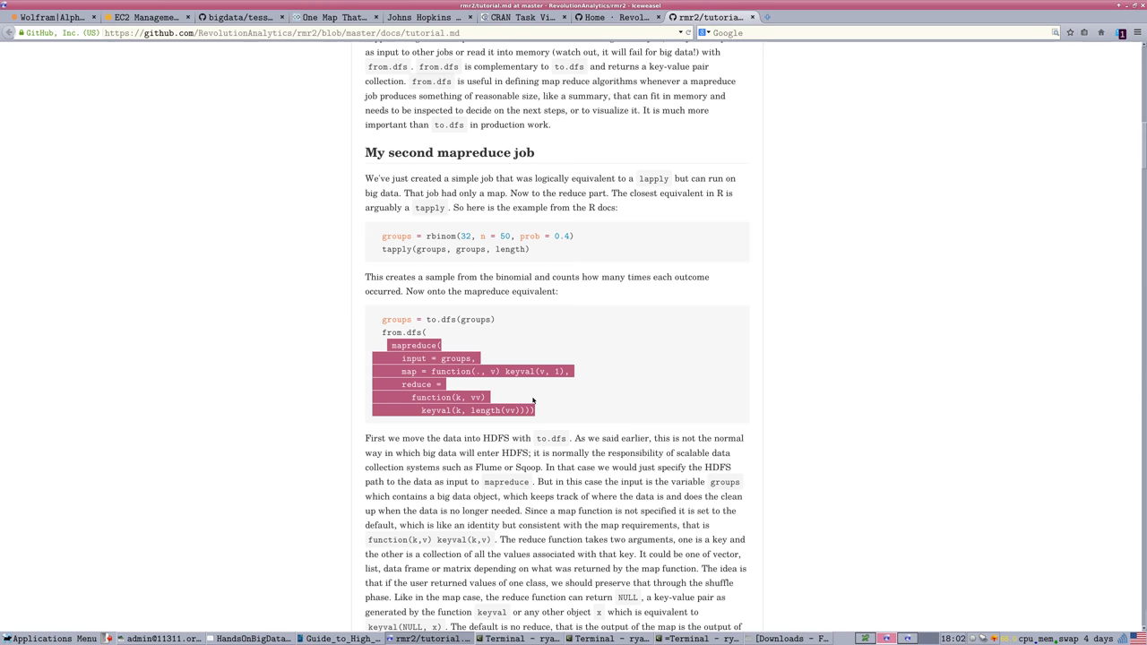
scroll("down", 3)
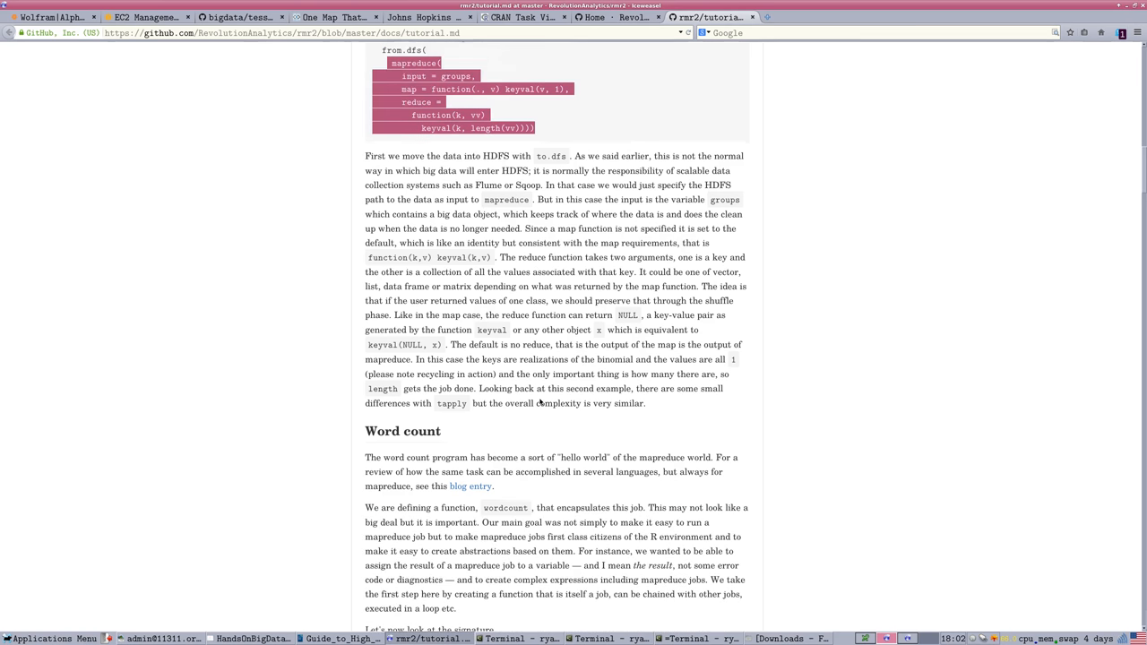
scroll("down", 3)
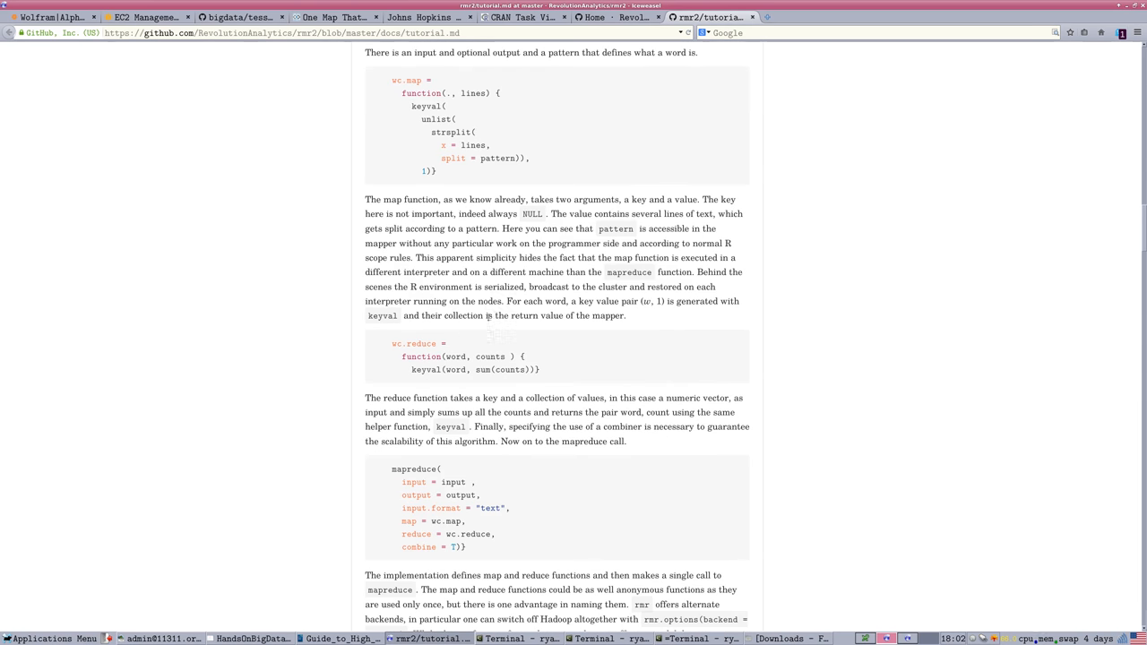
scroll("down", 3)
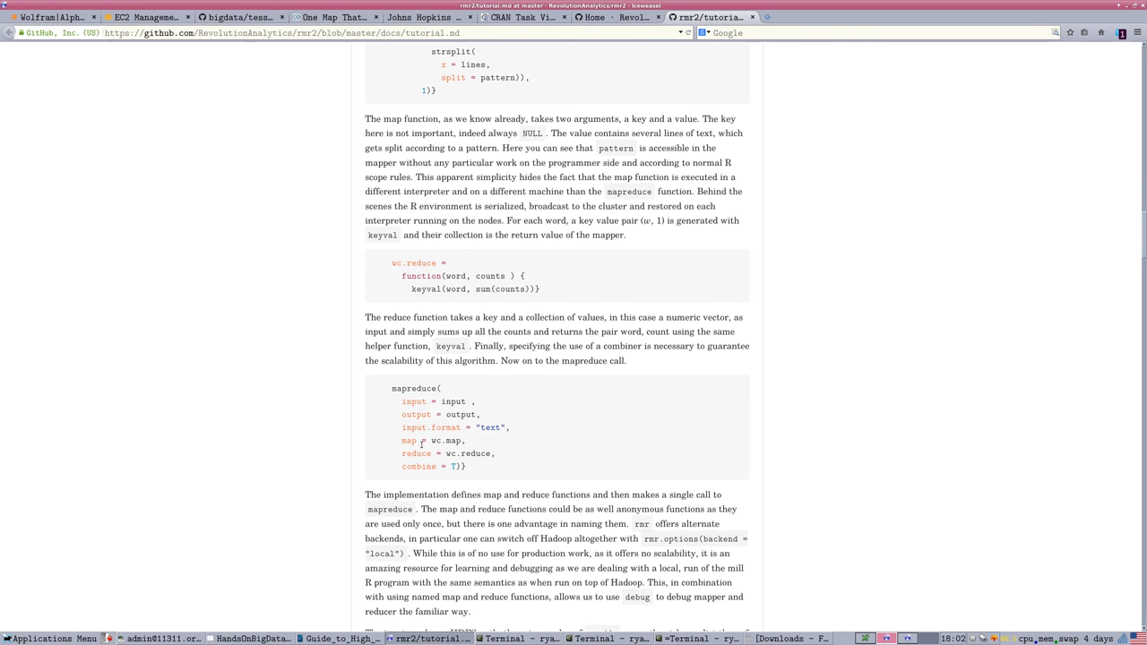
scroll("down", 3)
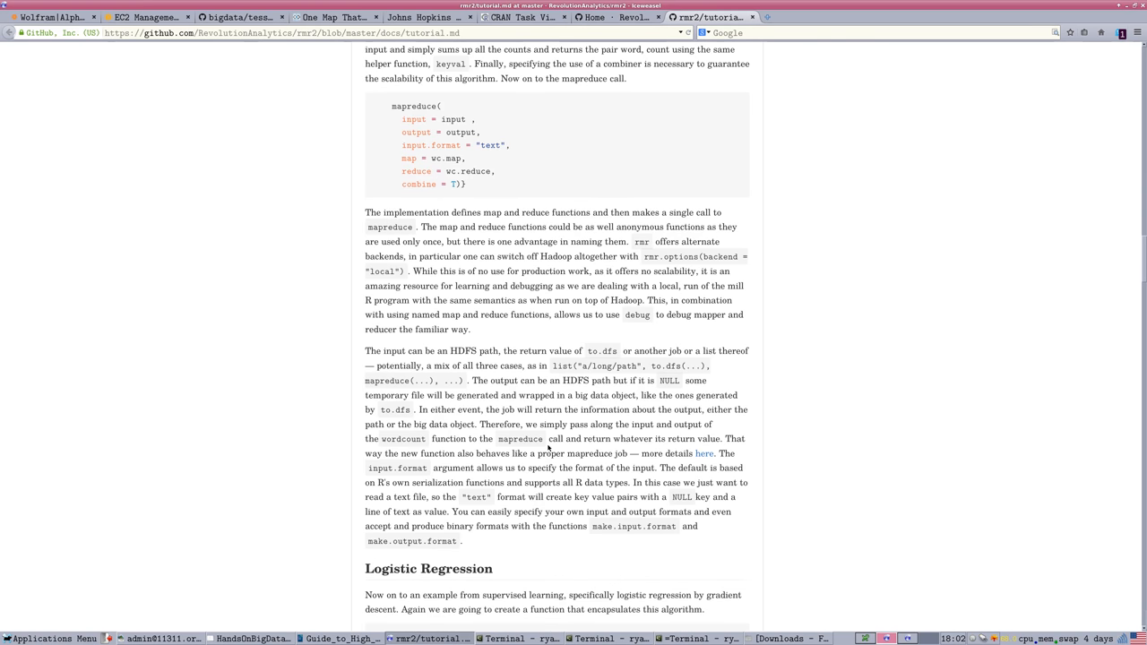
scroll("down", 3)
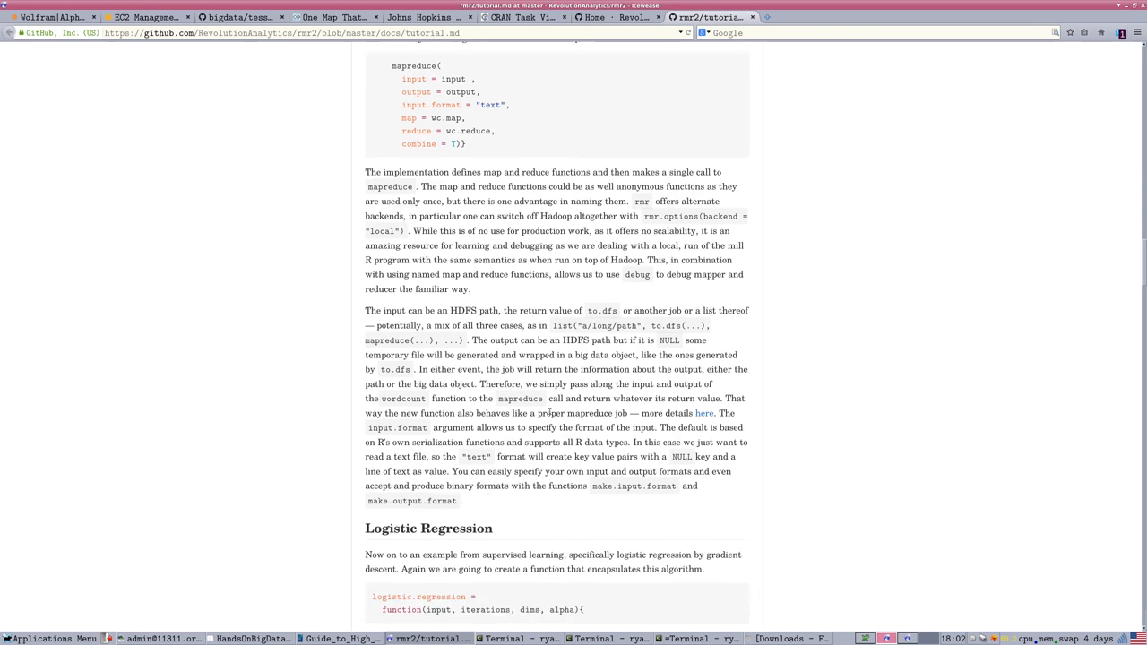
scroll("down", 3)
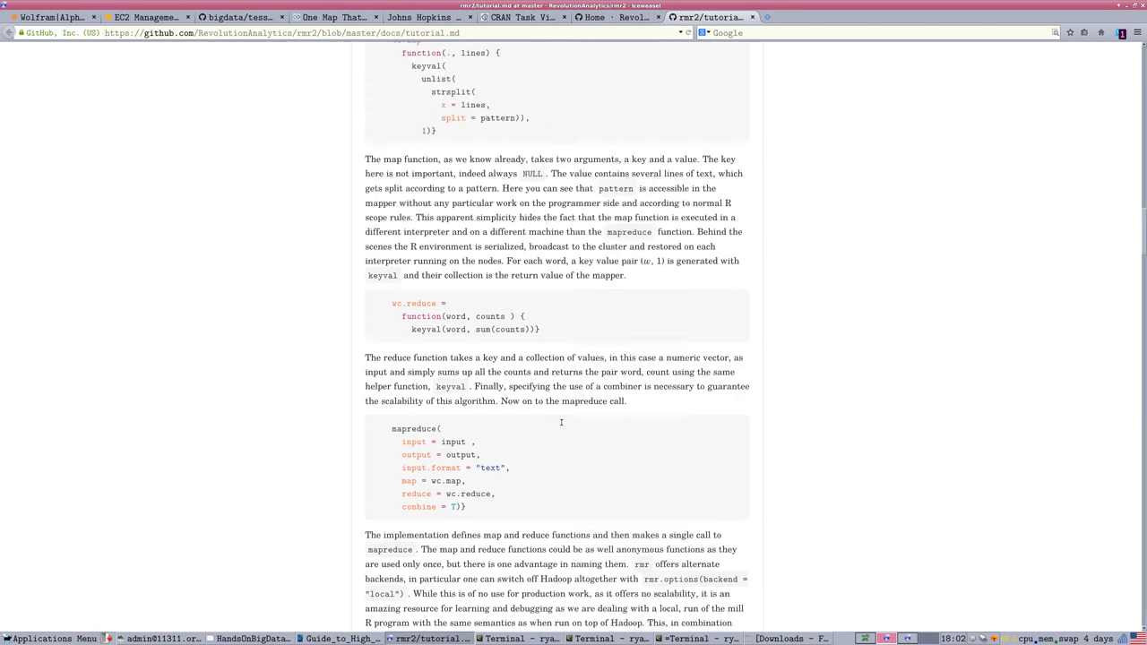
scroll("up", 3)
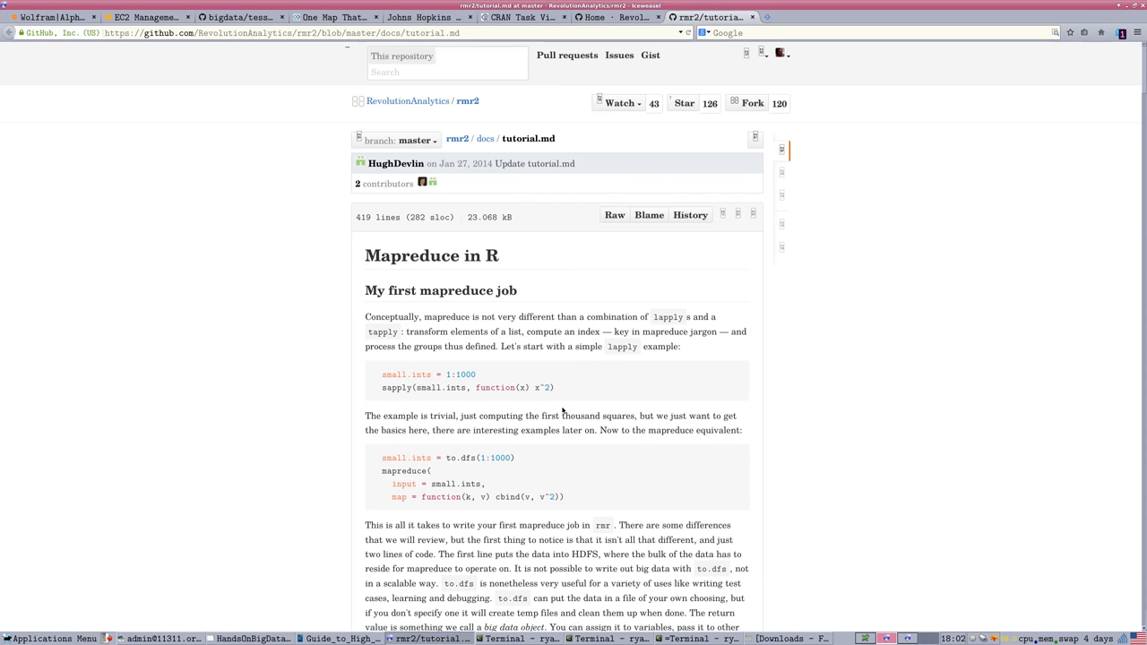
mouse_move(569, 308)
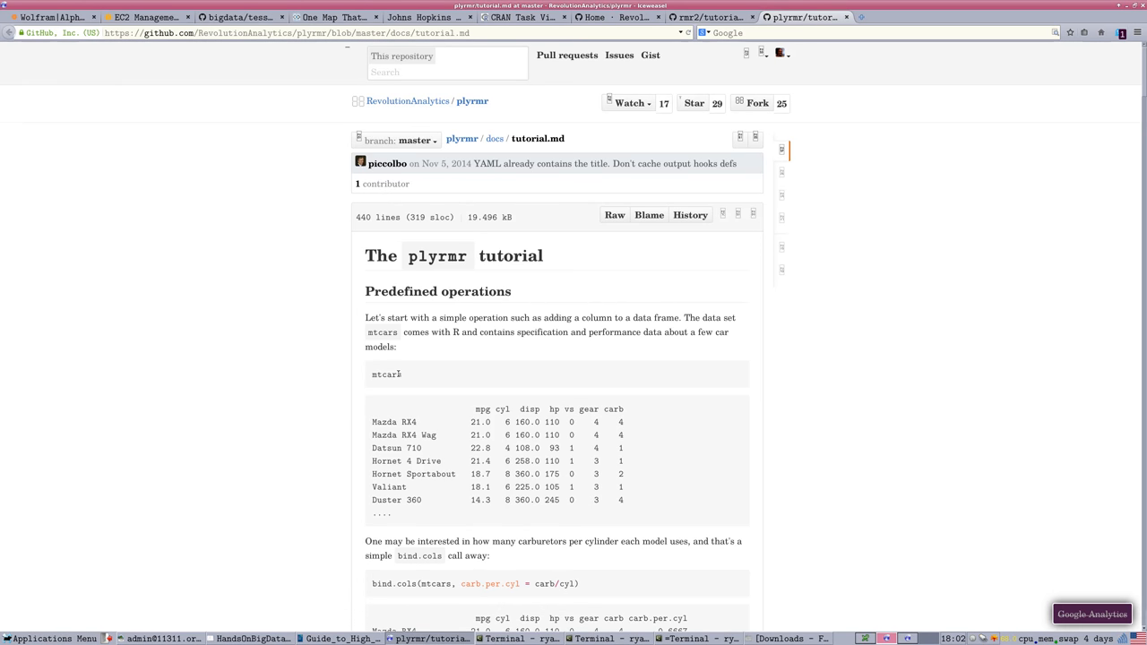
mouse_move(422, 365)
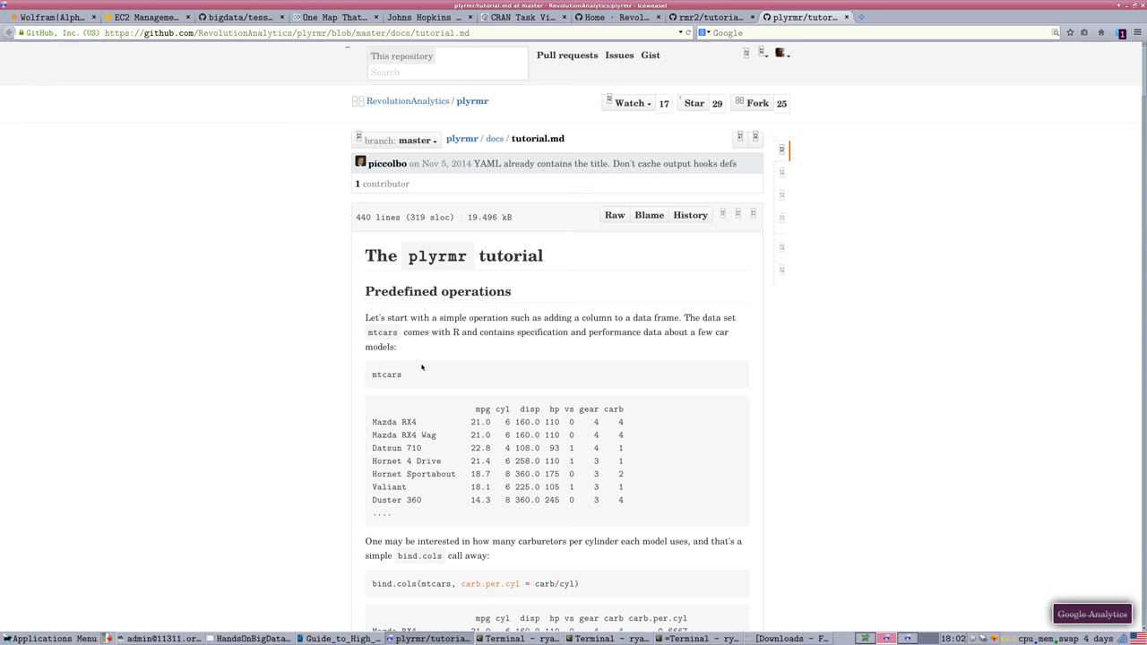
Scroll the plyrmr tutorial past bind.cols to its Hadoop-powered function list
scroll("down", 3)
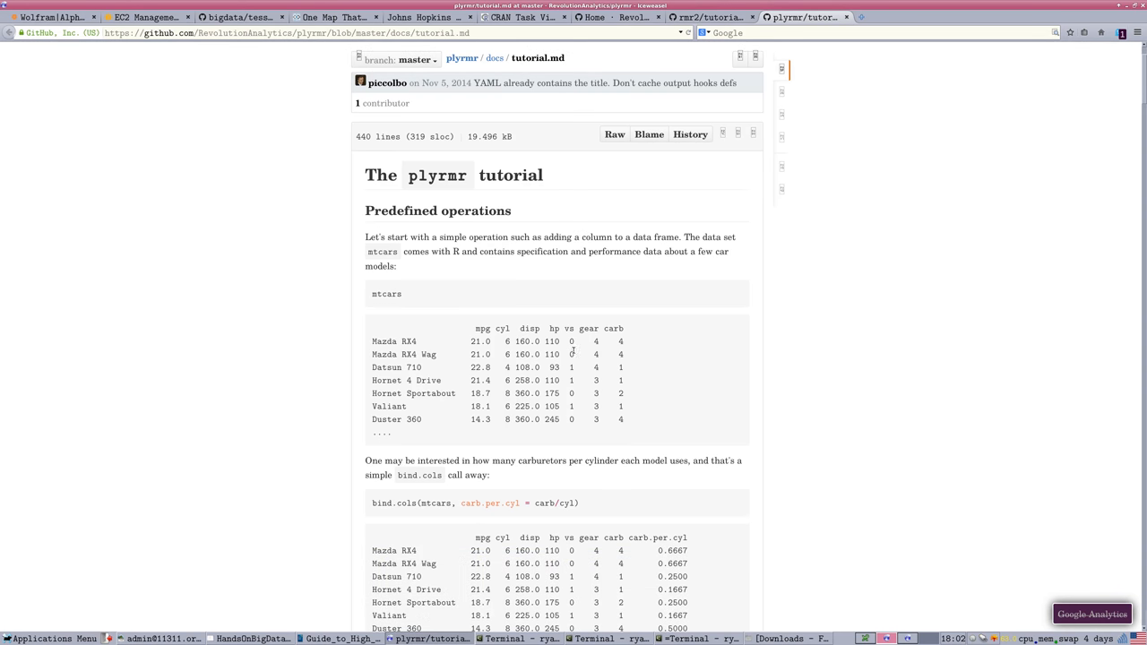
scroll("down", 3)
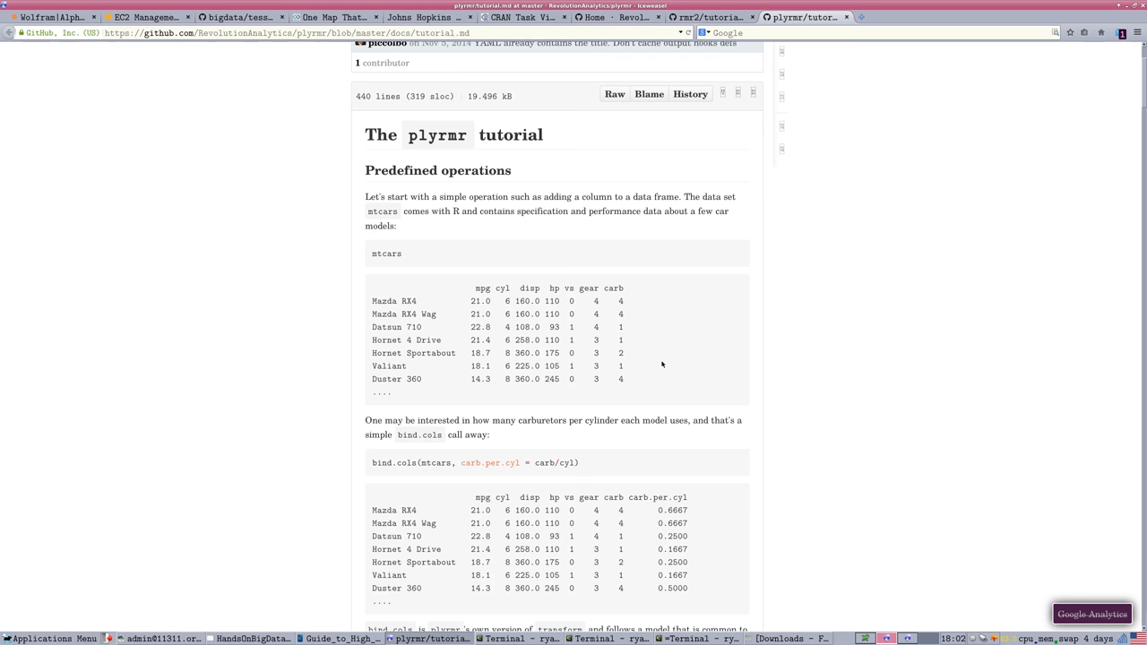
mouse_move(660, 375)
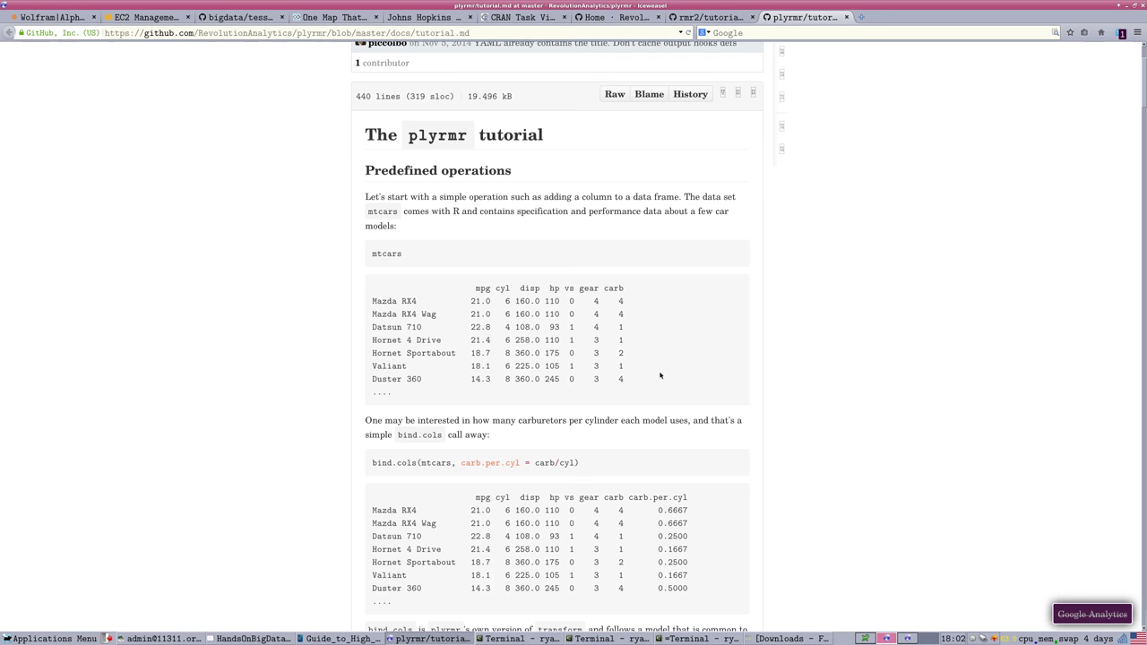
scroll("down", 3)
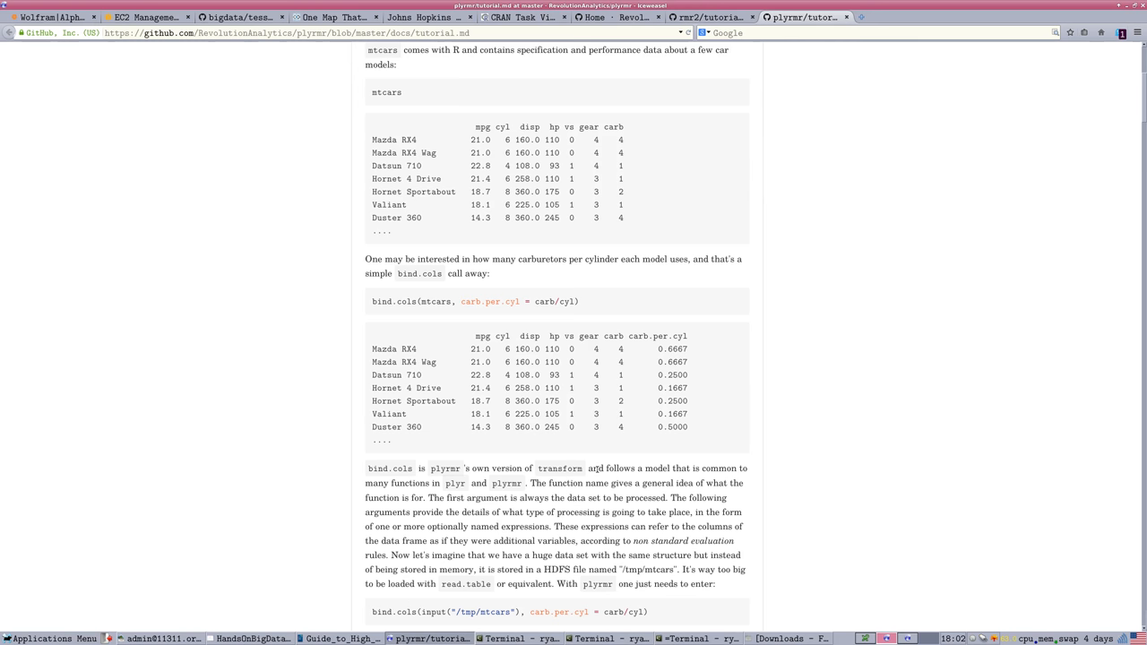
scroll("up", 3)
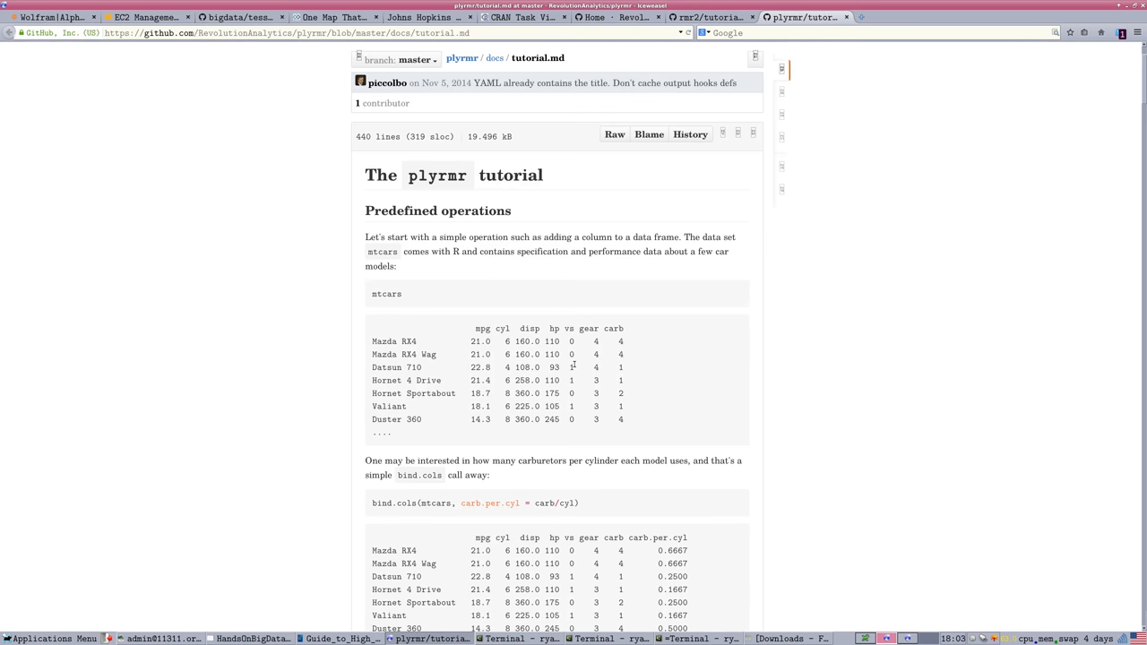
scroll("down", 3)
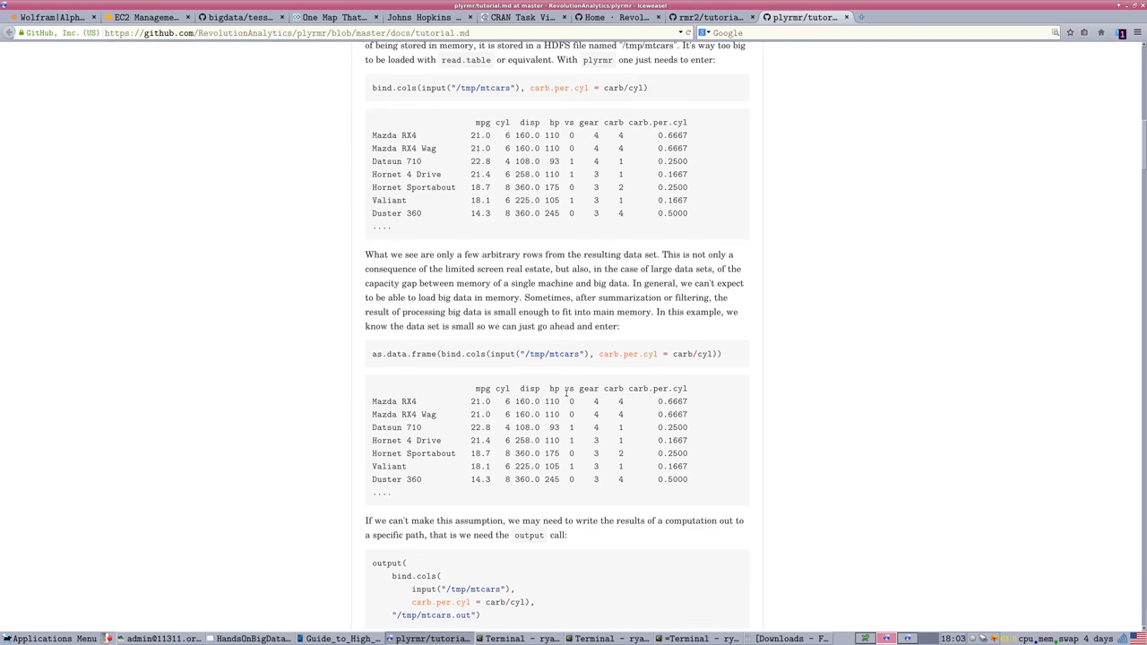
scroll("down", 3)
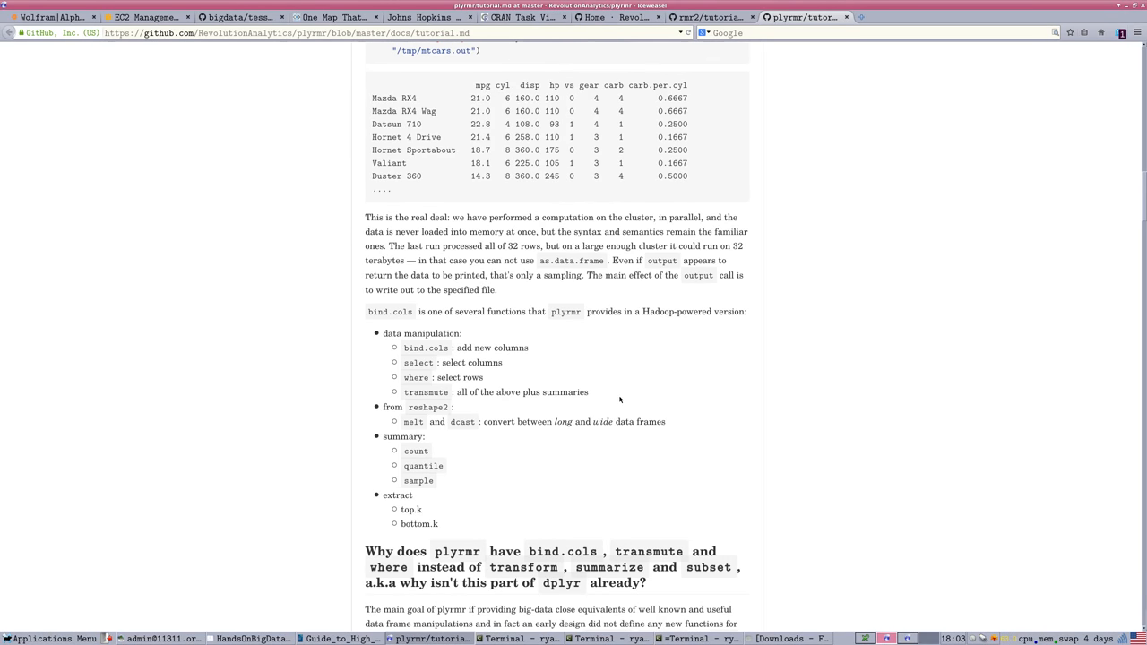
scroll("down", 3)
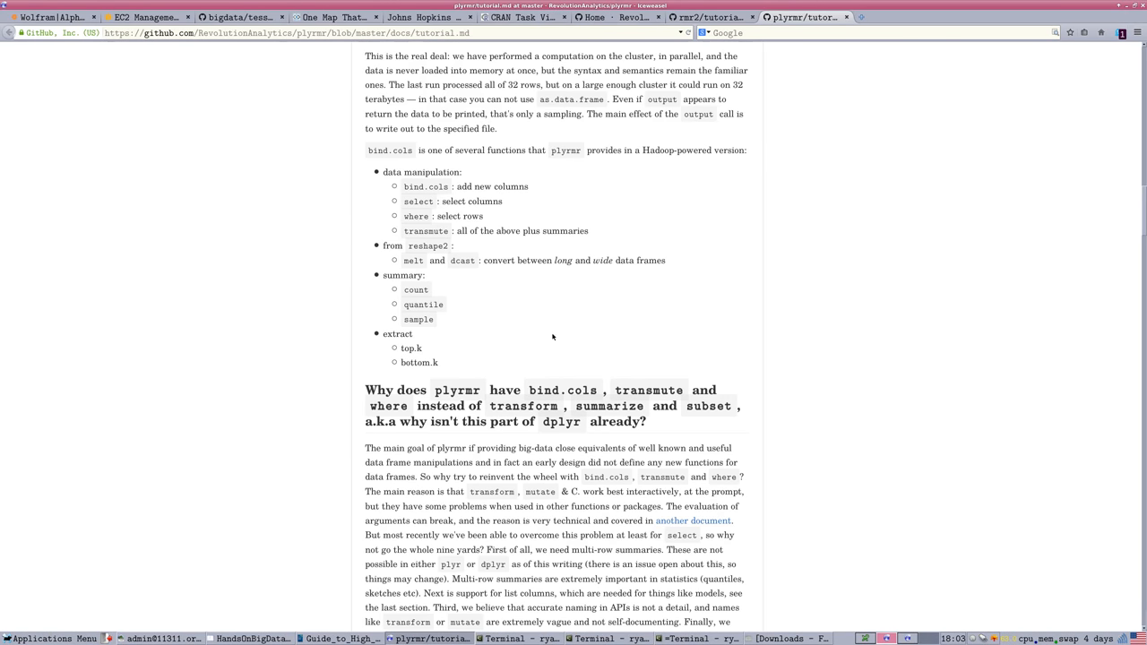
mouse_move(428, 188)
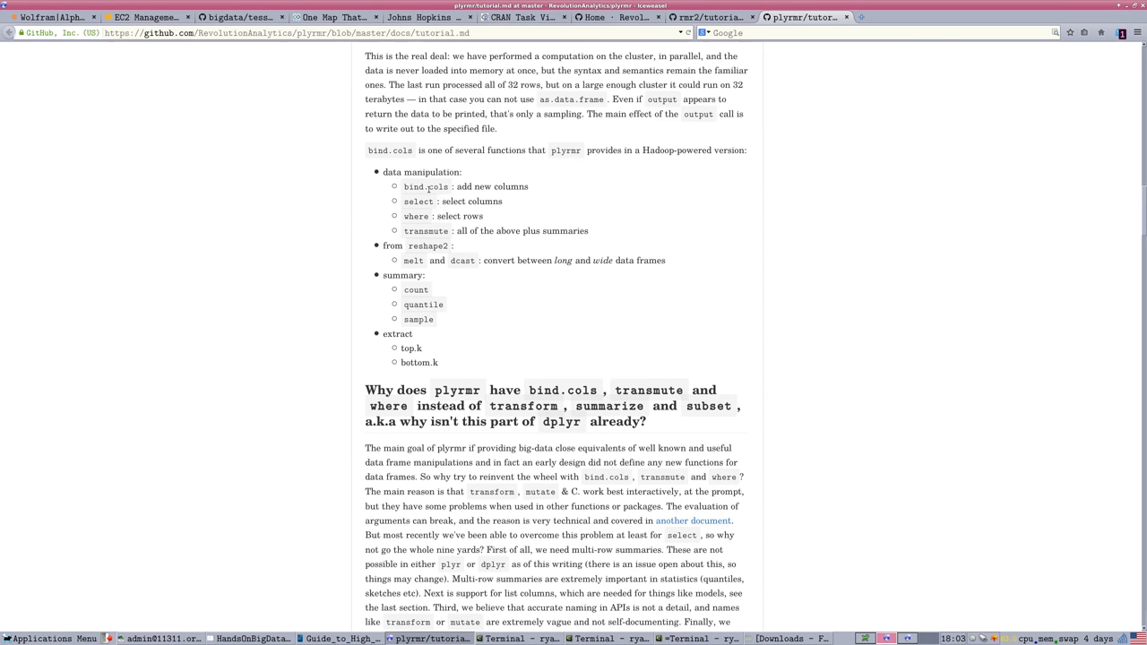
mouse_move(833, 307)
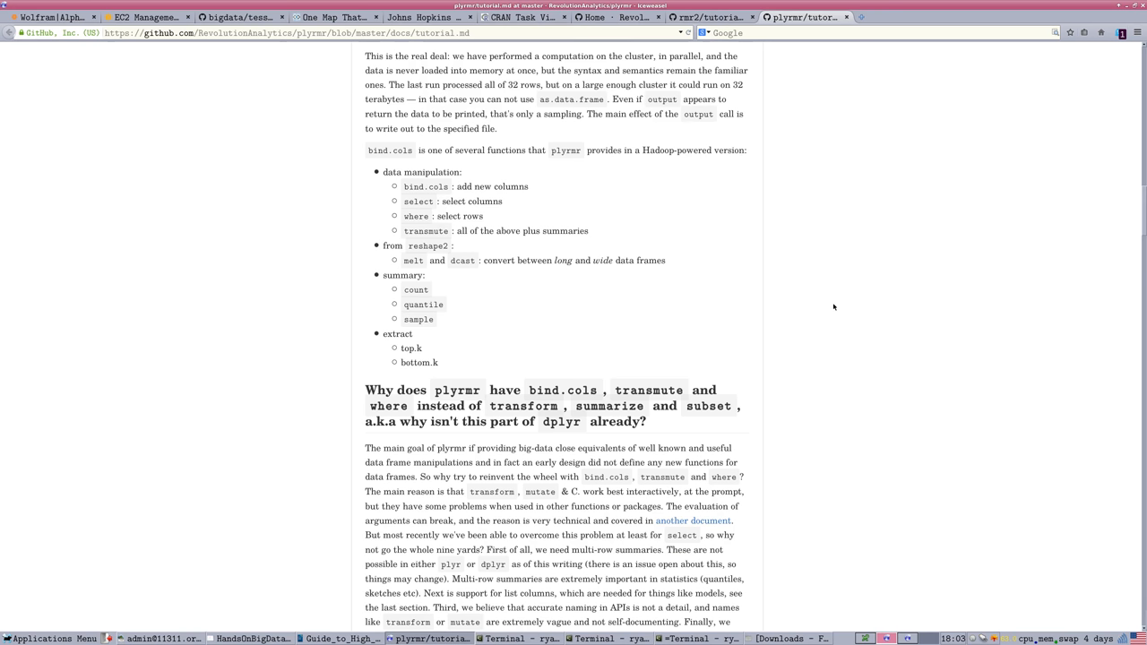
mouse_move(472, 195)
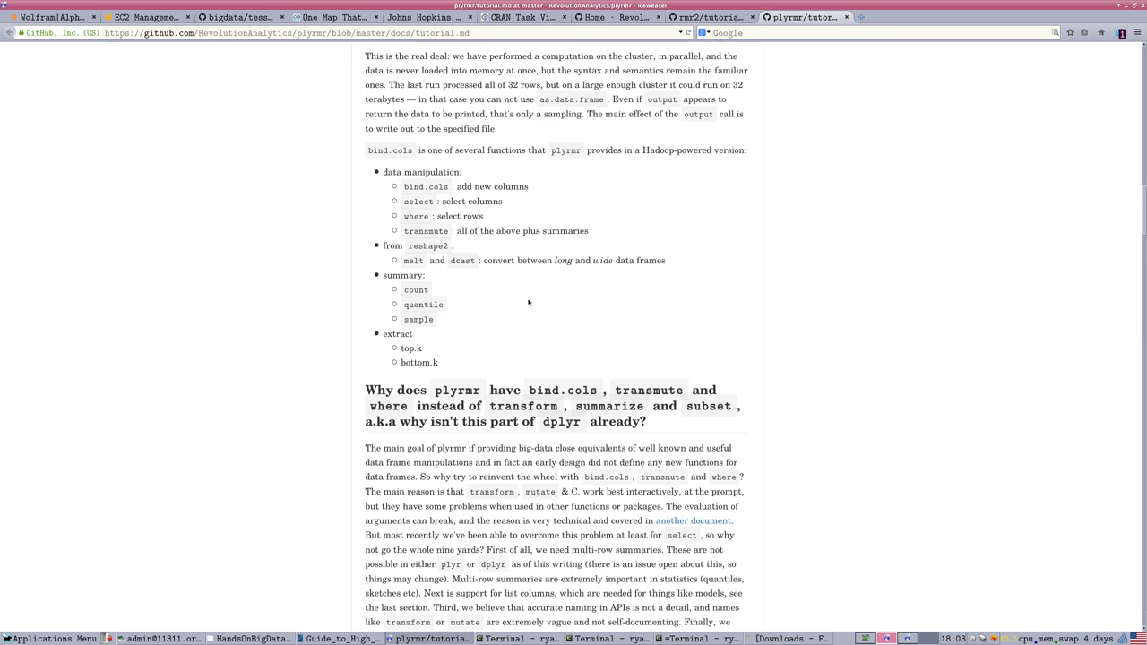
mouse_move(456, 268)
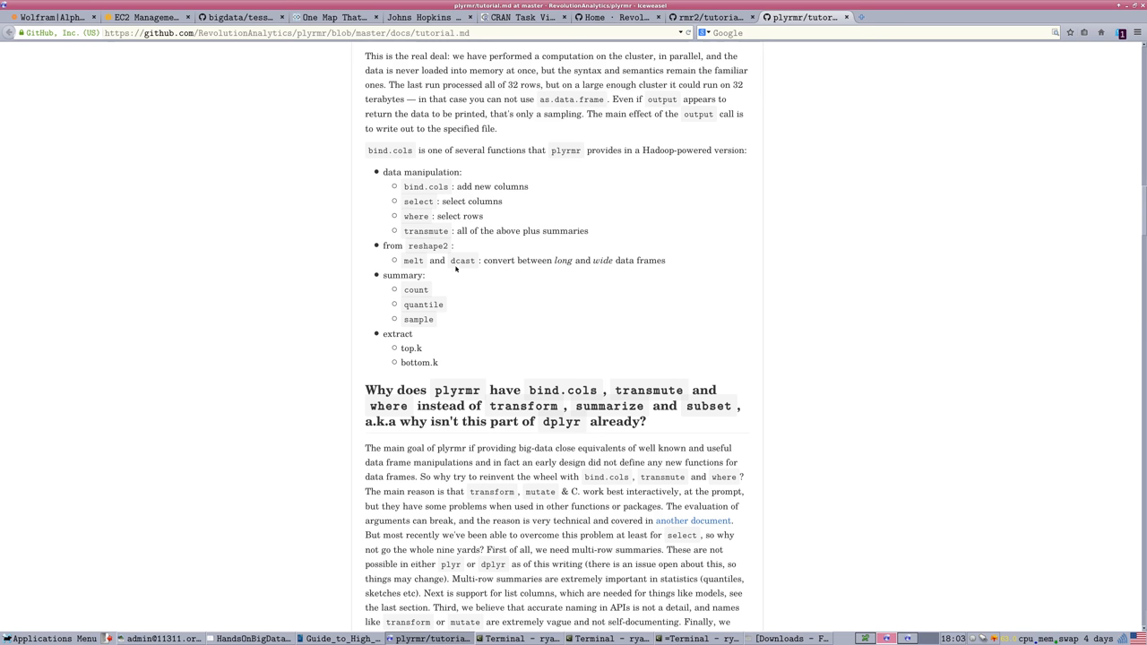
mouse_move(475, 269)
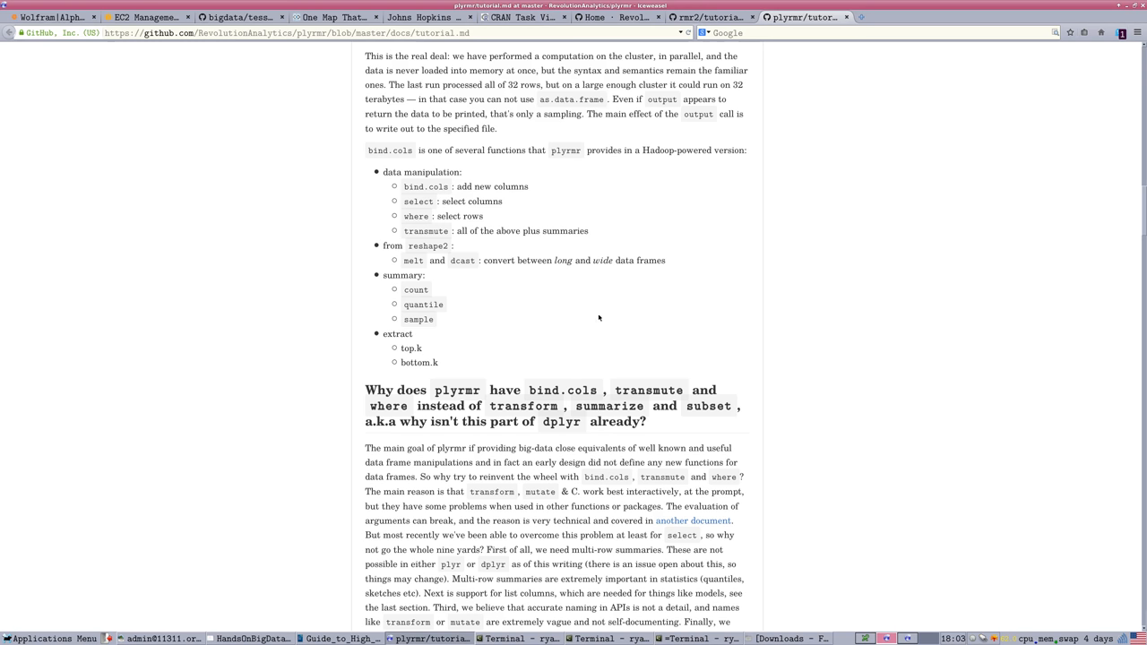
Scroll the plyrmr tutorial through the pipe operator and Custom operations sections
scroll("down", 3)
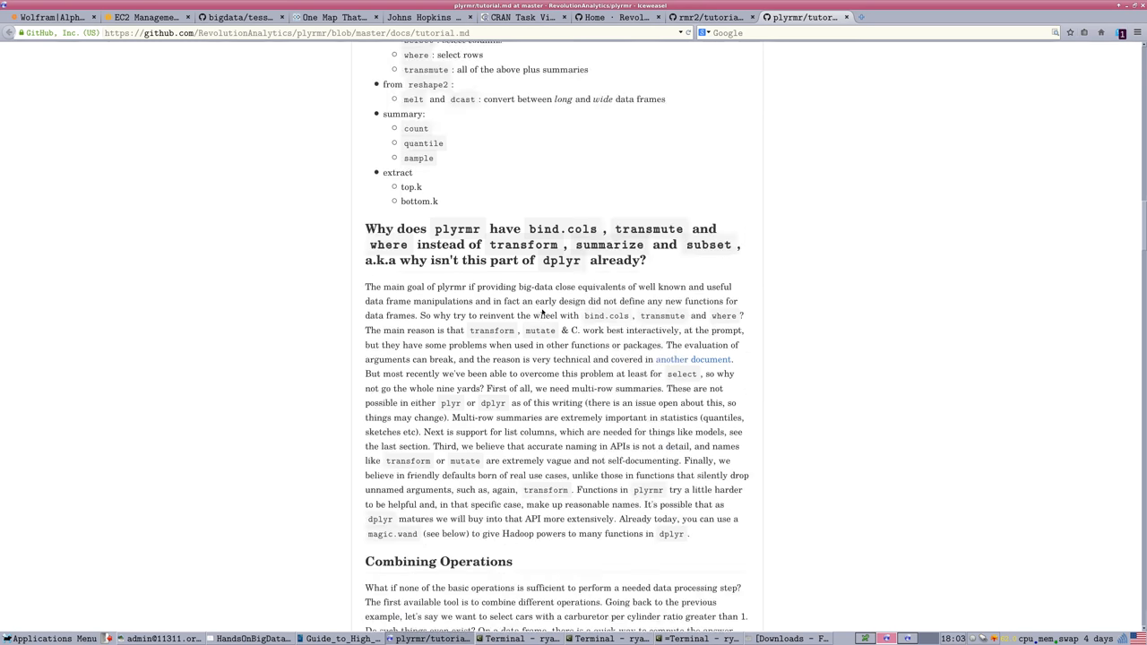
scroll("down", 3)
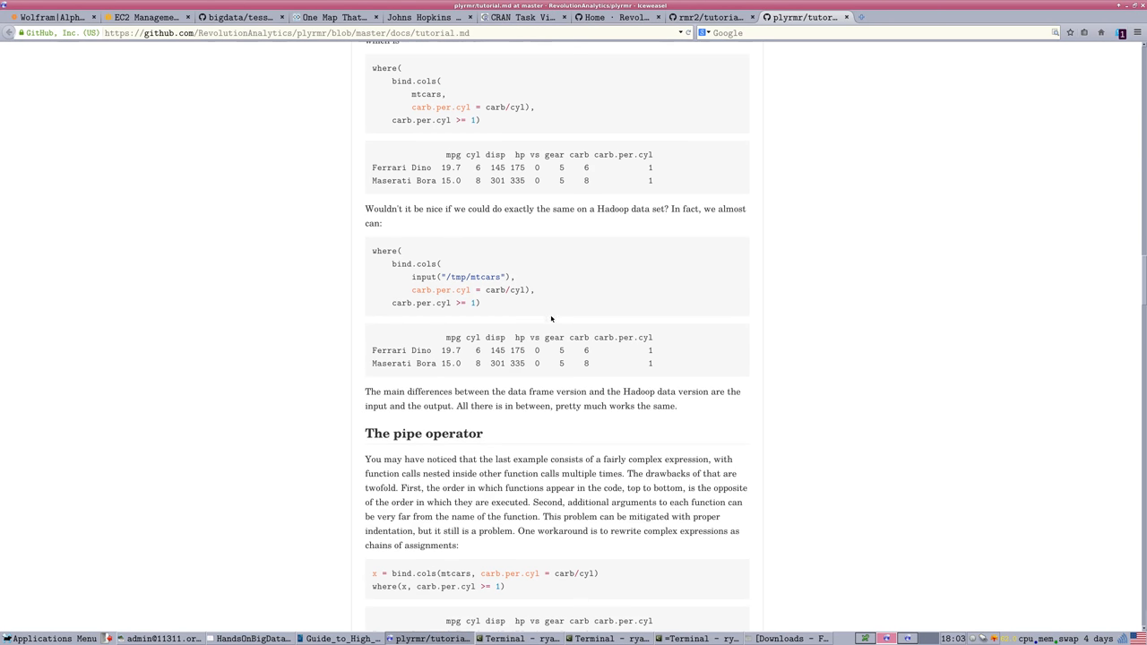
scroll("down", 3)
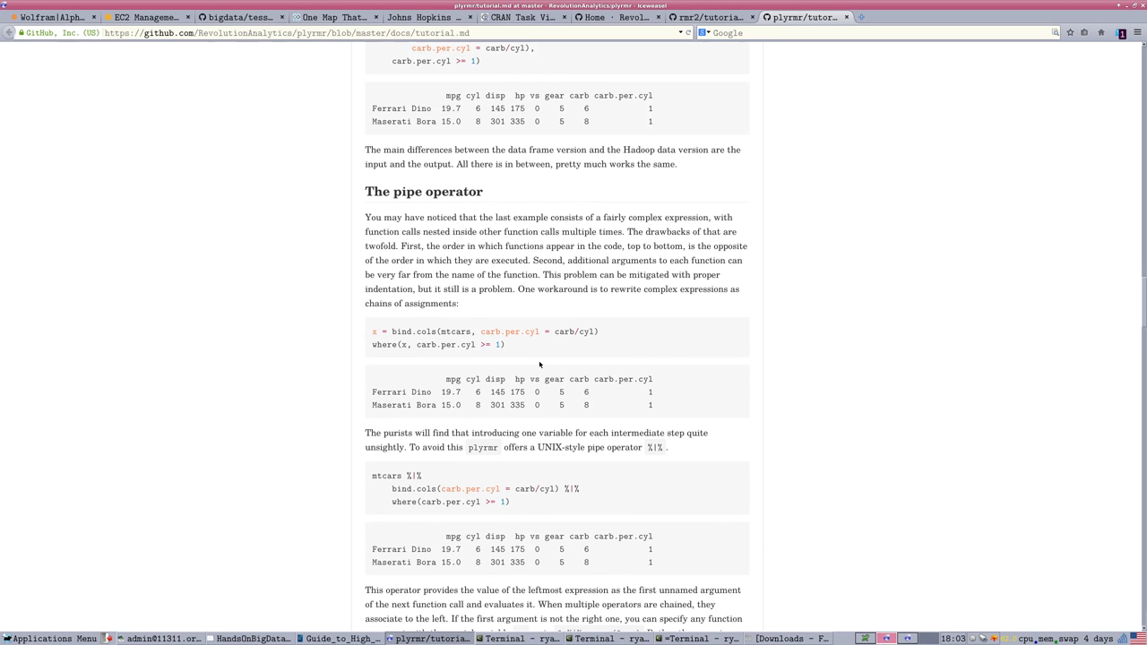
scroll("down", 3)
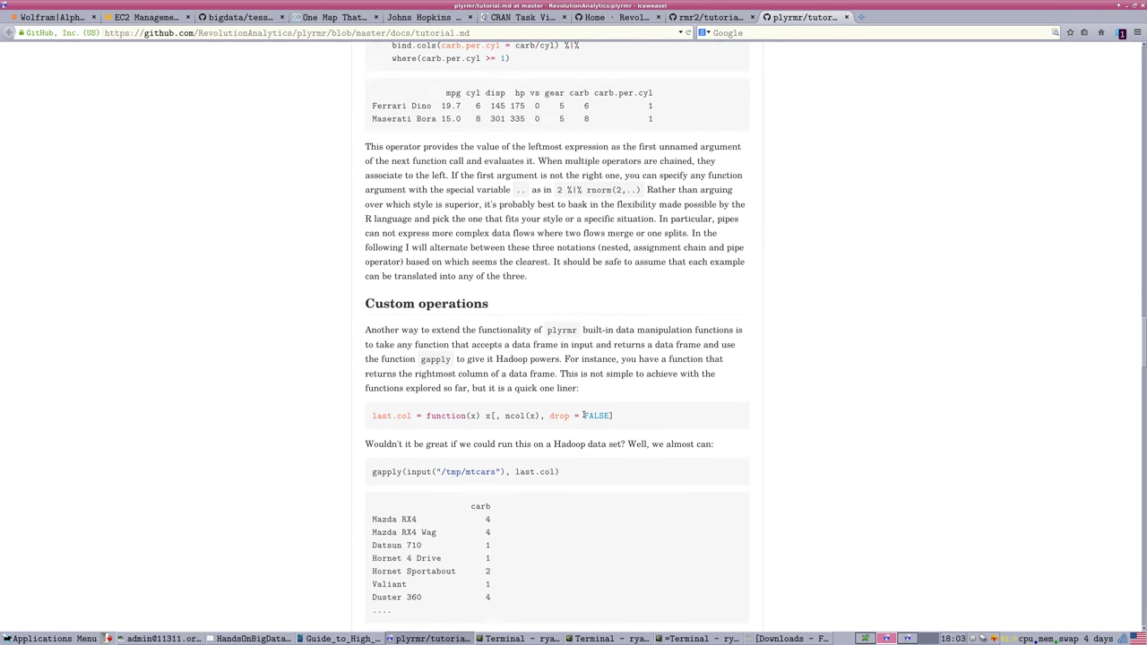
scroll("down", 3)
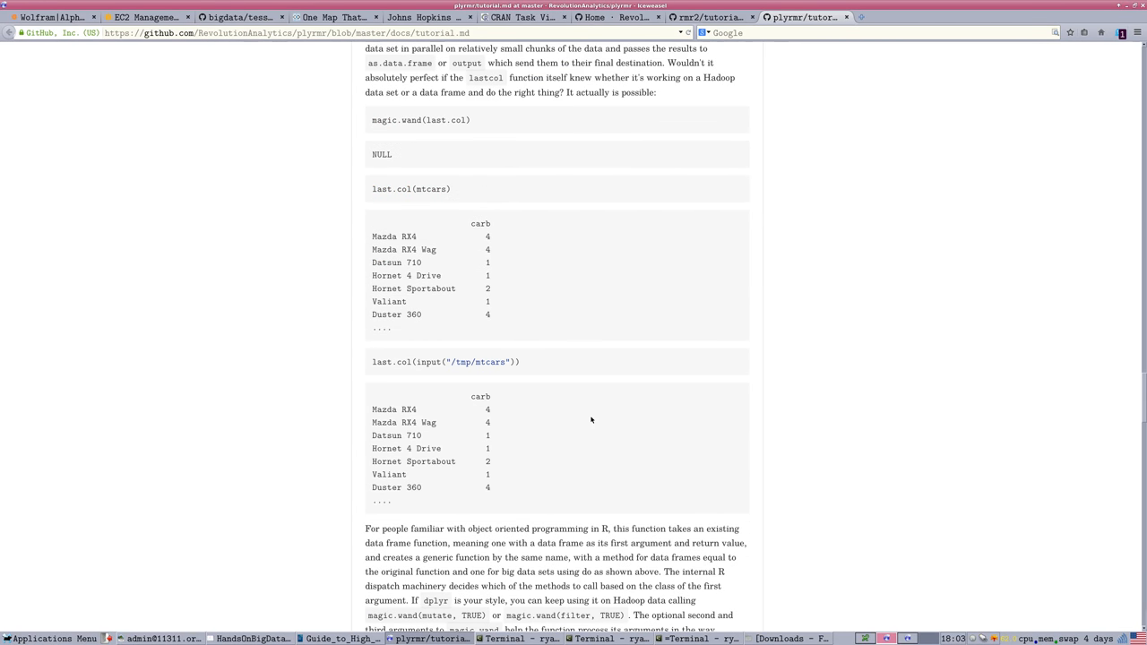
mouse_move(601, 411)
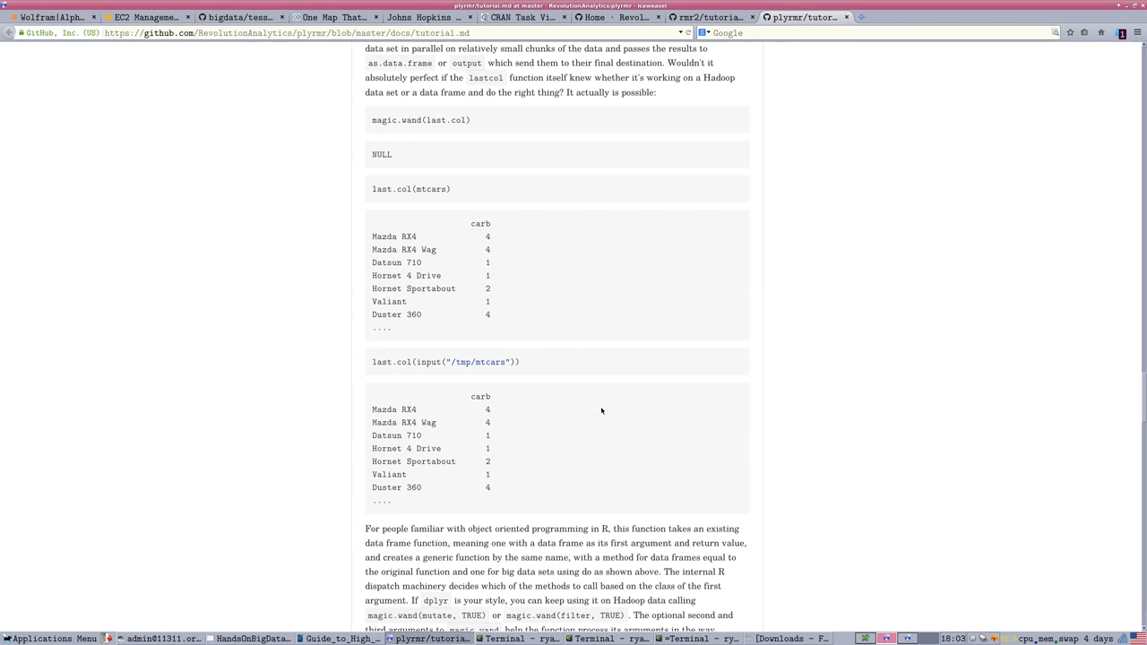
Scroll on through Grouping to the Better than SQL section
scroll("down", 3)
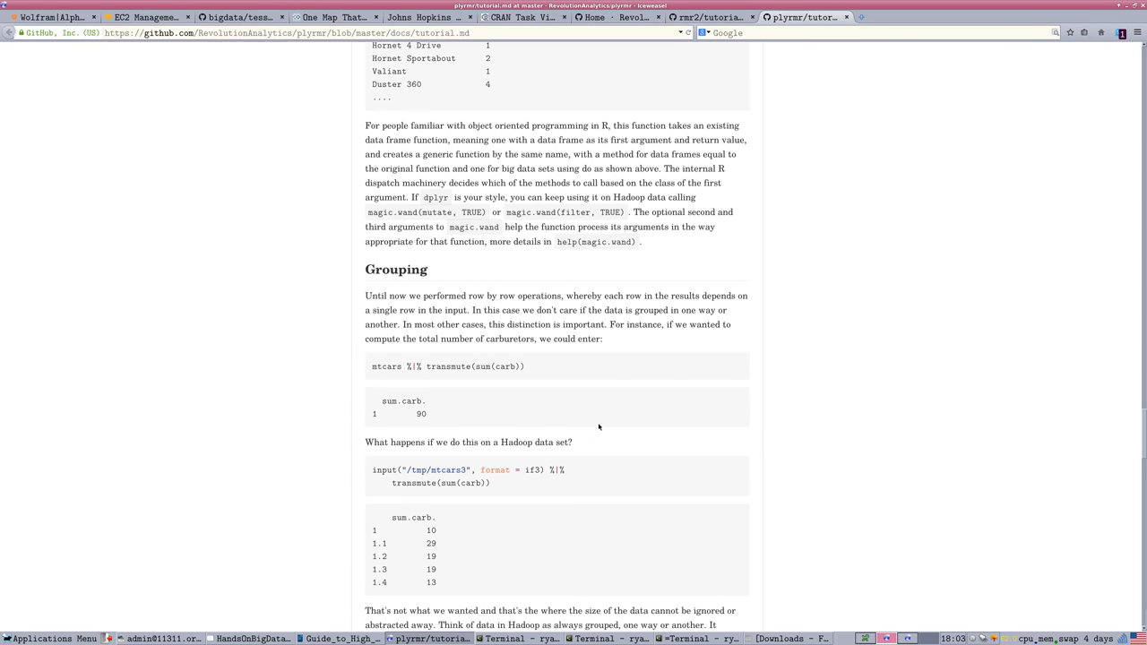
scroll("down", 3)
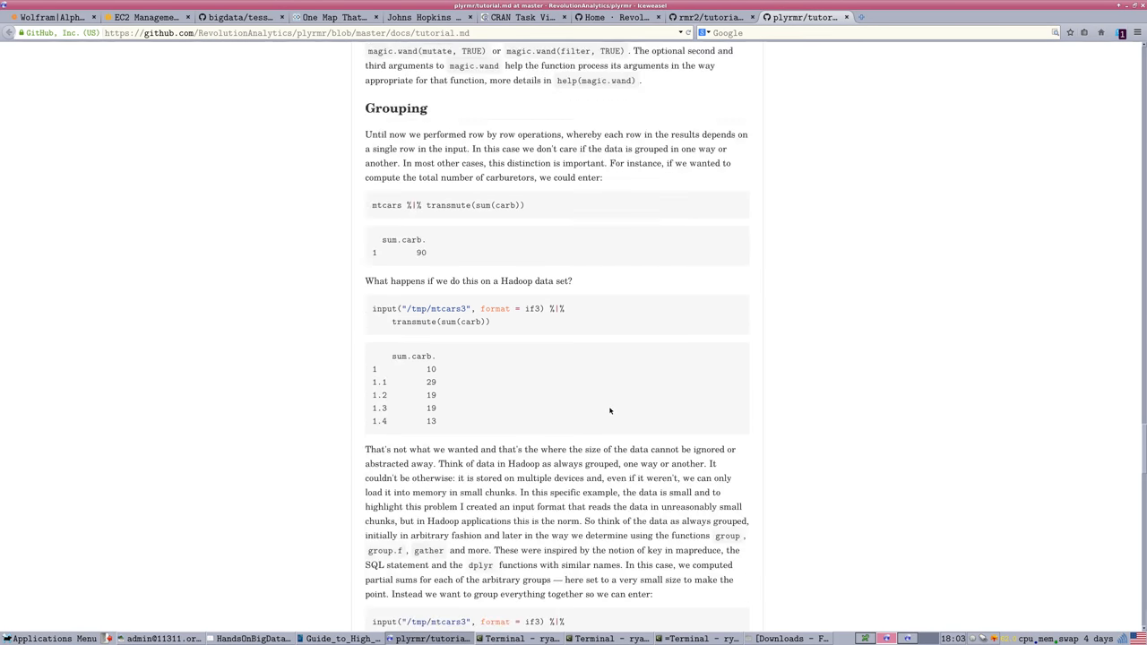
scroll("down", 3)
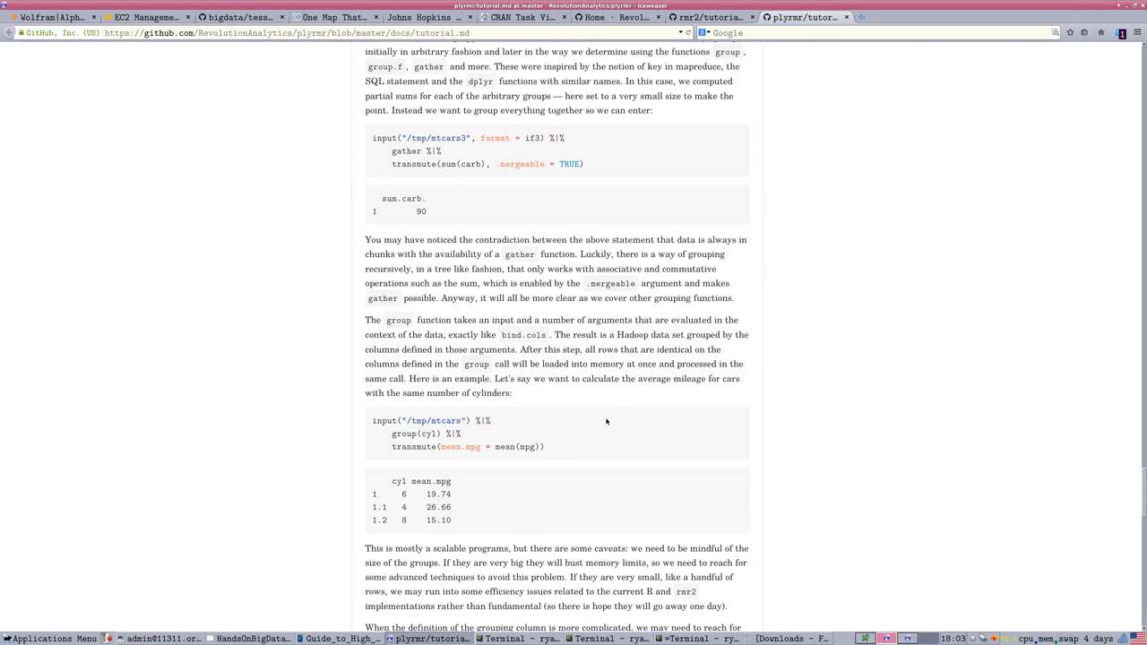
scroll("down", 3)
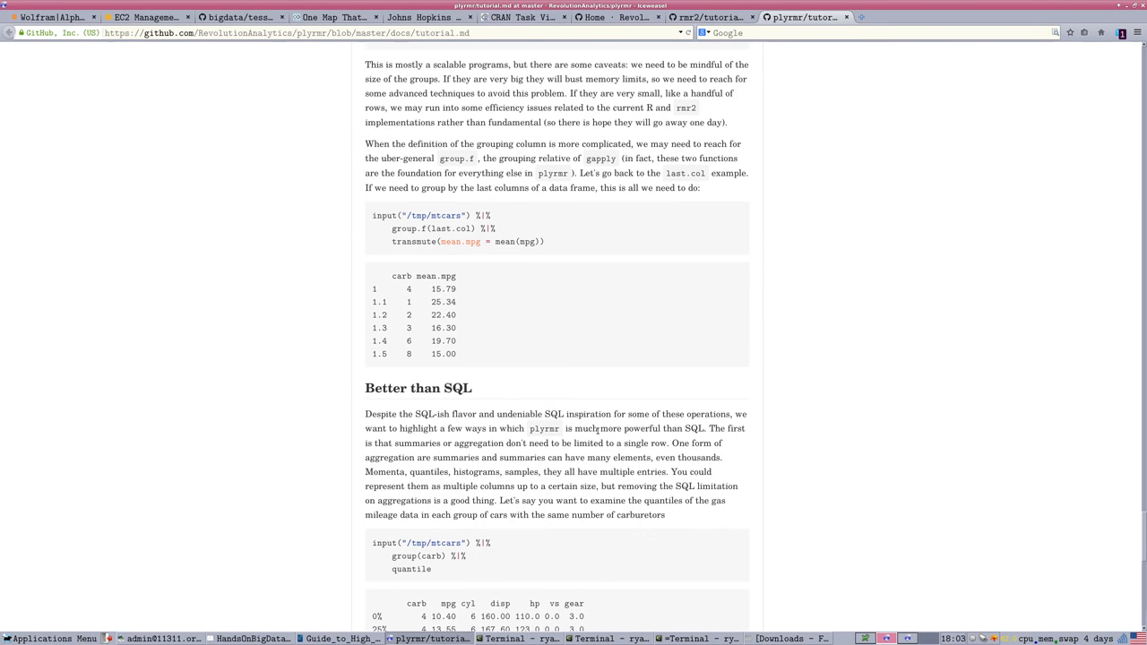
scroll("down", 3)
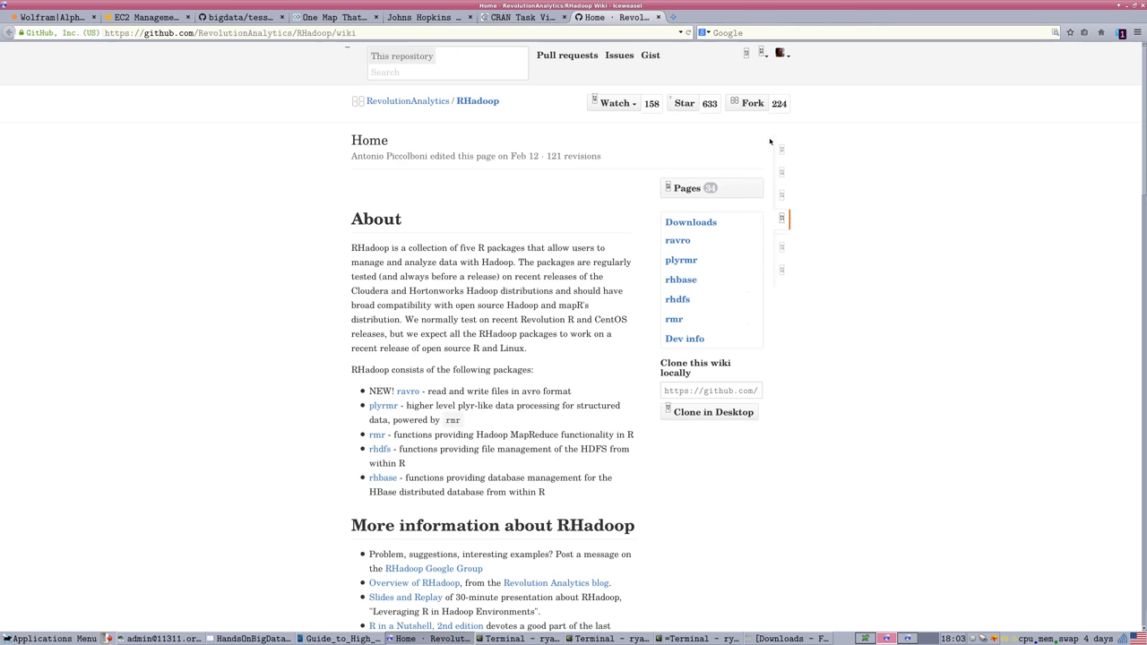
mouse_move(415, 203)
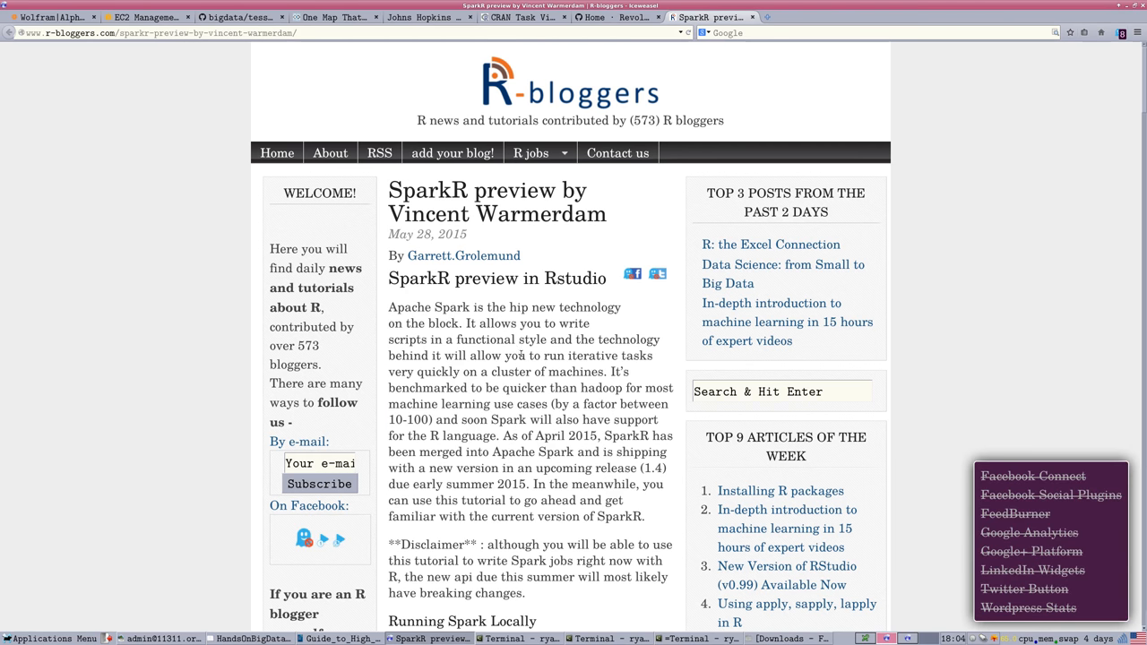
Scroll the SparkR preview post to Running Spark Locally
scroll("down", 3)
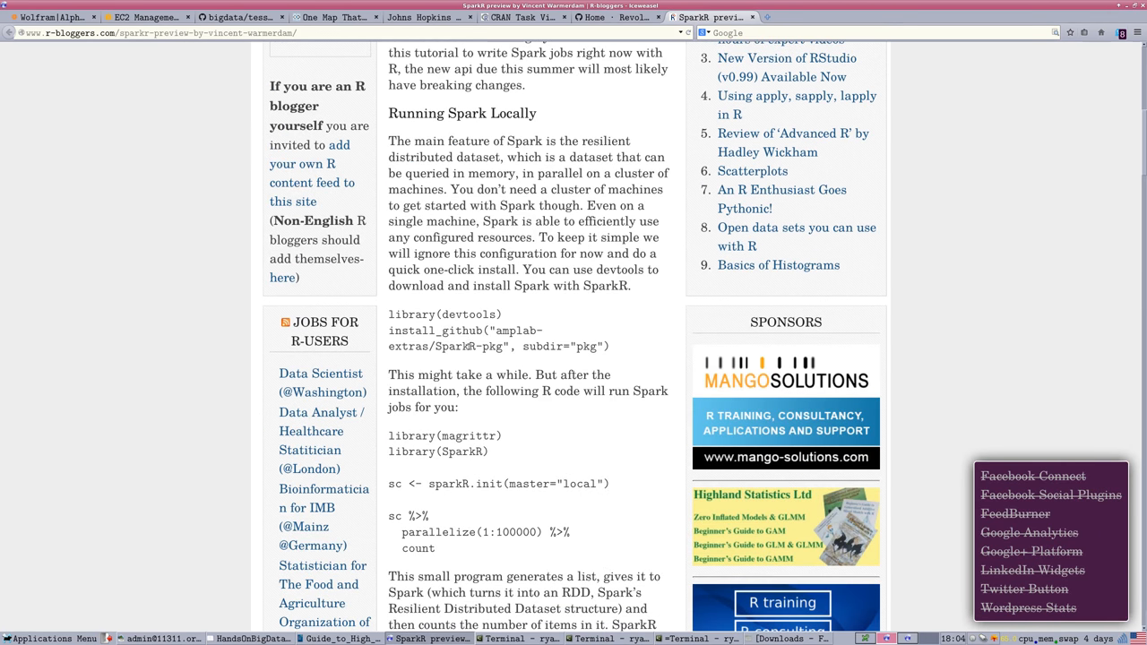
mouse_move(557, 390)
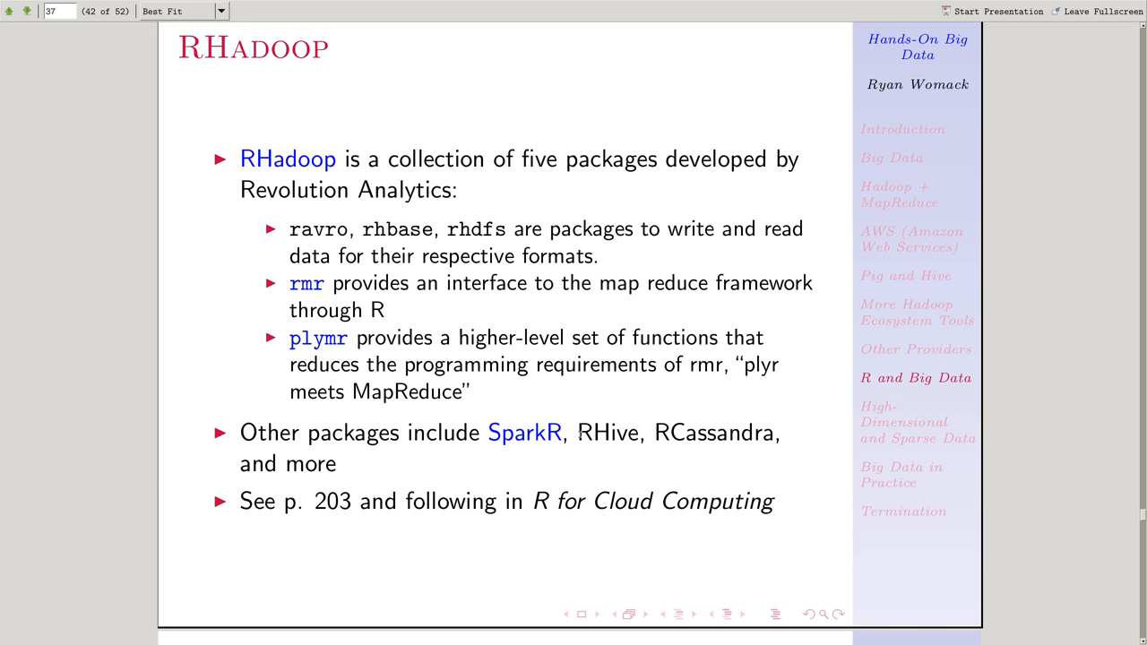
mouse_move(576, 445)
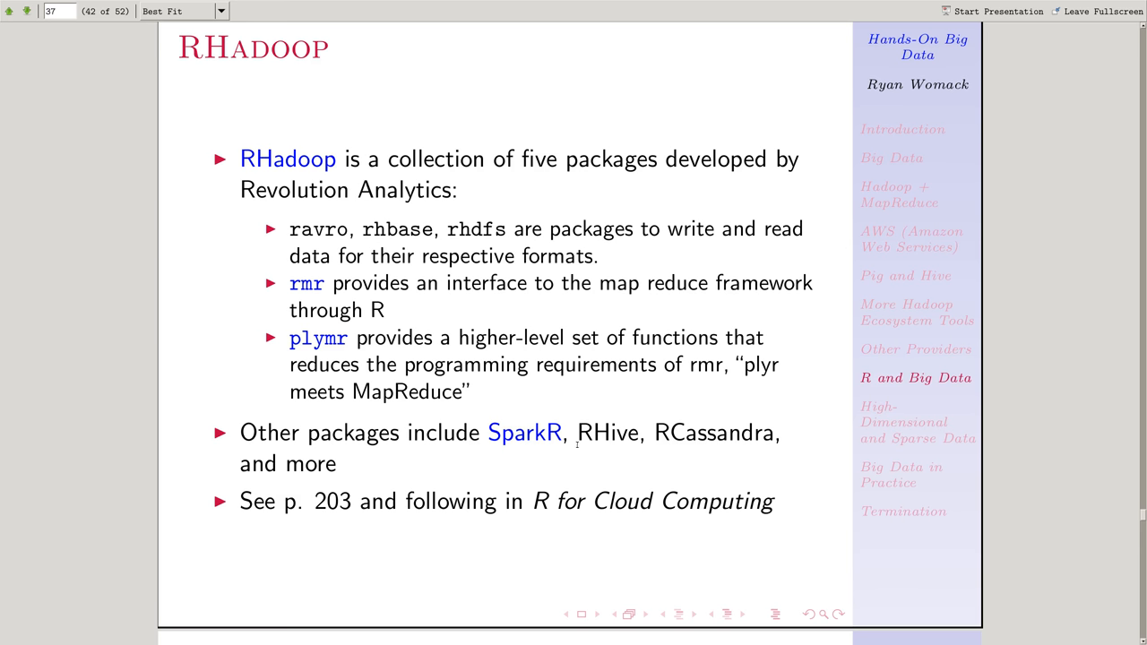
mouse_move(840, 445)
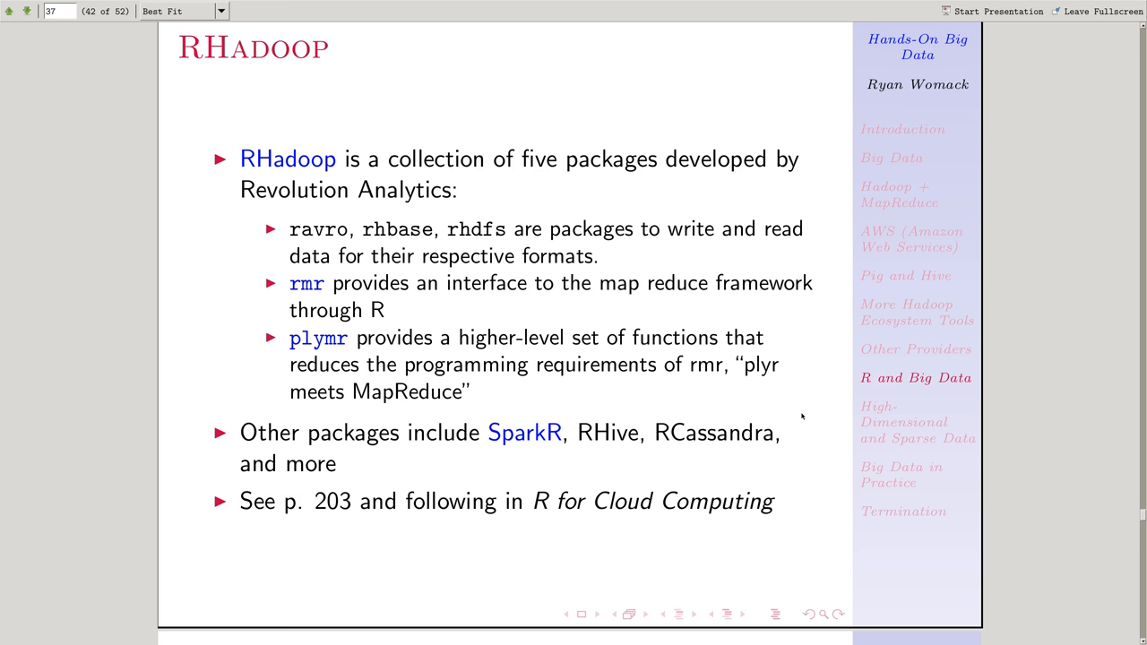
mouse_move(802, 394)
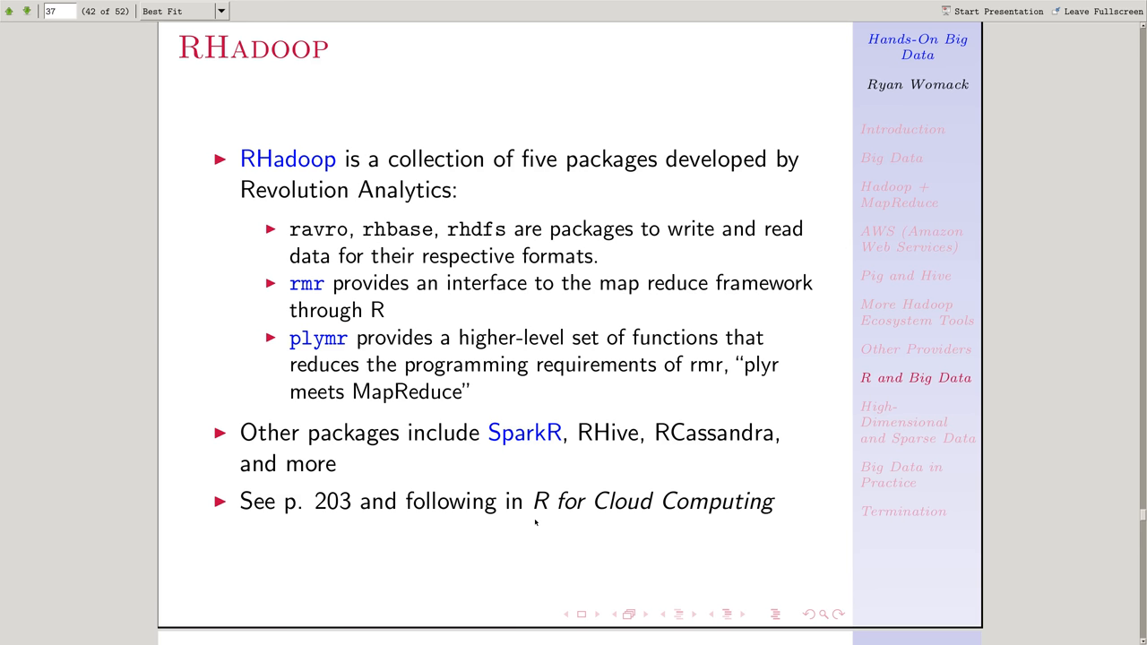
mouse_move(832, 560)
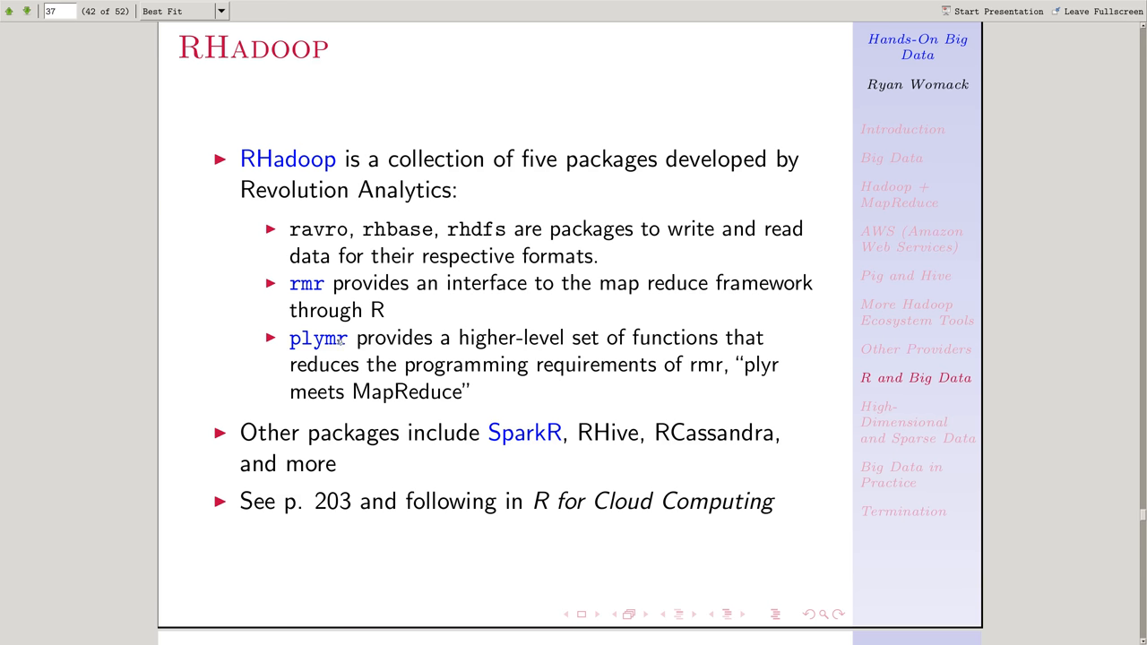
Scroll Evince past RHadoop to the R in the Cloud slide
scroll("down", 3)
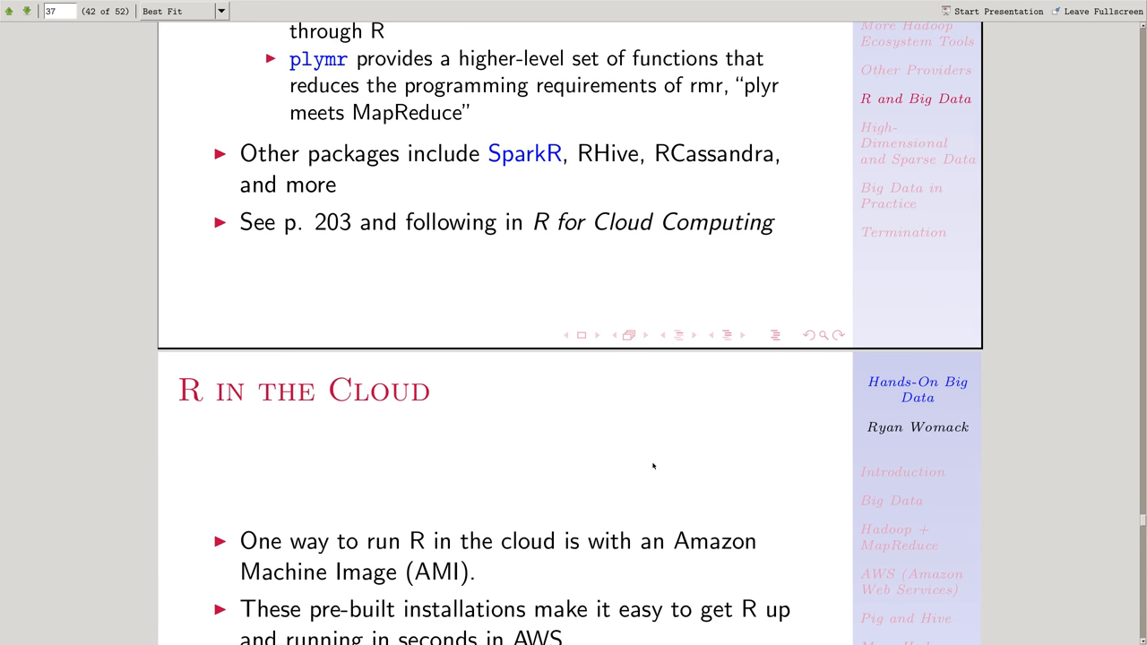
scroll("down", 3)
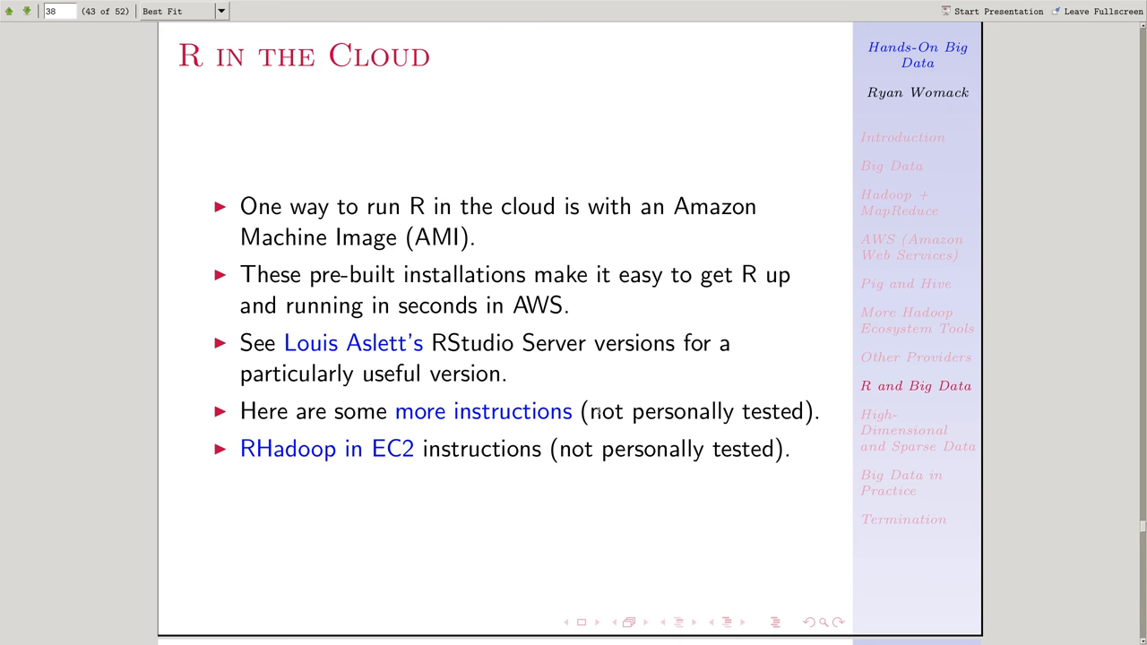
mouse_move(591, 392)
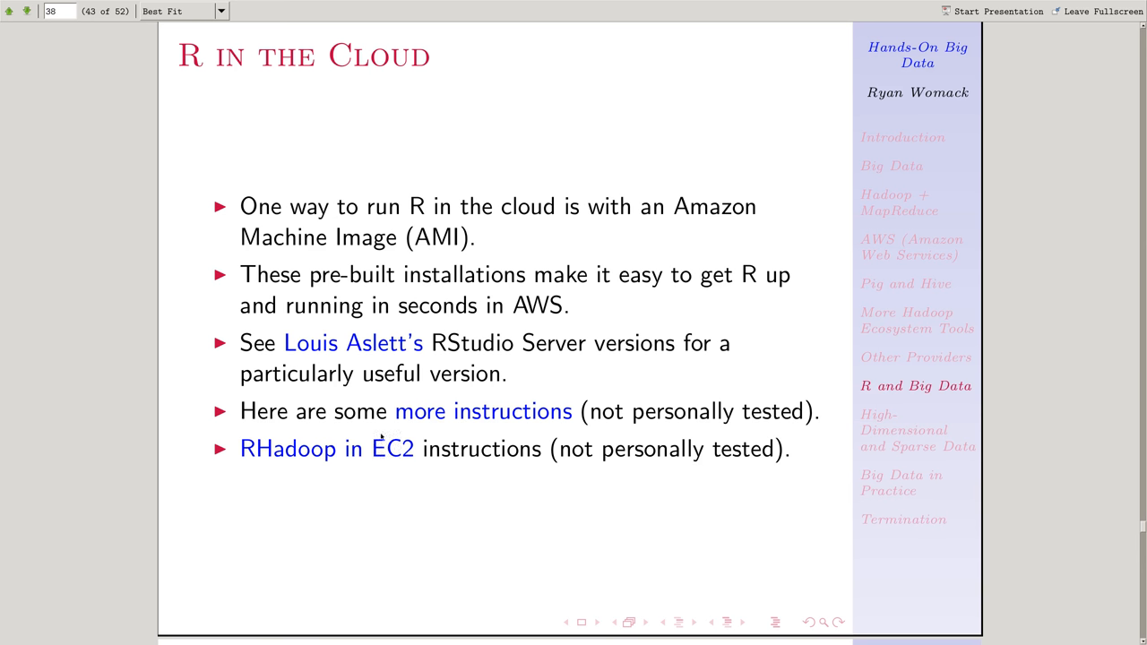
mouse_move(268, 449)
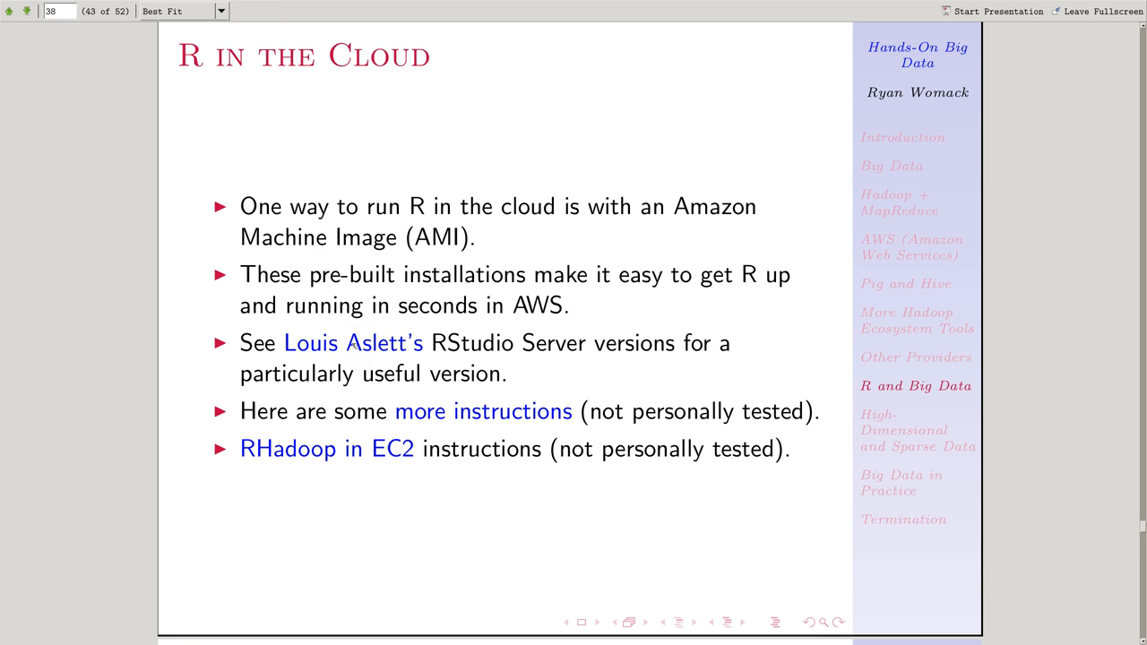
Follow the slide's RStudio Server link to Louis Aslett's AMI page
left_click(354, 343)
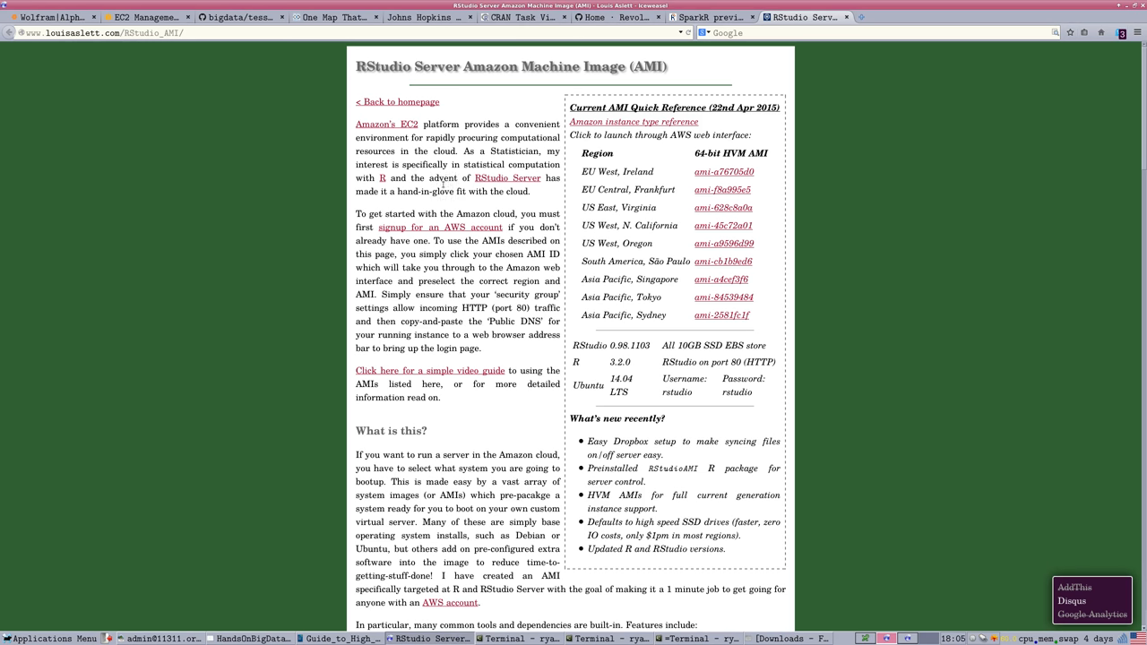
mouse_move(68, 74)
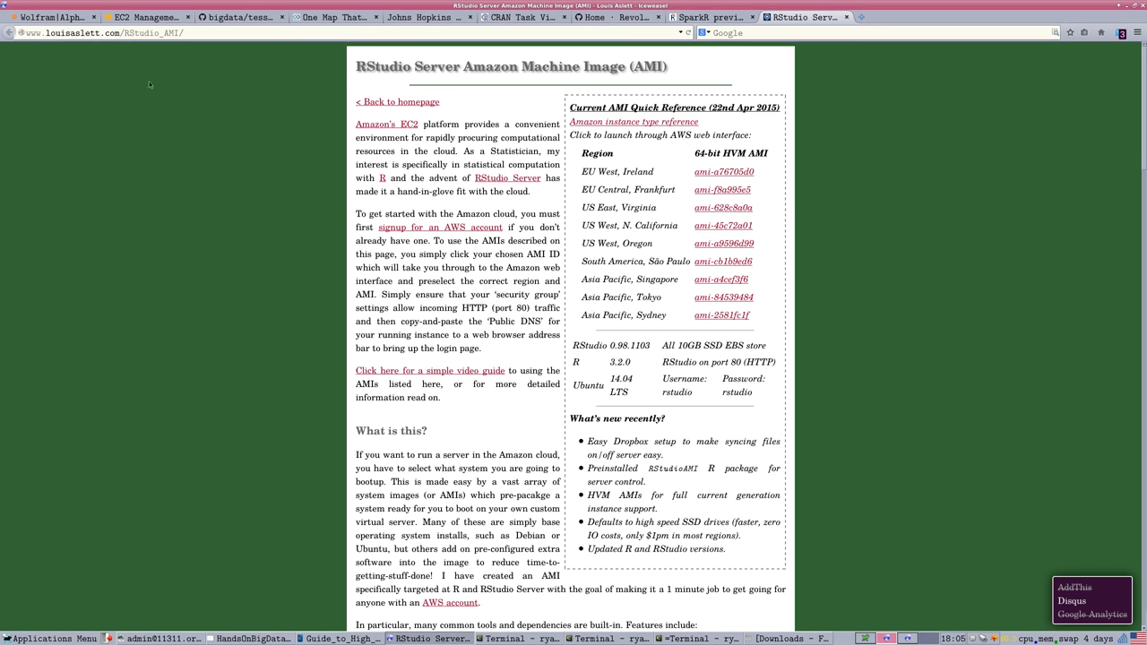
mouse_move(704, 181)
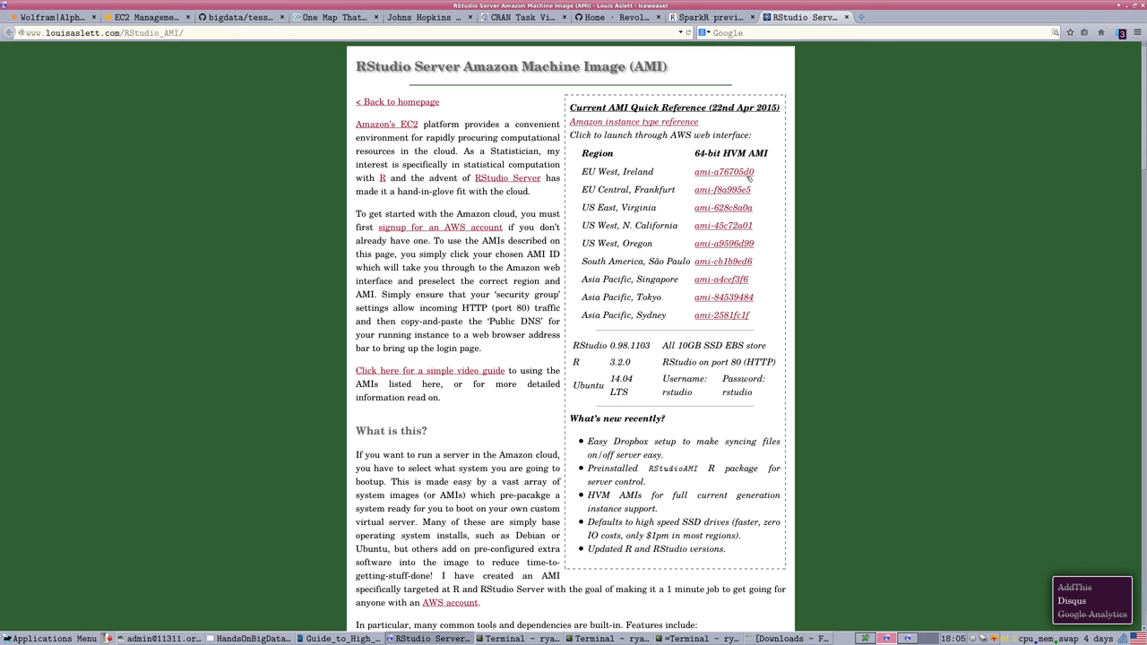
mouse_move(772, 190)
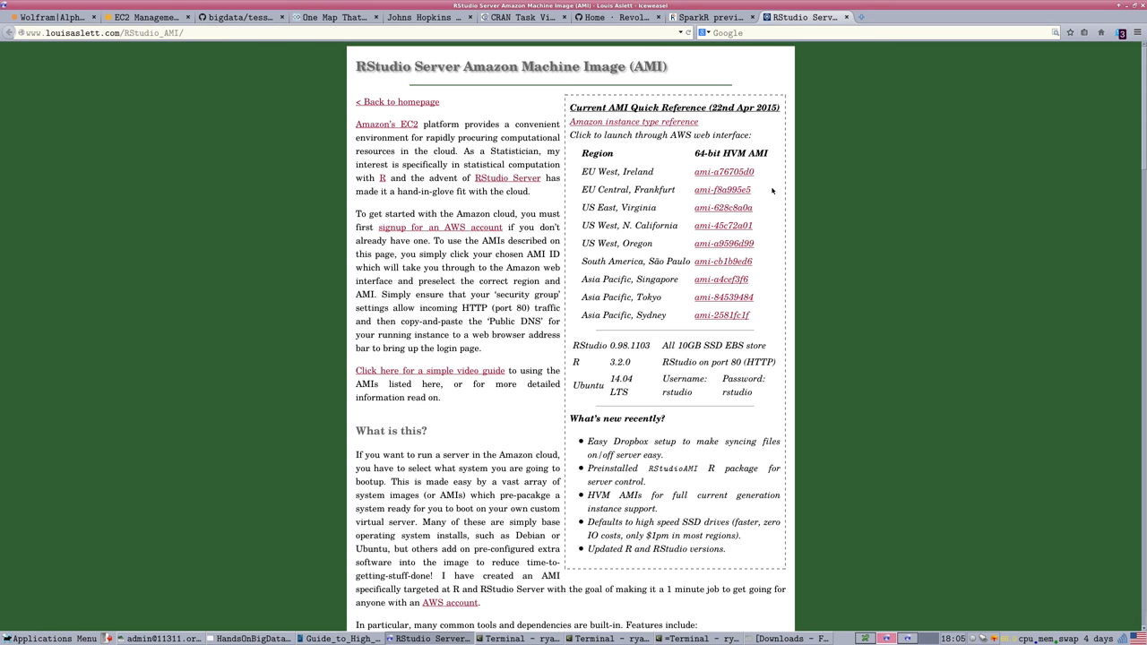
Scroll the RStudio Server AMI page past features and release history to the Regions and Usage login details
scroll("down", 3)
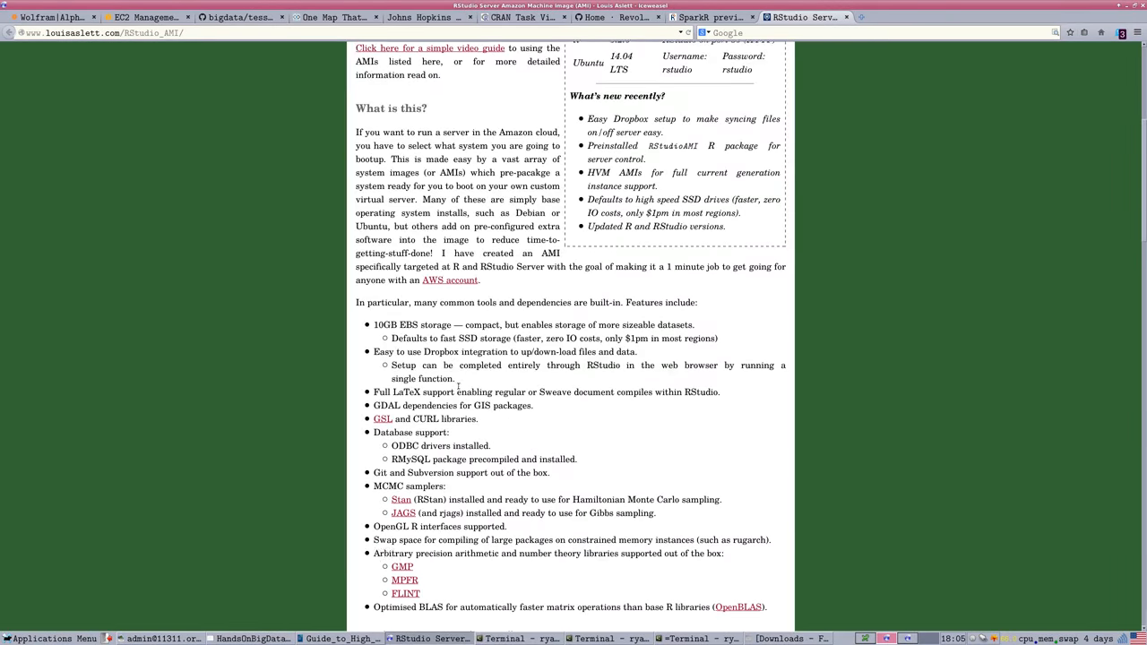
scroll("down", 3)
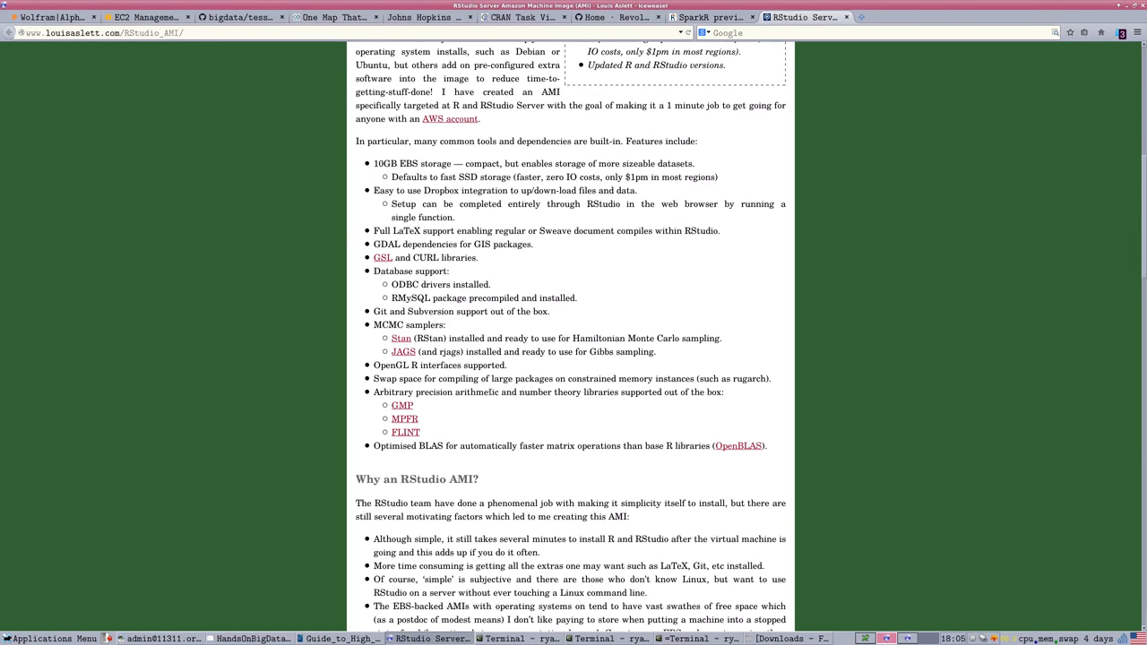
scroll("down", 3)
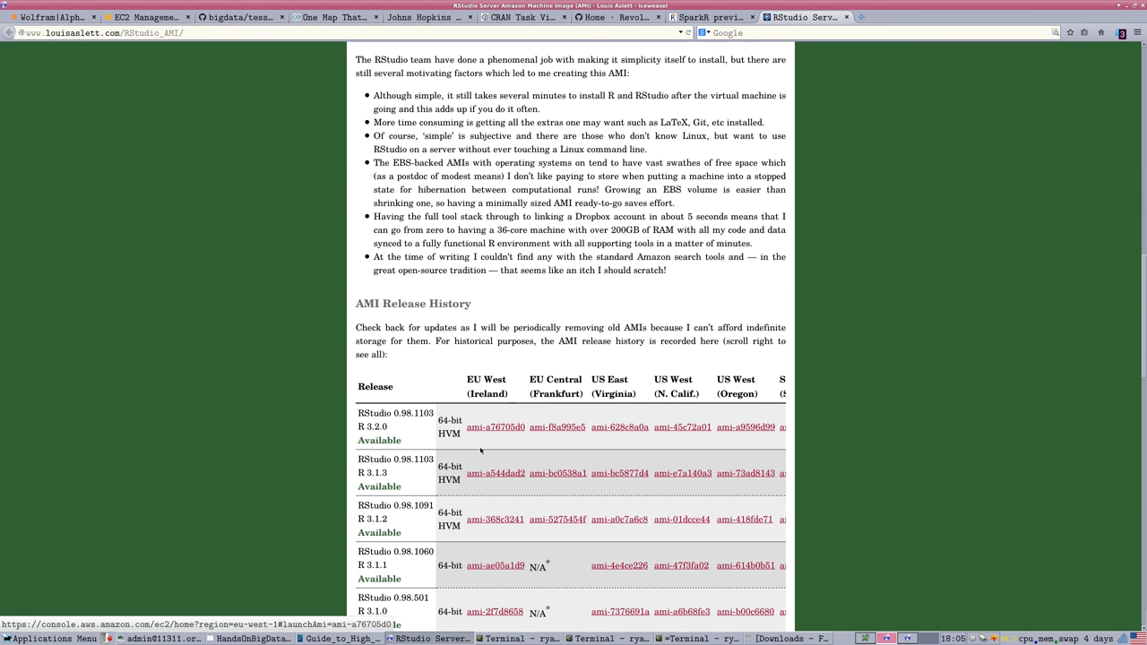
scroll("up", 3)
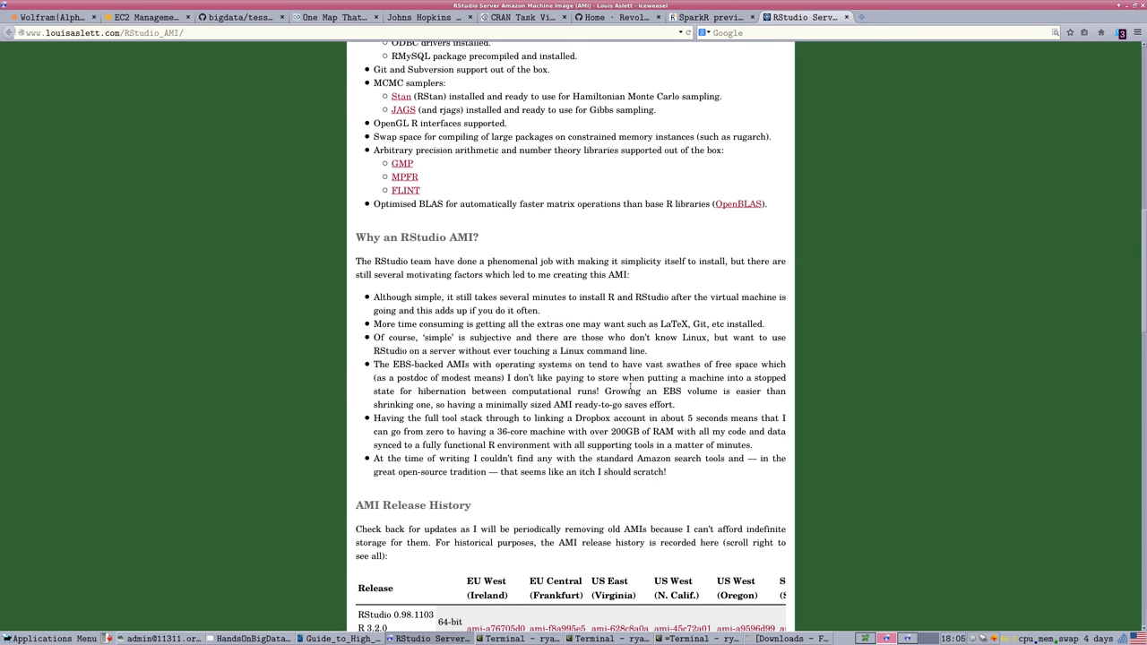
scroll("up", 3)
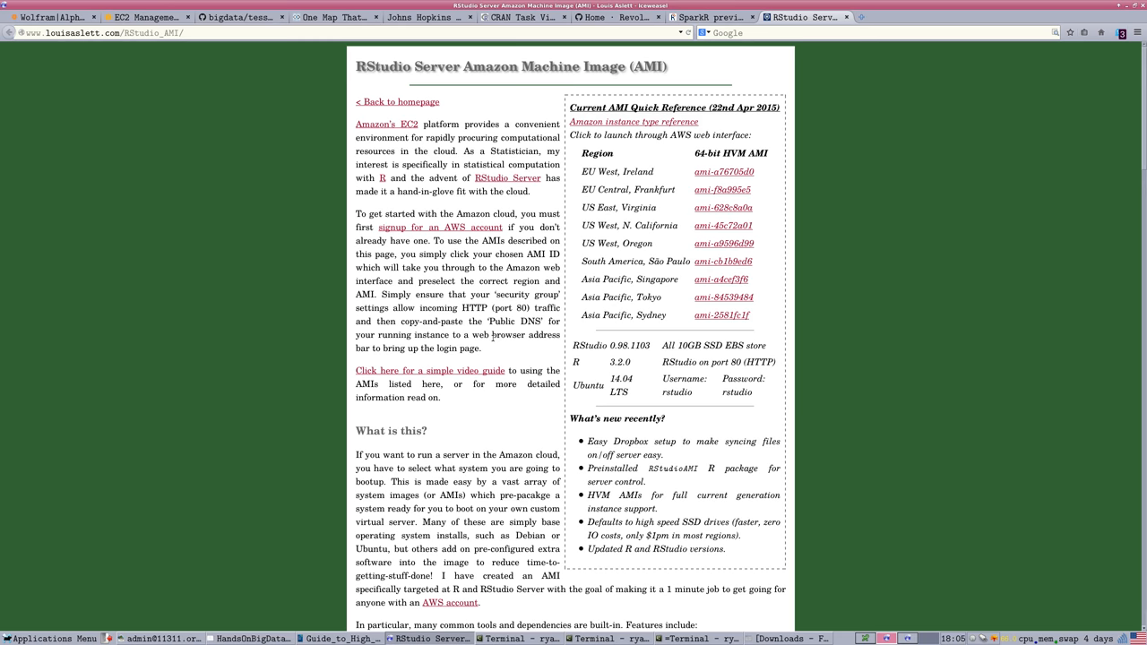
mouse_move(499, 350)
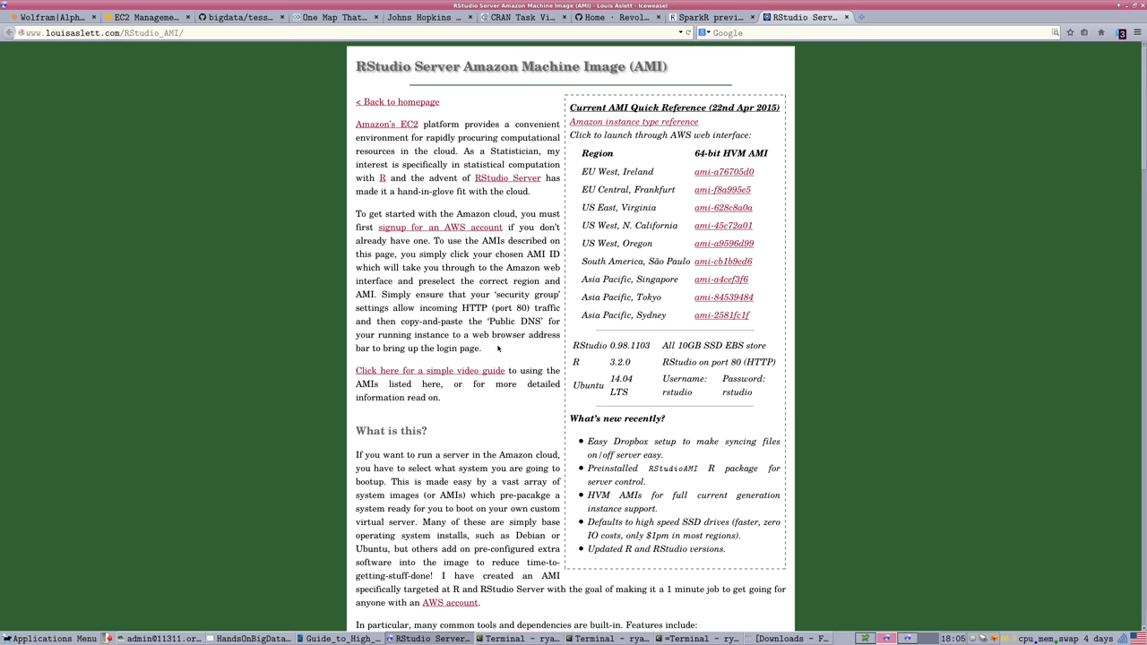
scroll("down", 3)
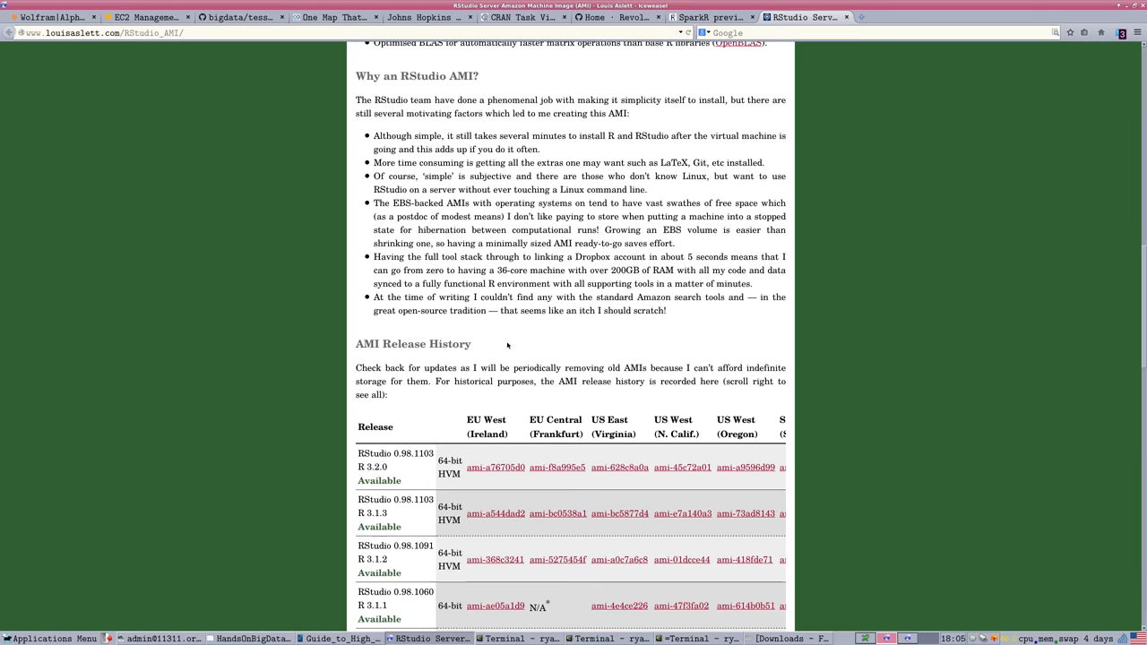
scroll("down", 3)
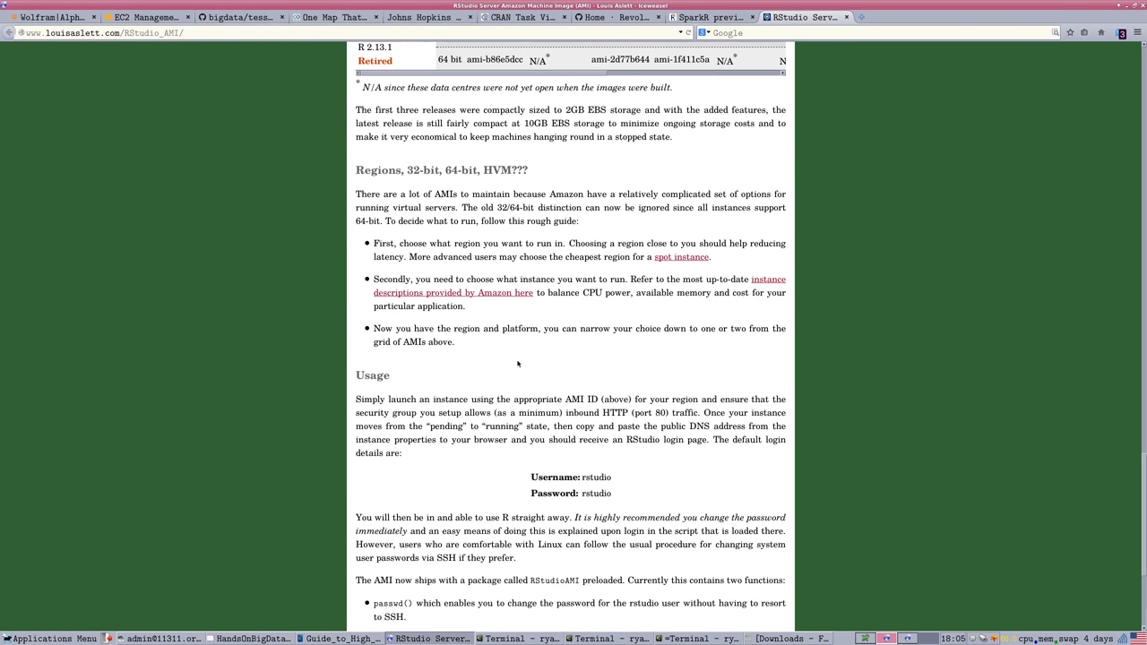
mouse_move(858, 339)
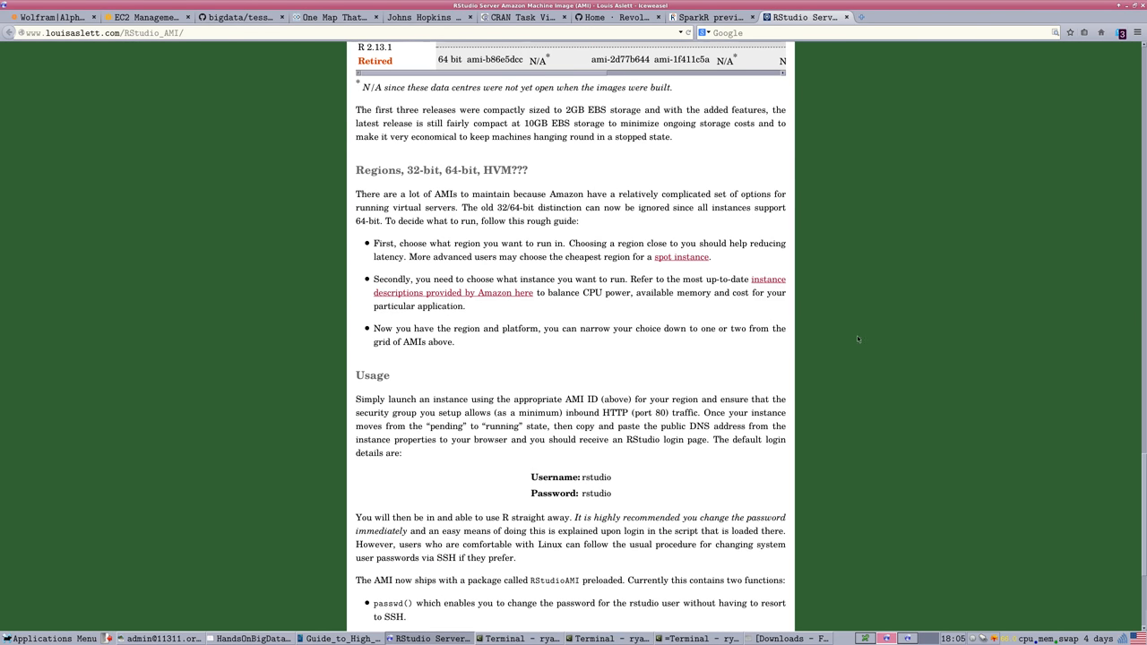
scroll("down", 3)
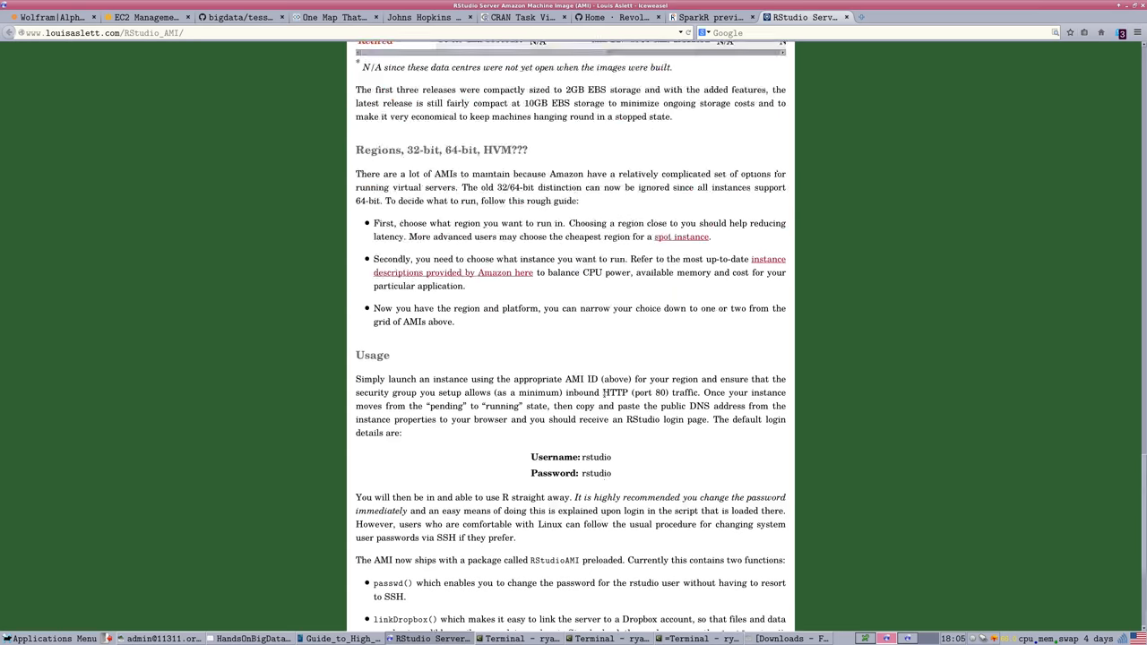
scroll("up", 3)
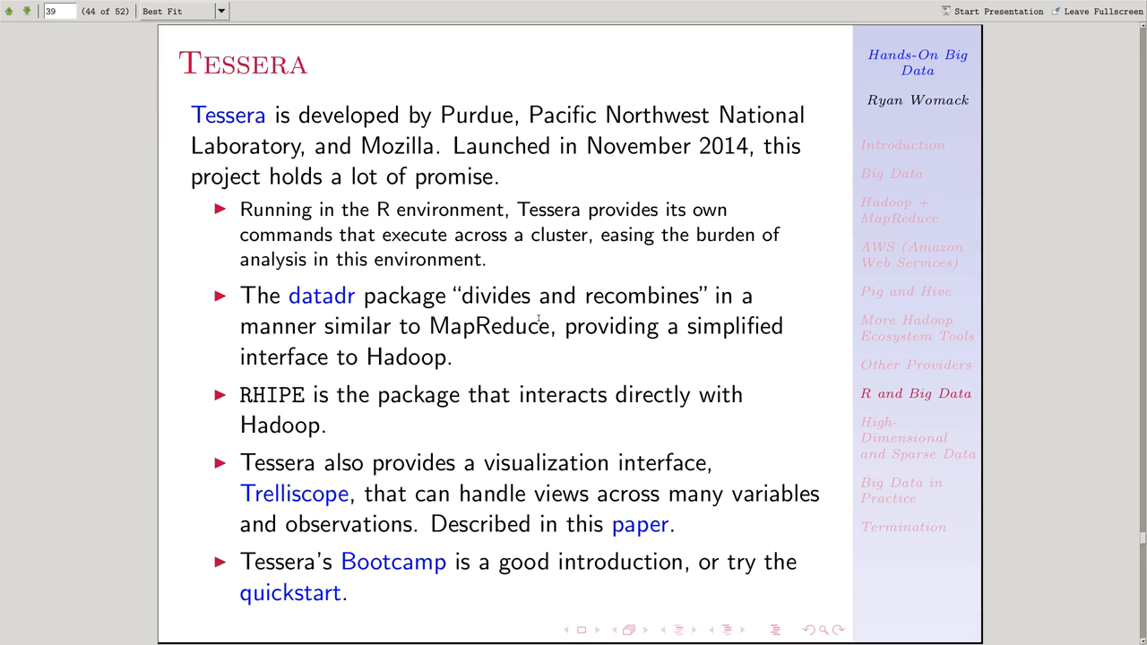
mouse_move(638, 390)
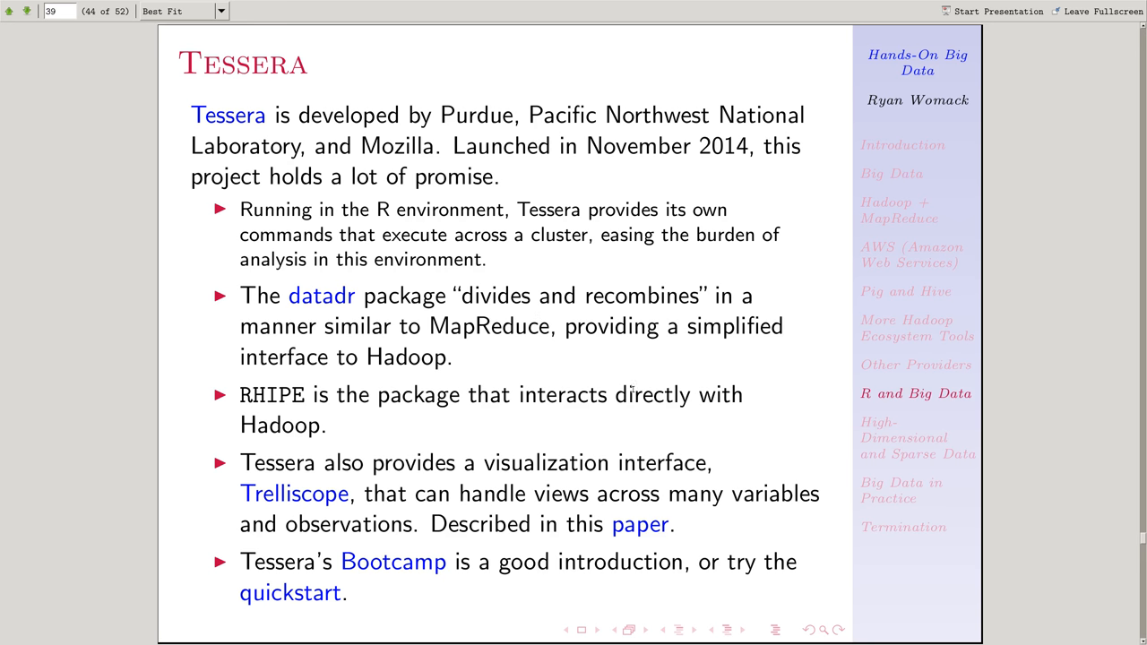
mouse_move(394, 636)
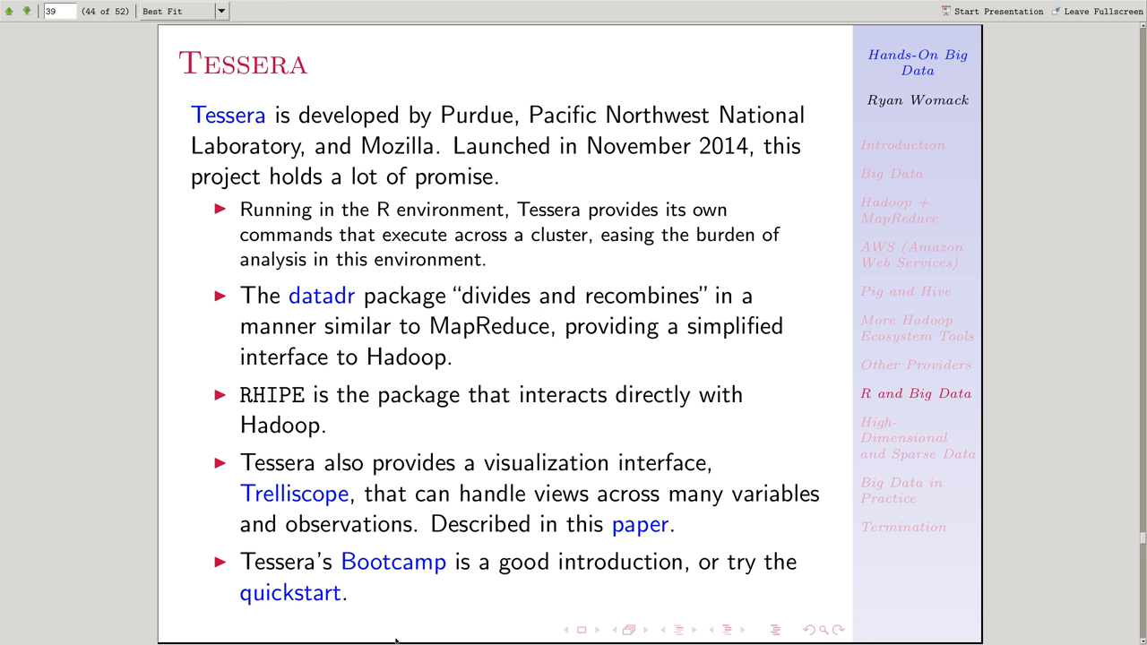